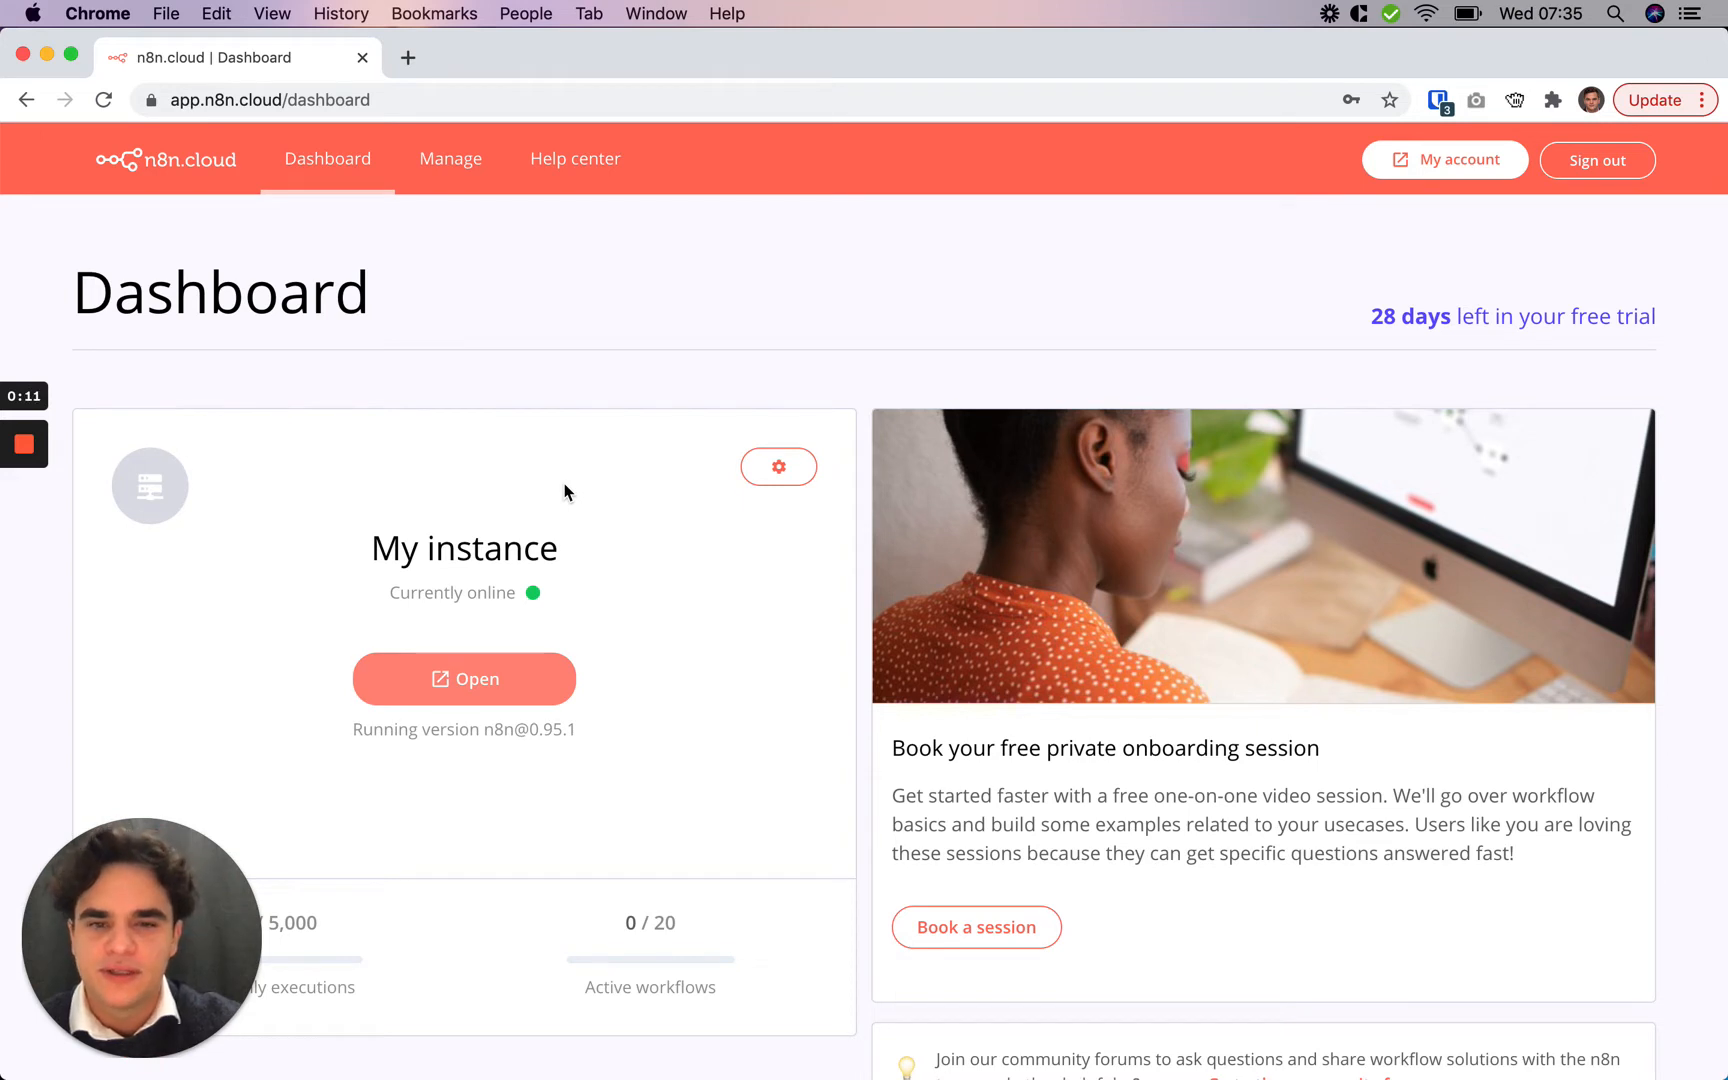
{"action": "mouse_move", "coordinate": [440, 696]}
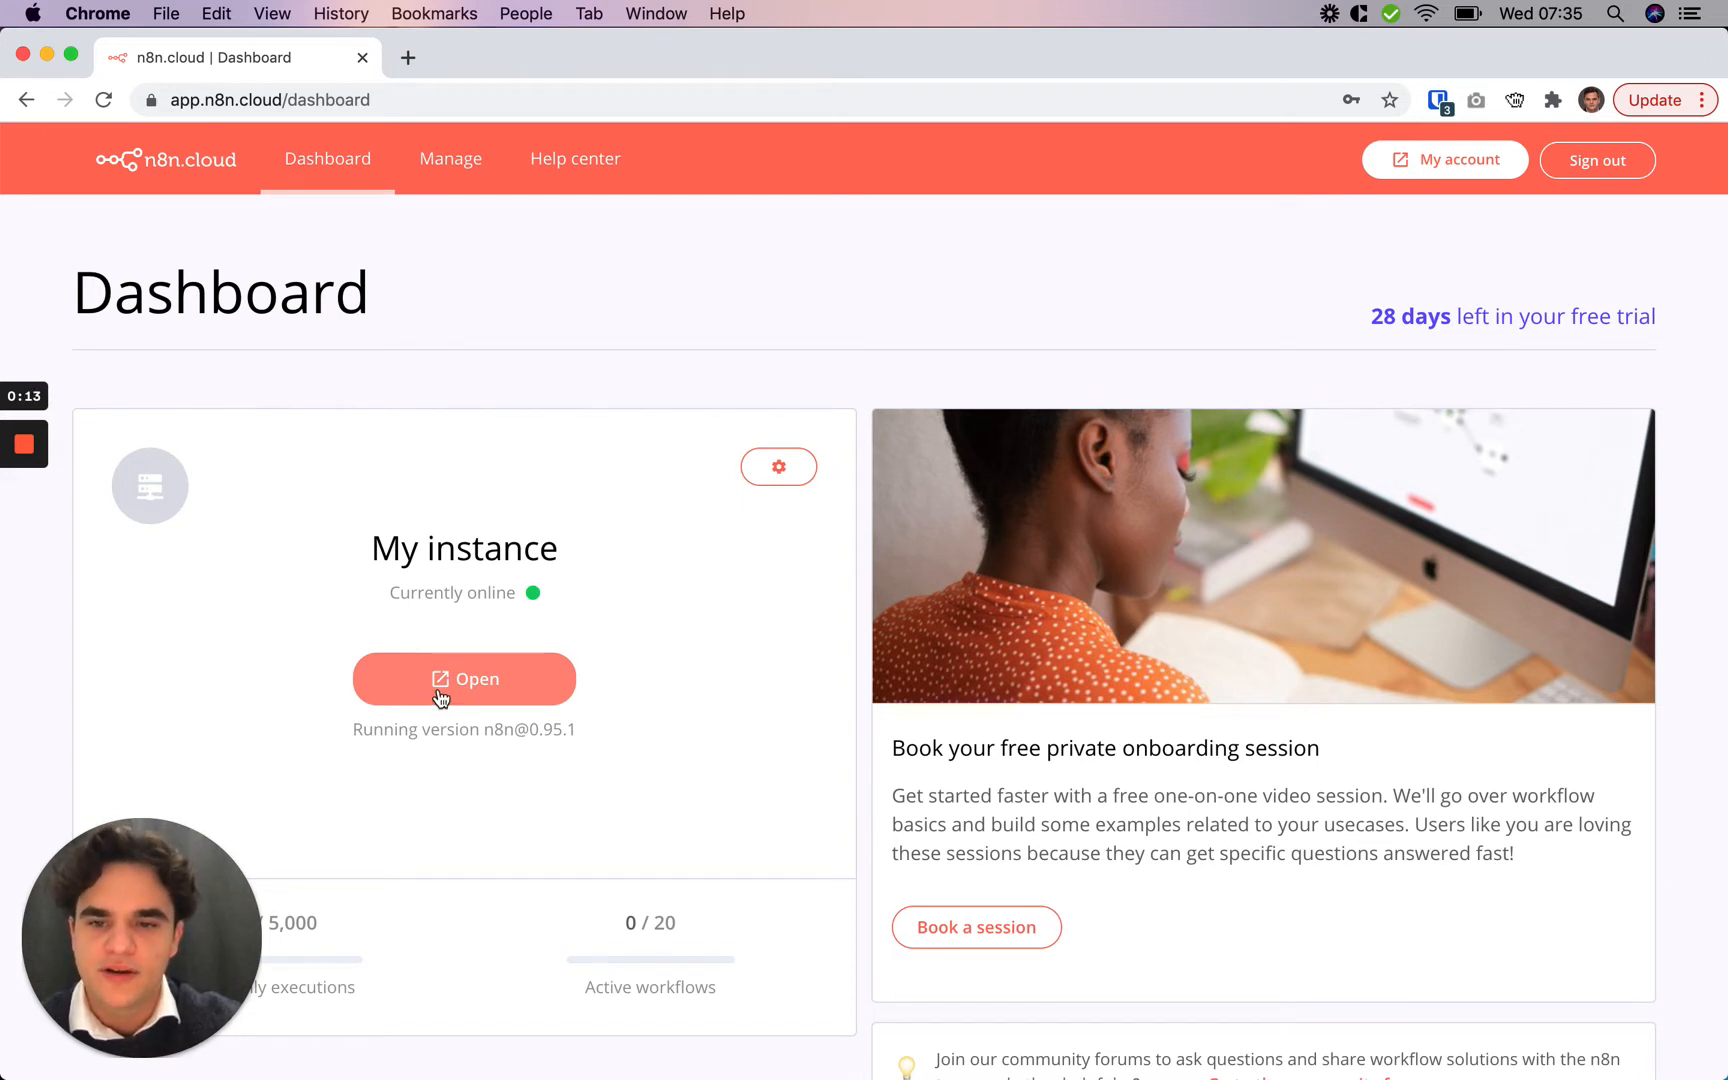
- Launch the n8n instance from the My instance card on the dashboard
{"action": "left_click", "coordinate": [464, 678]}
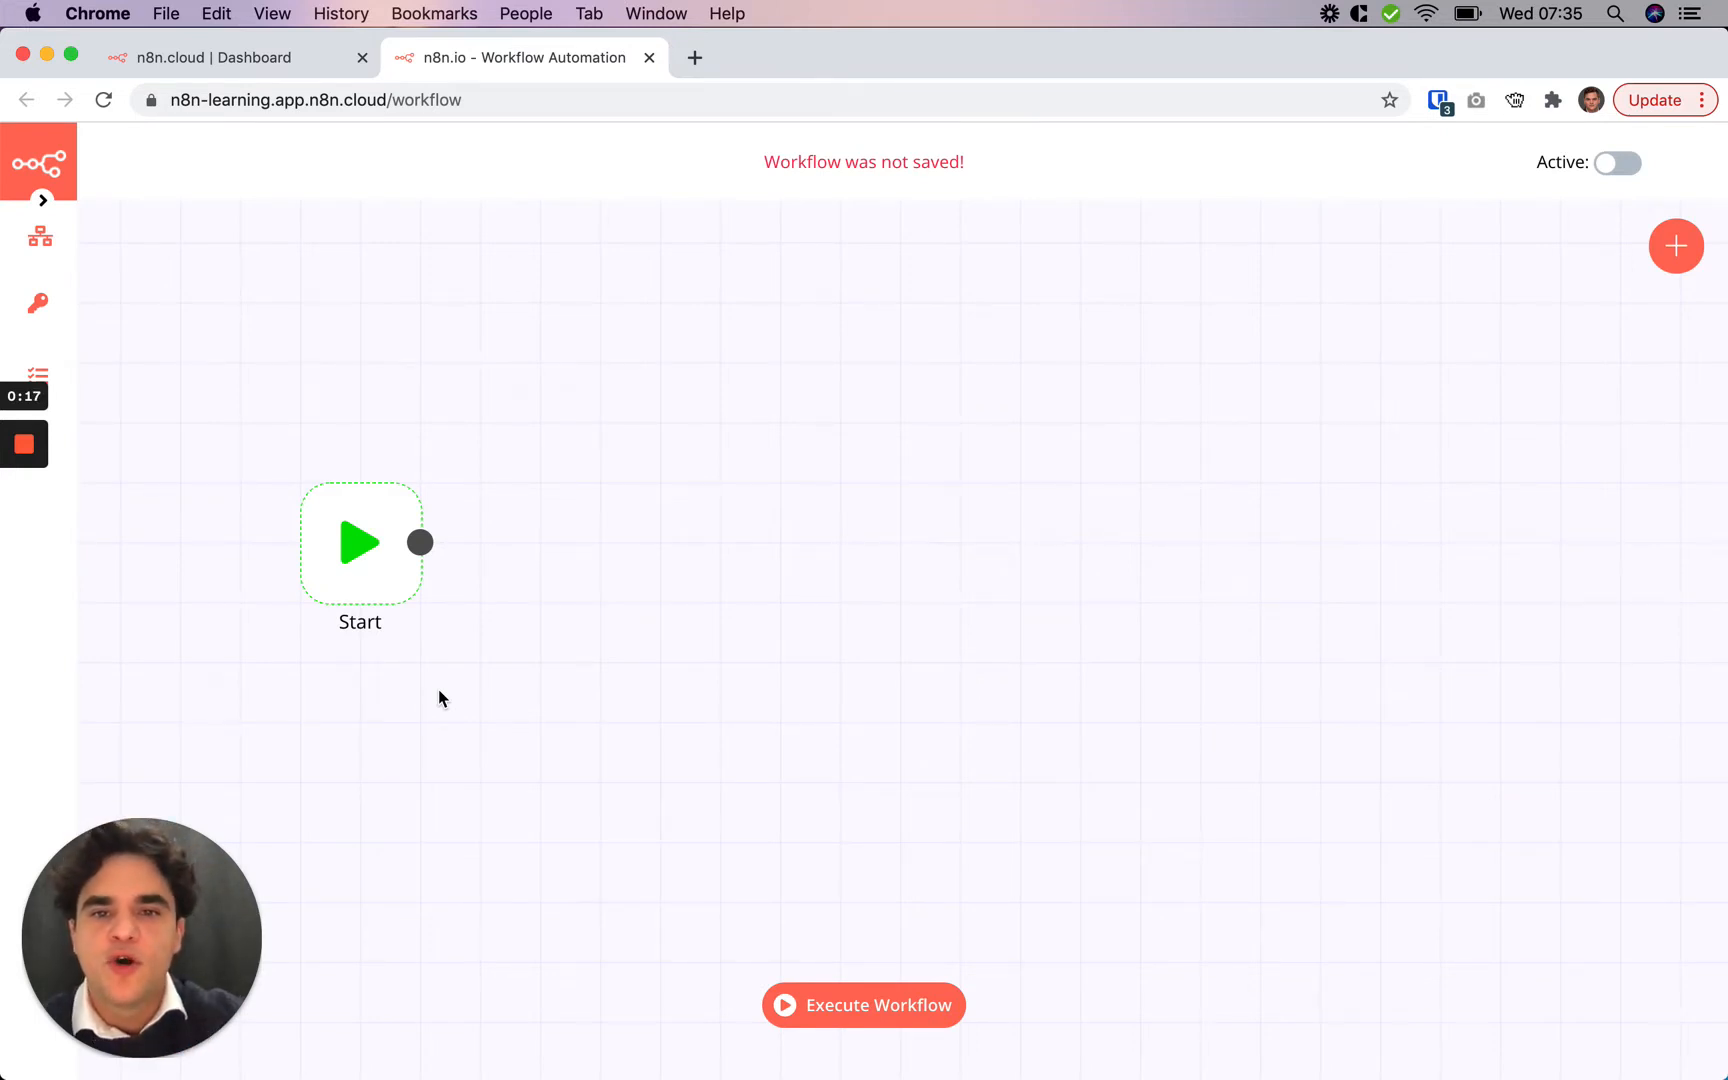
{"action": "mouse_move", "coordinate": [248, 218]}
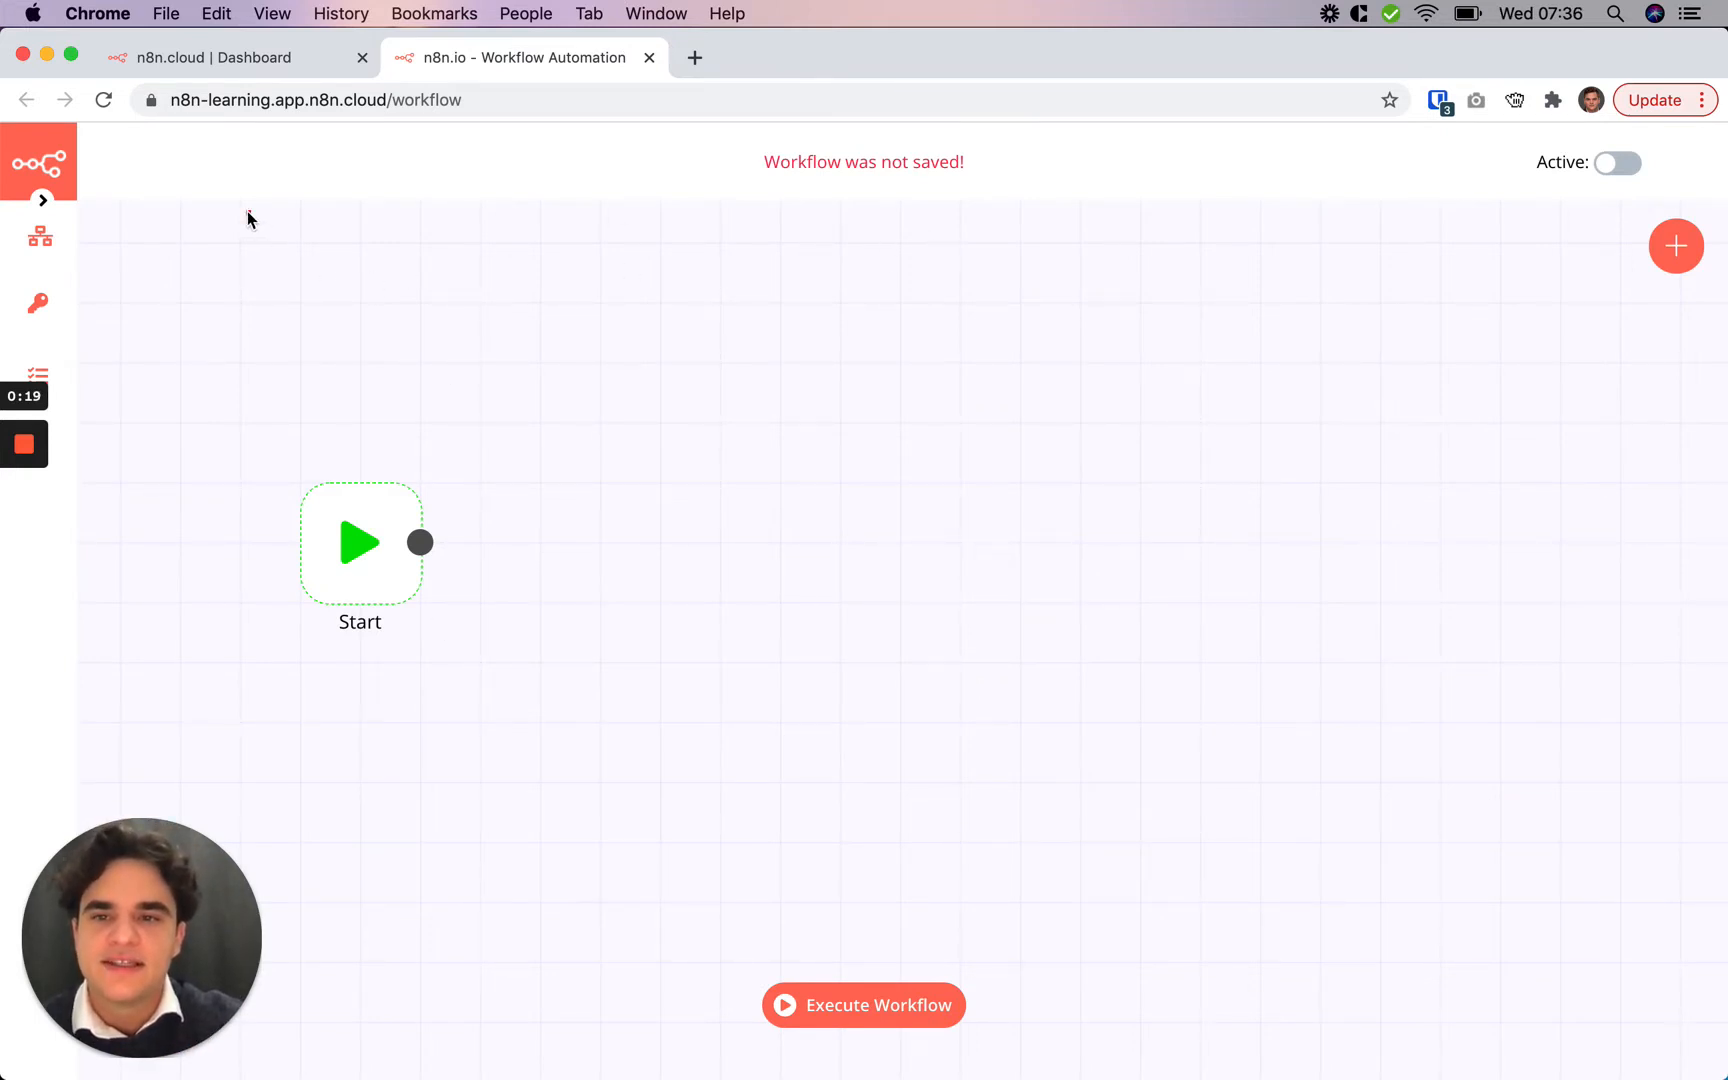
{"action": "mouse_move", "coordinate": [1336, 852]}
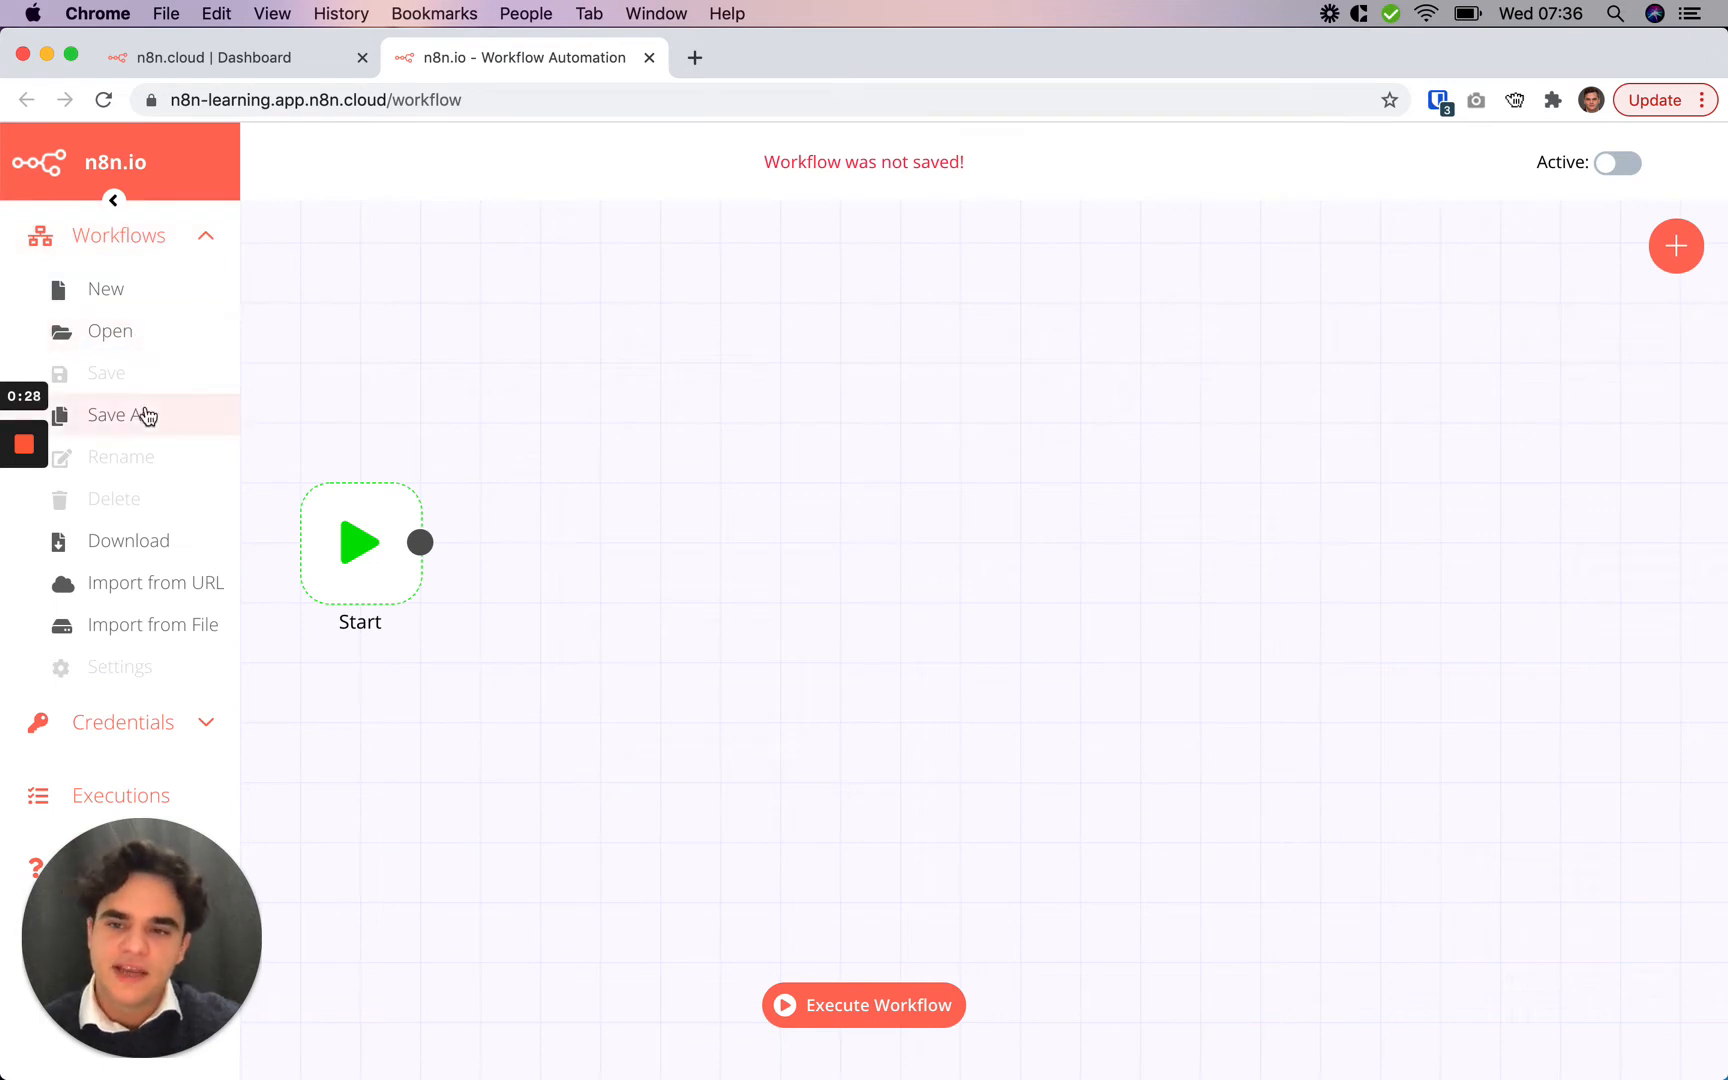
{"action": "left_click", "coordinate": [124, 722]}
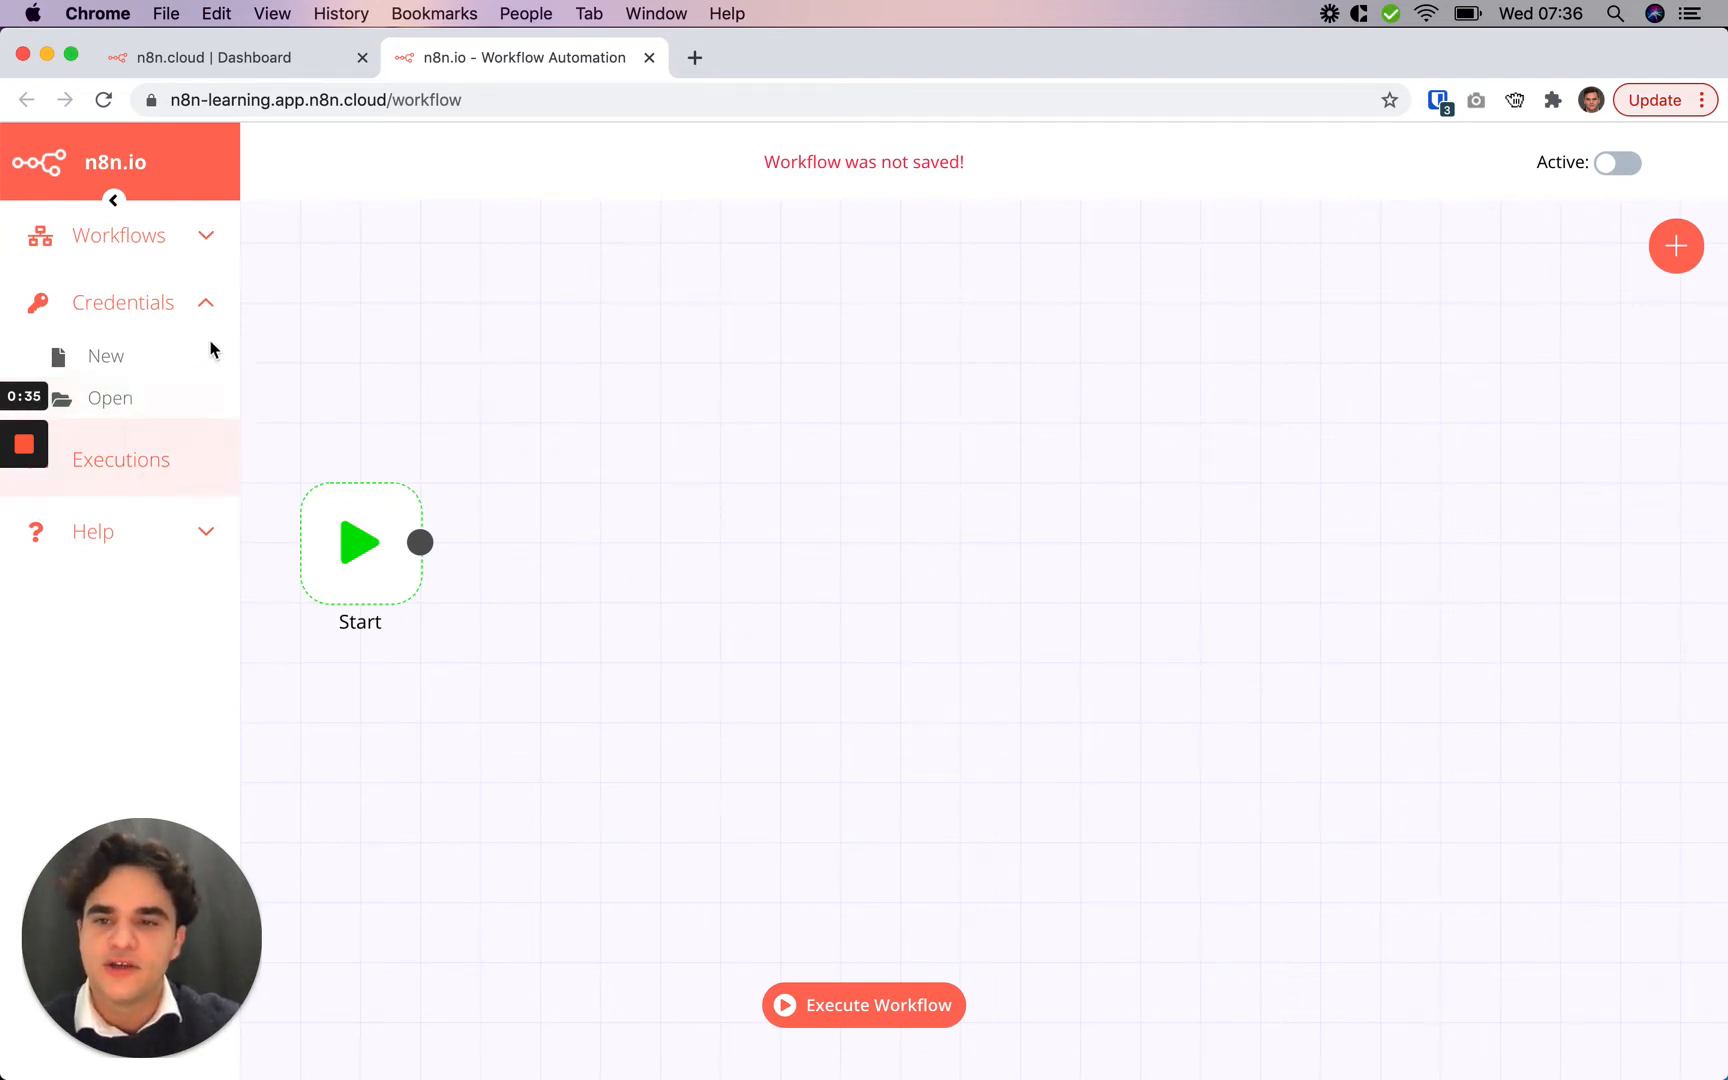
{"action": "left_click", "coordinate": [122, 302]}
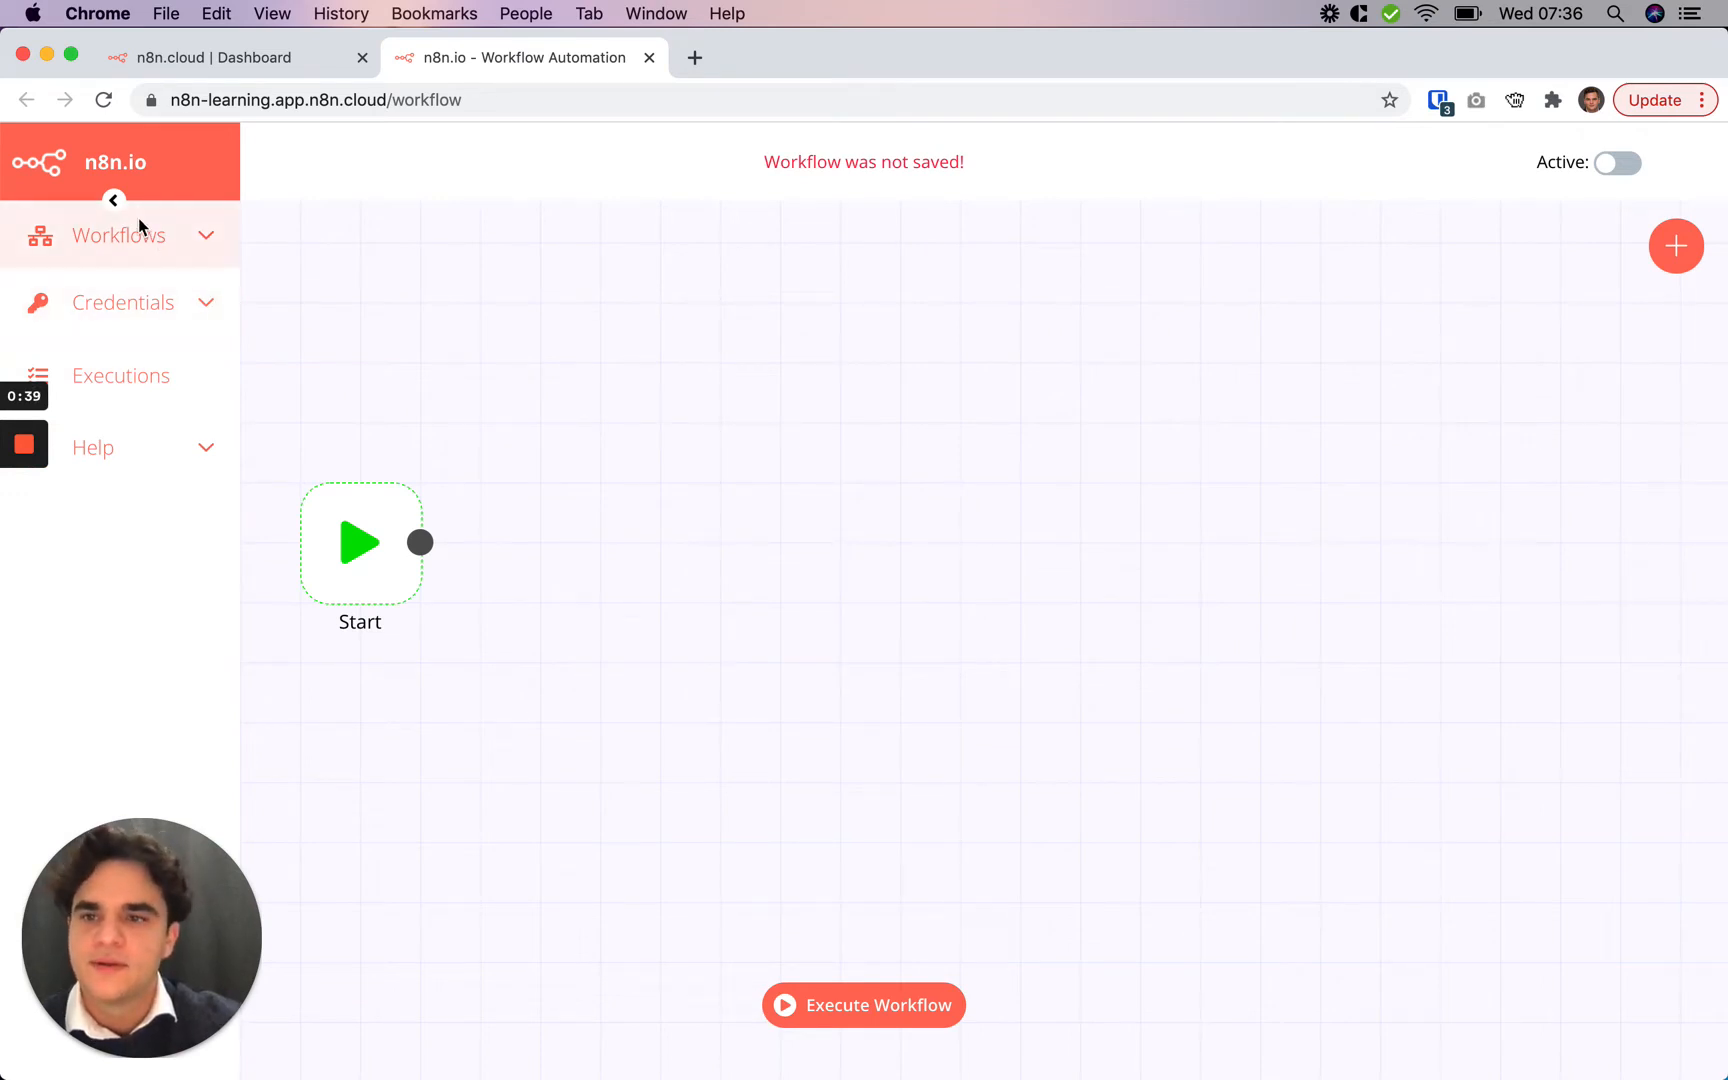
{"action": "left_click", "coordinate": [112, 200]}
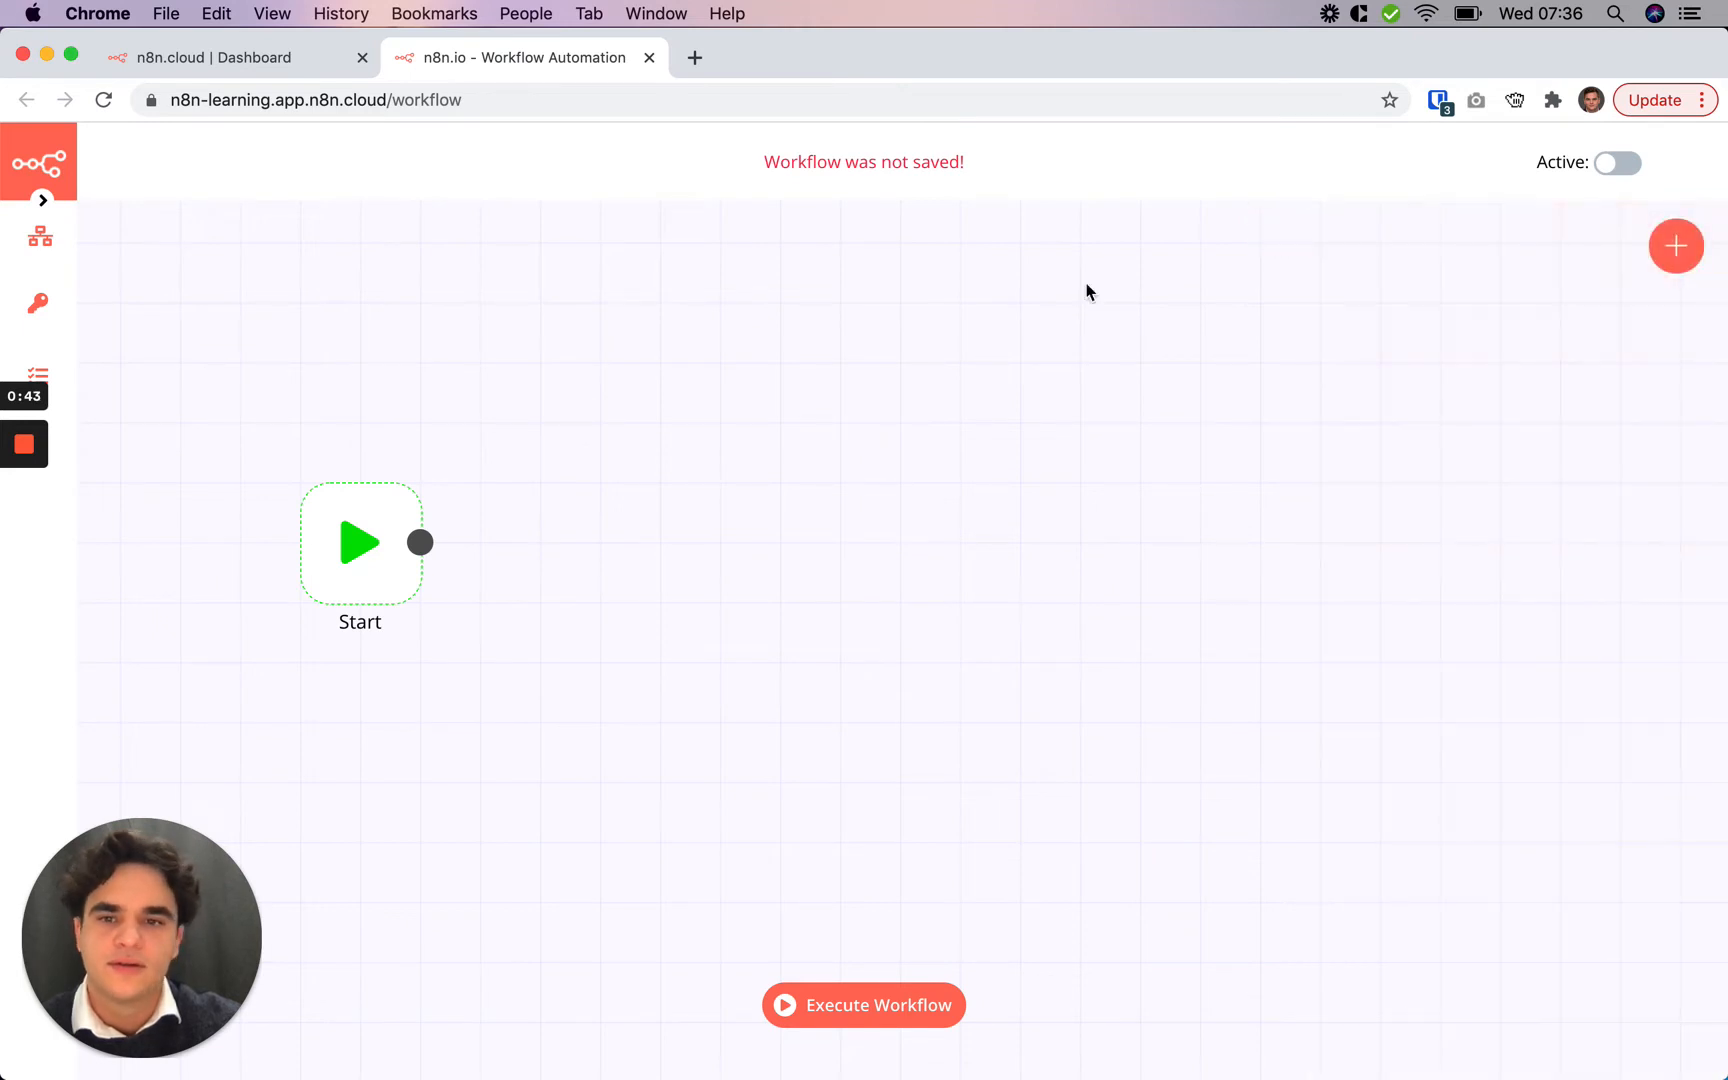
{"action": "mouse_move", "coordinate": [428, 524]}
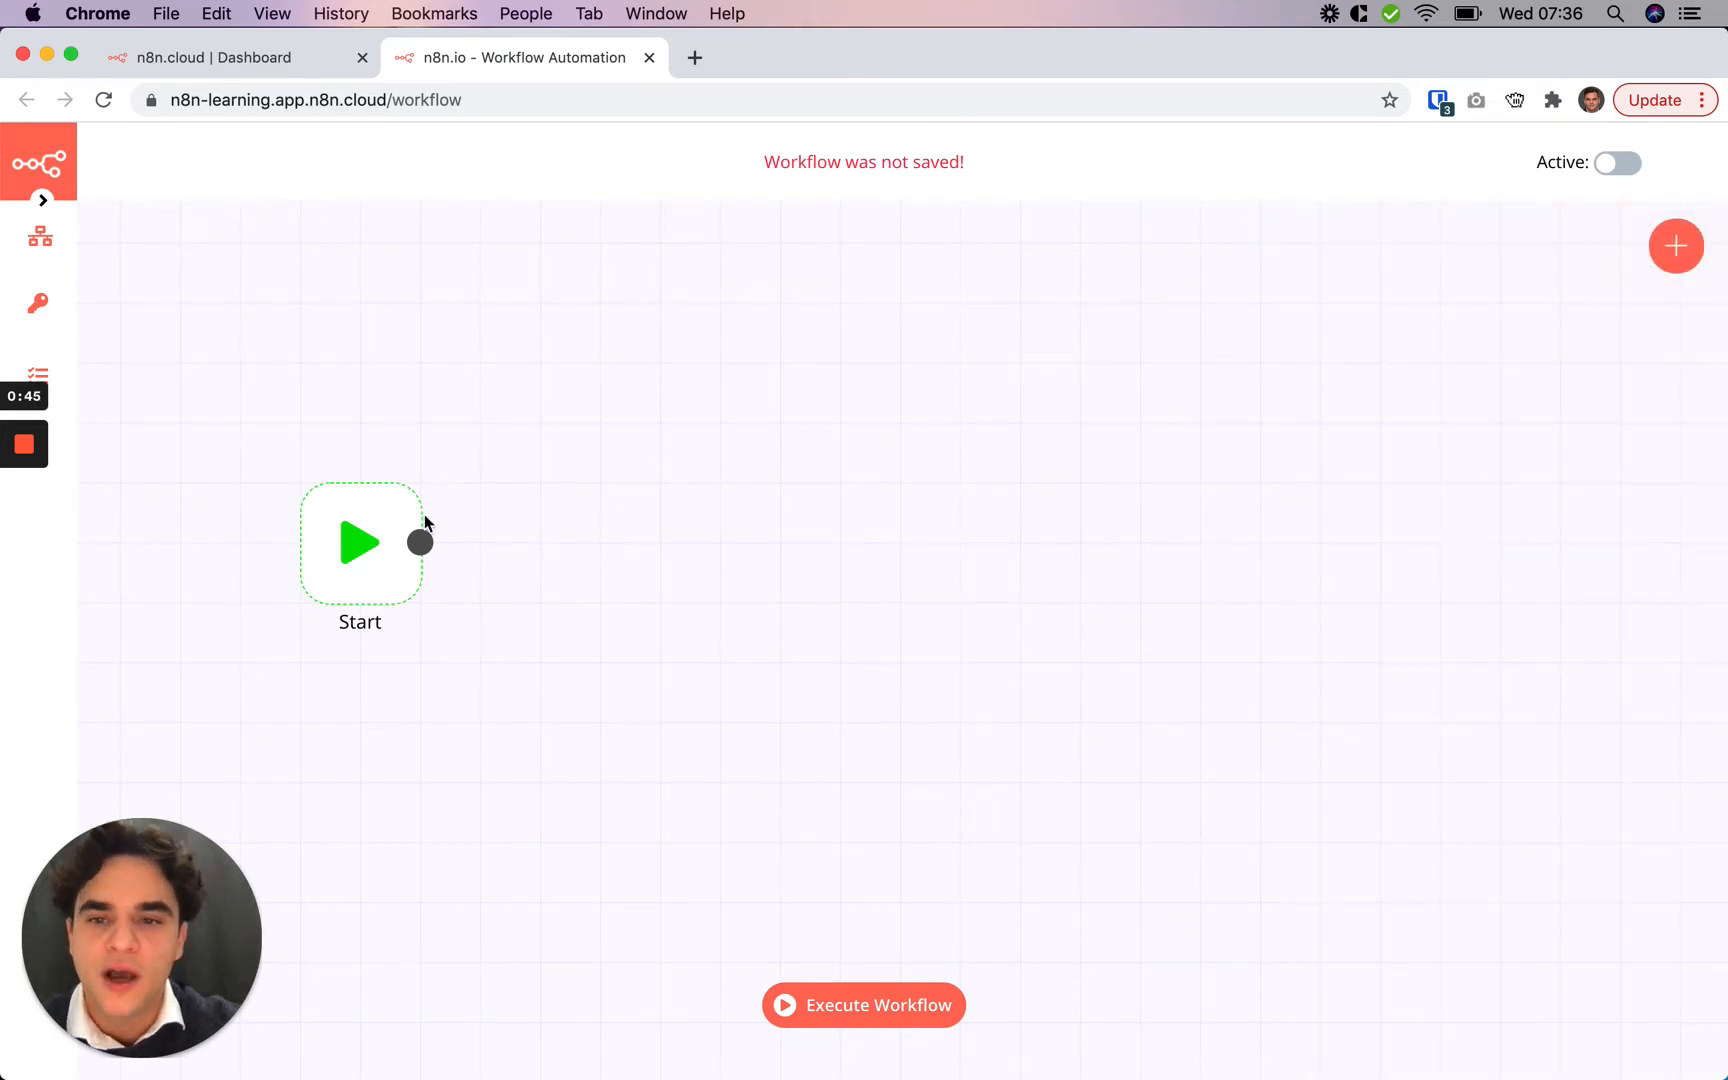
{"action": "mouse_move", "coordinate": [402, 516]}
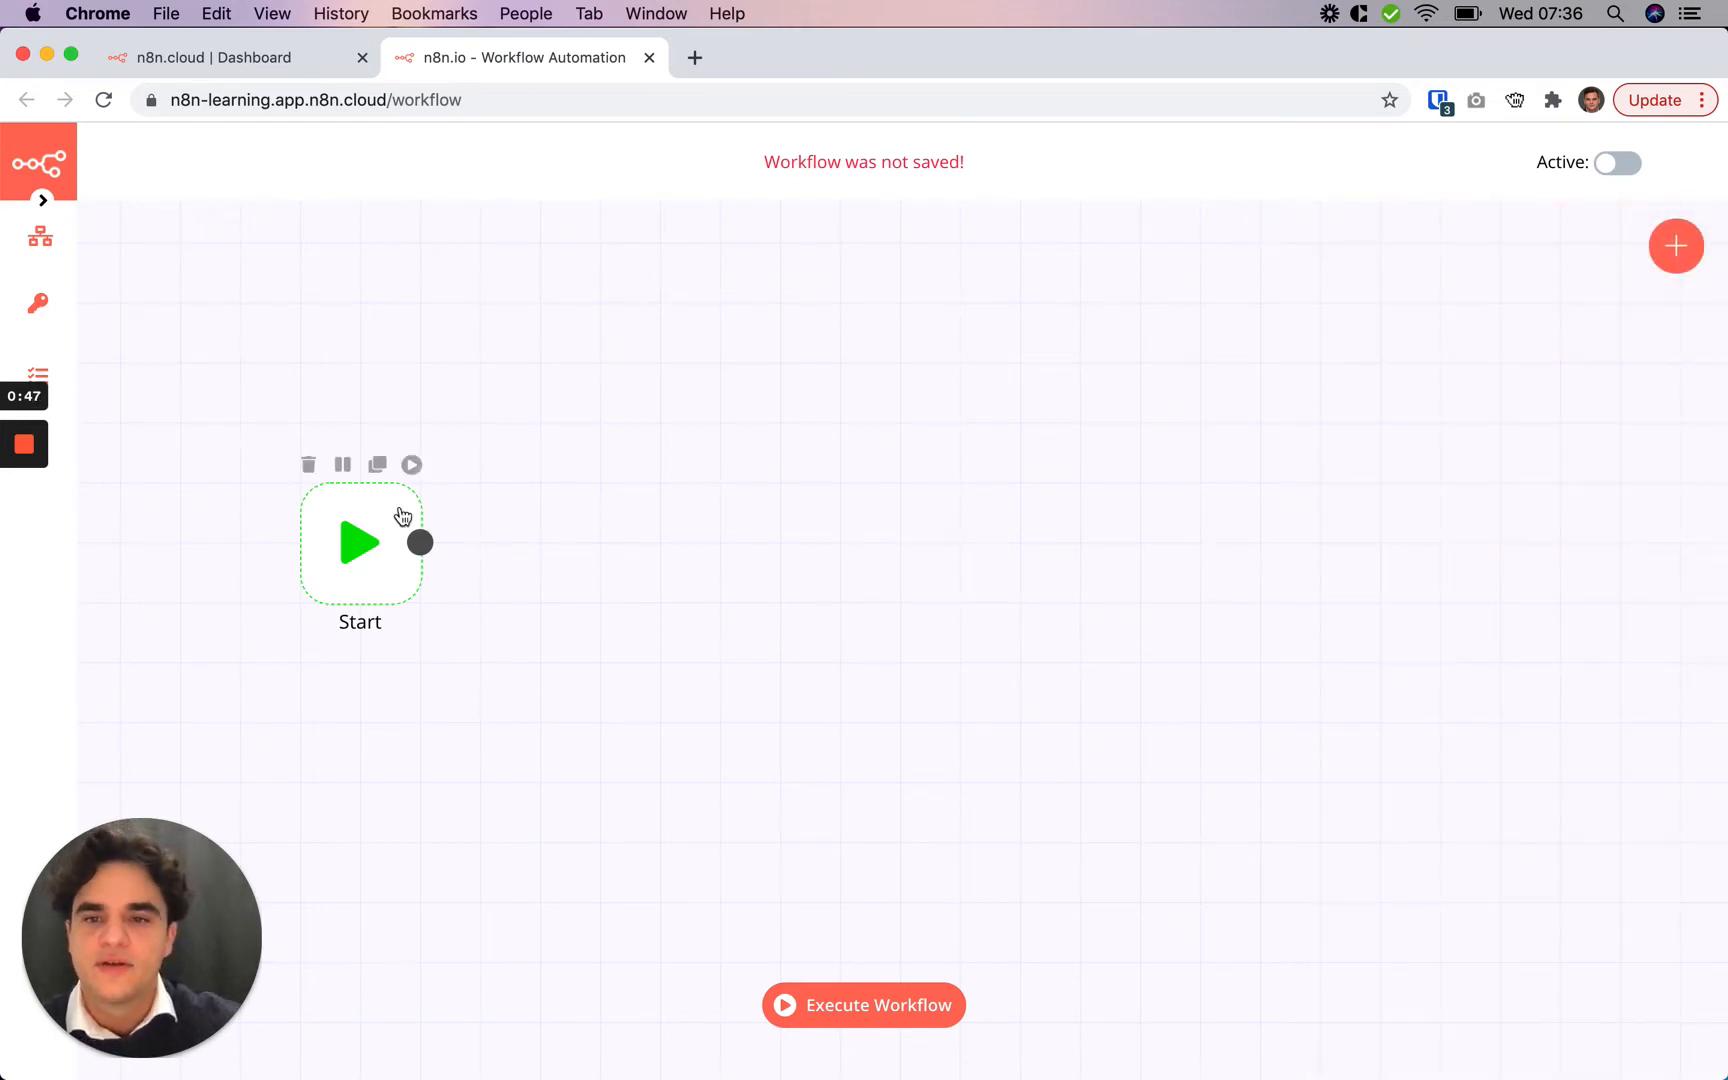
{"action": "mouse_move", "coordinate": [300, 492]}
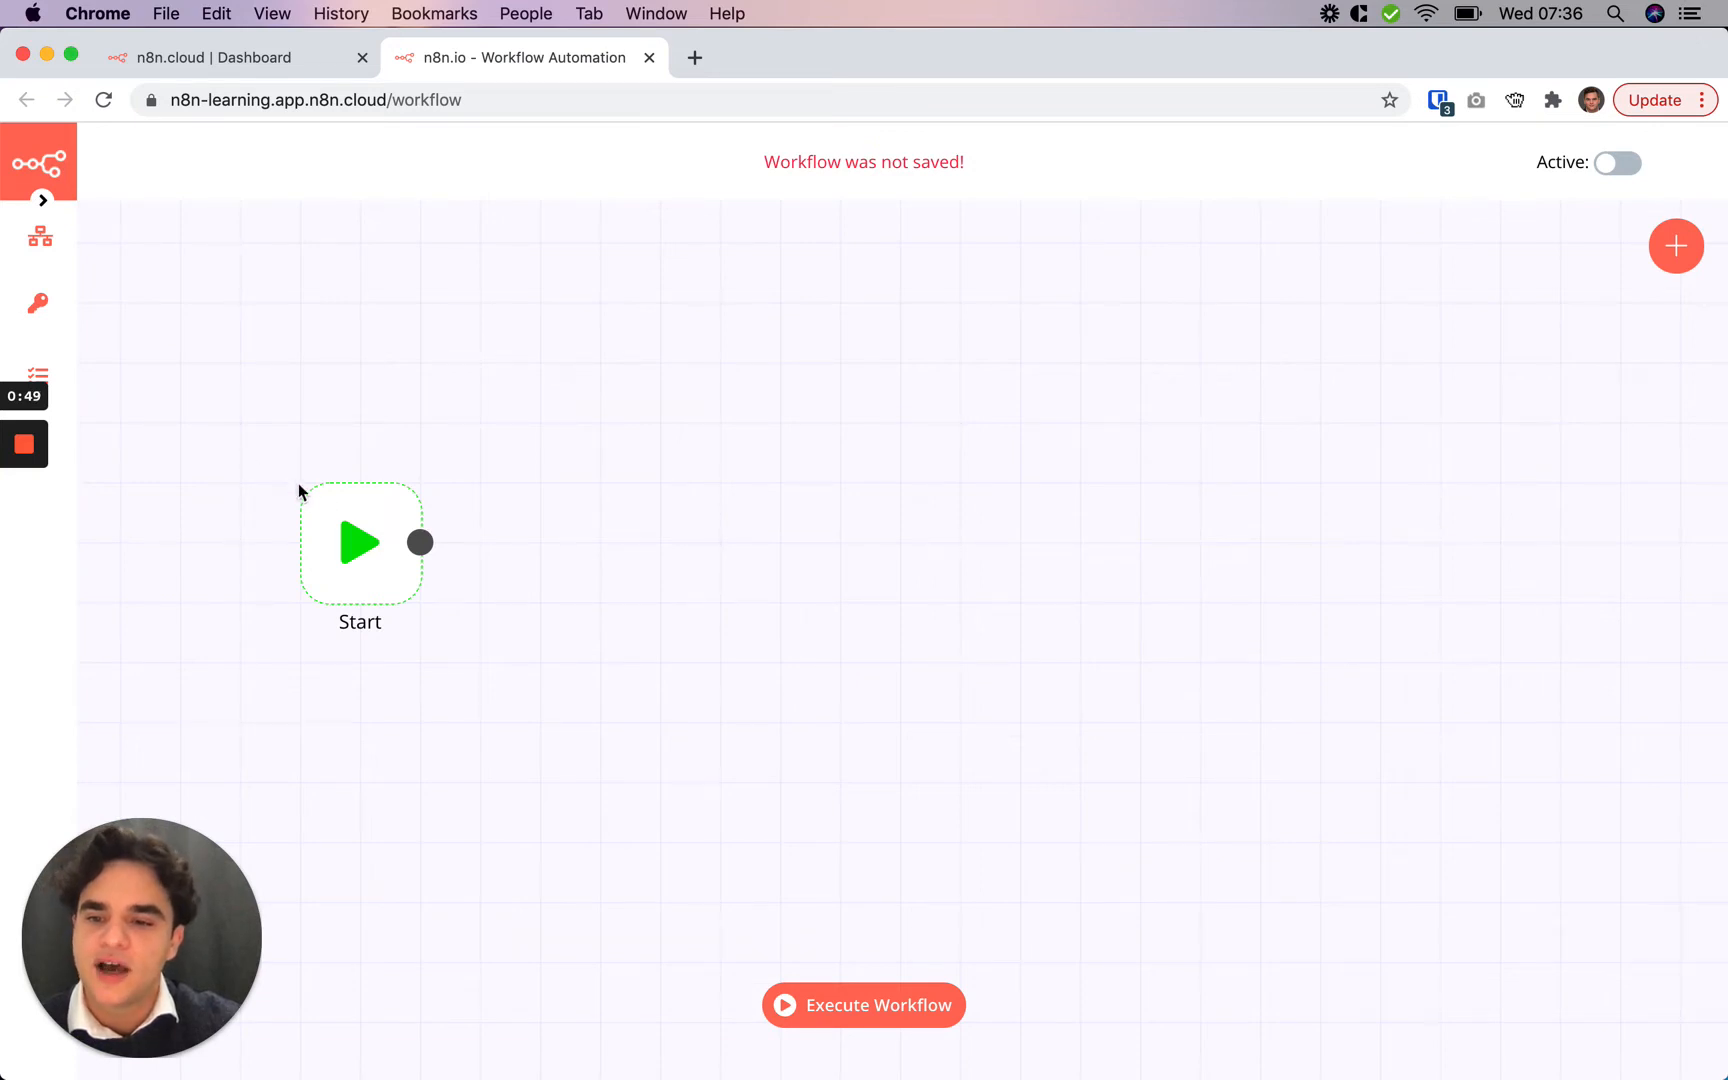
- Drag the Start node to the right on the canvas
{"action": "left_click_drag", "start_coordinate": [360, 542], "coordinate": [648, 542]}
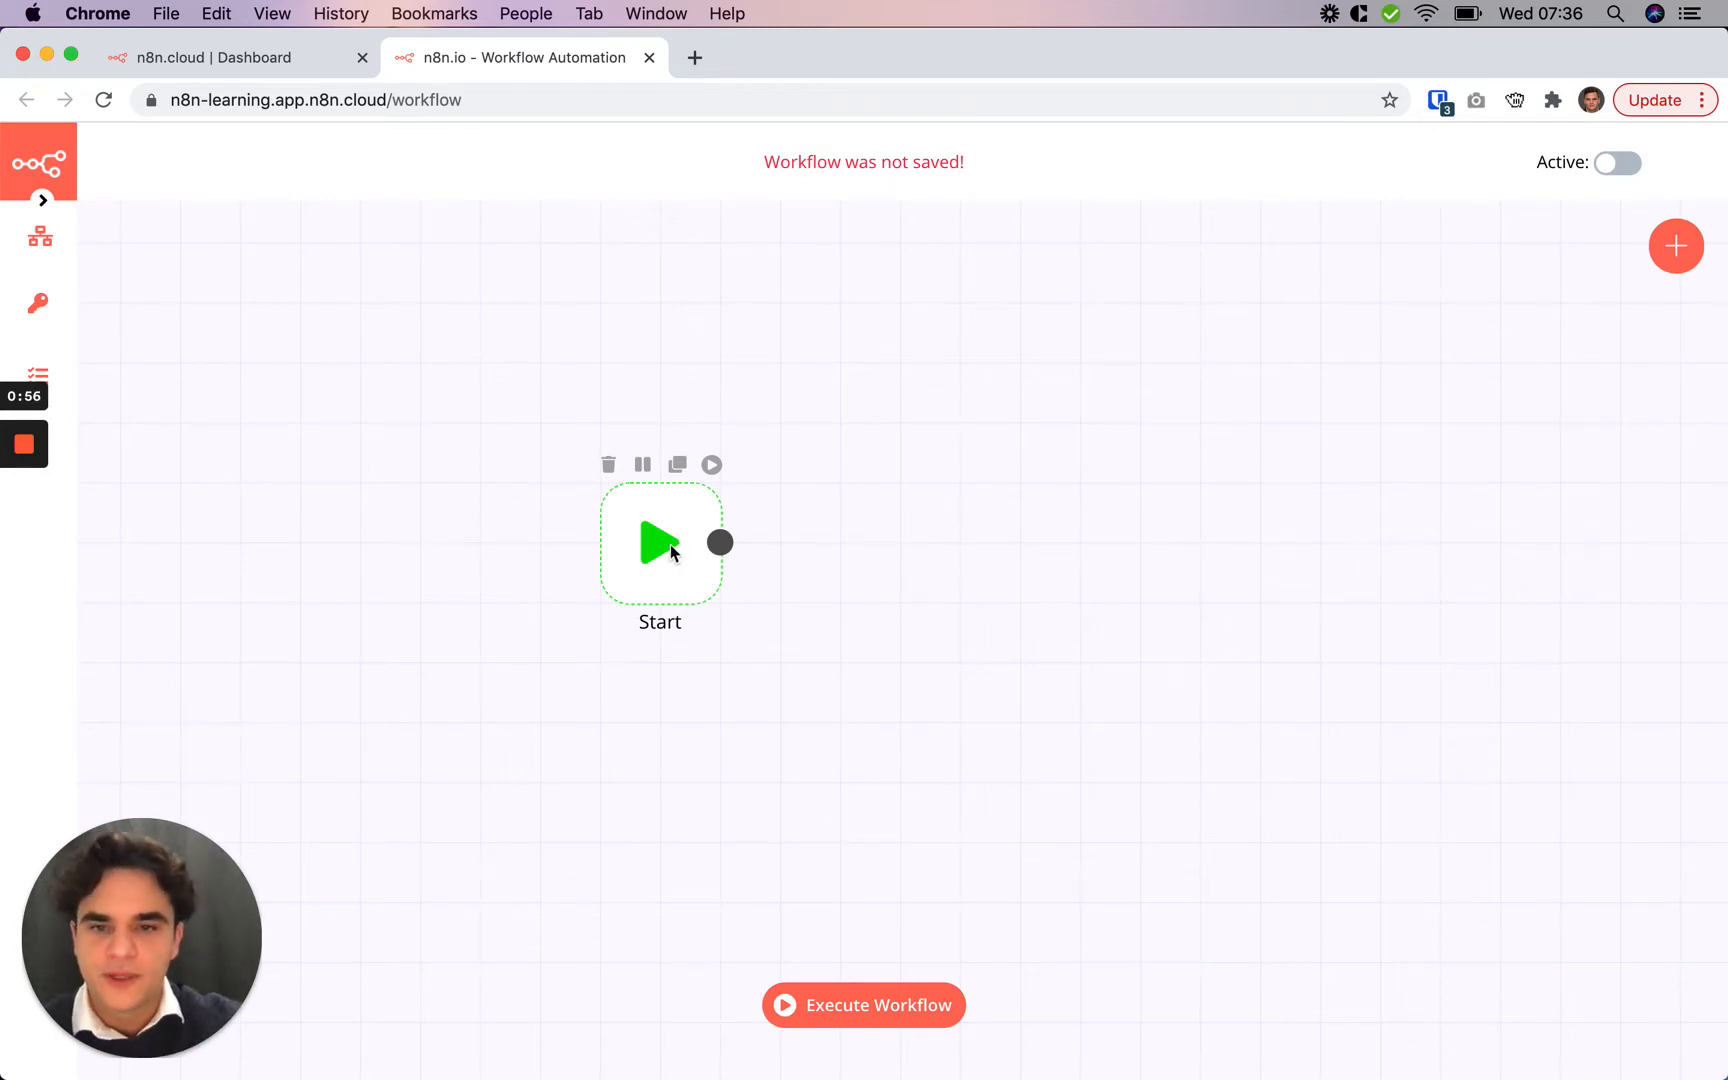
{"action": "mouse_move", "coordinate": [640, 504]}
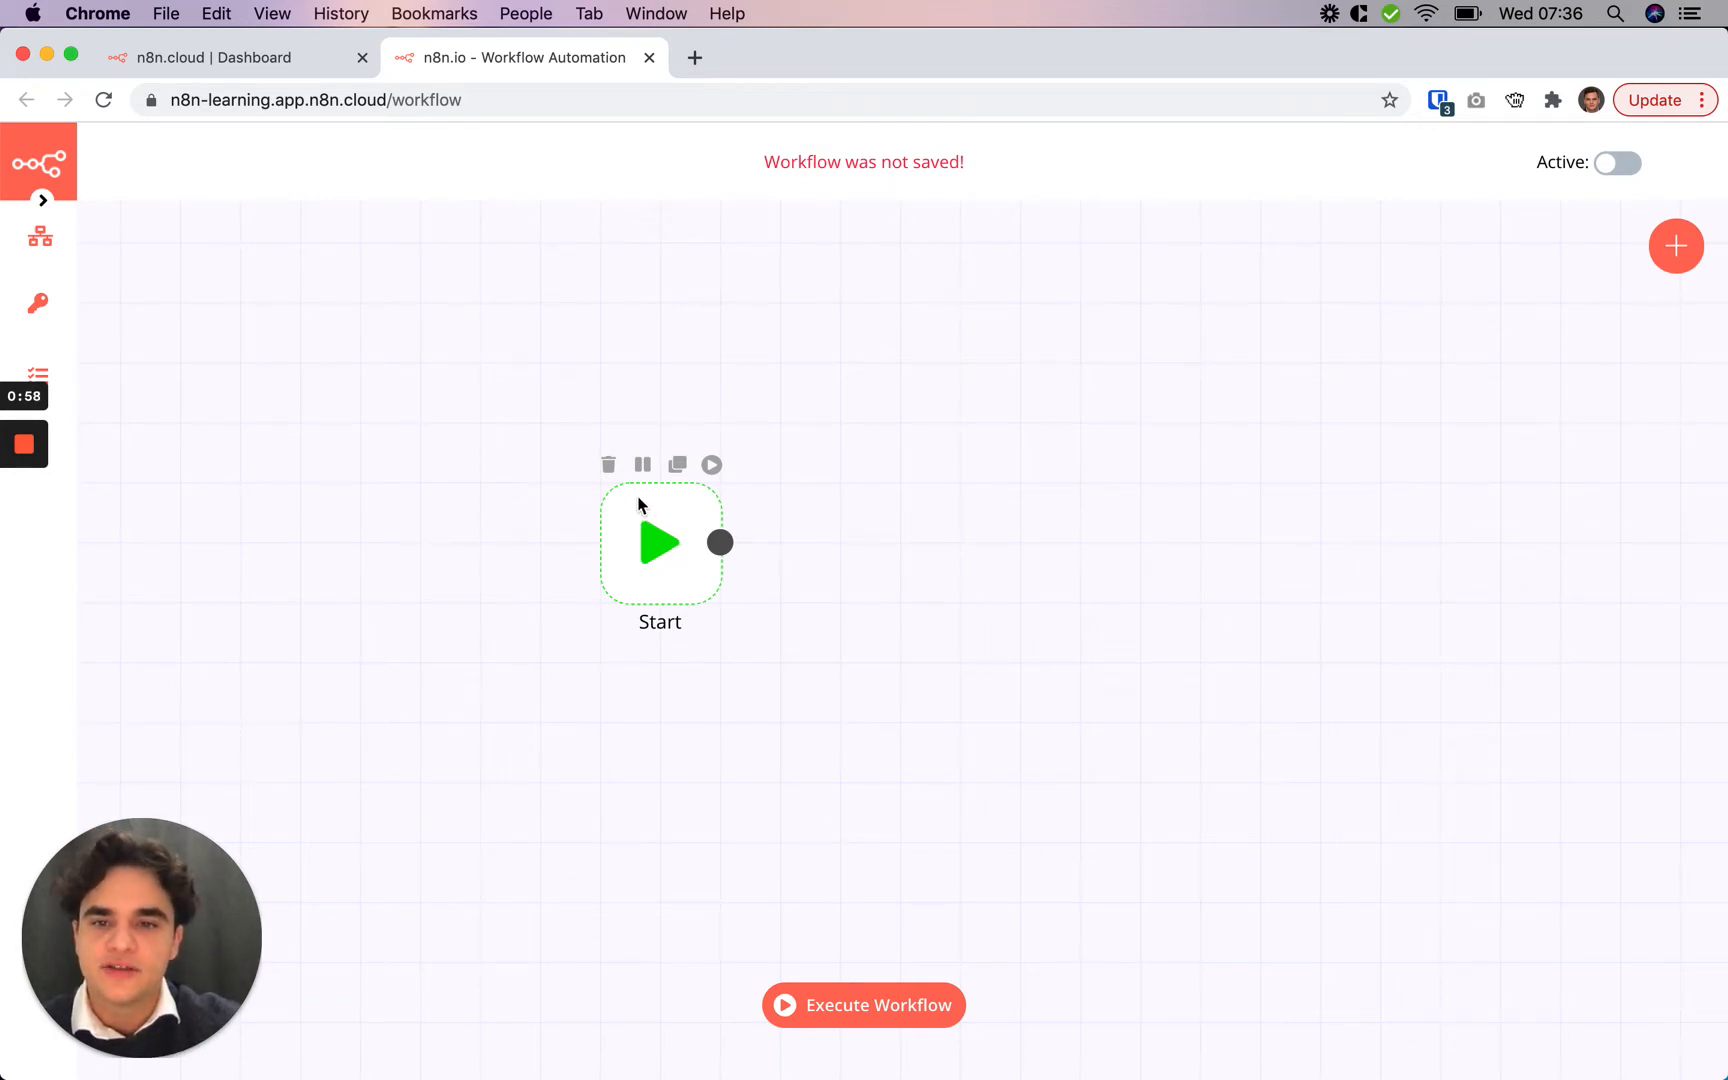
{"action": "mouse_move", "coordinate": [650, 562]}
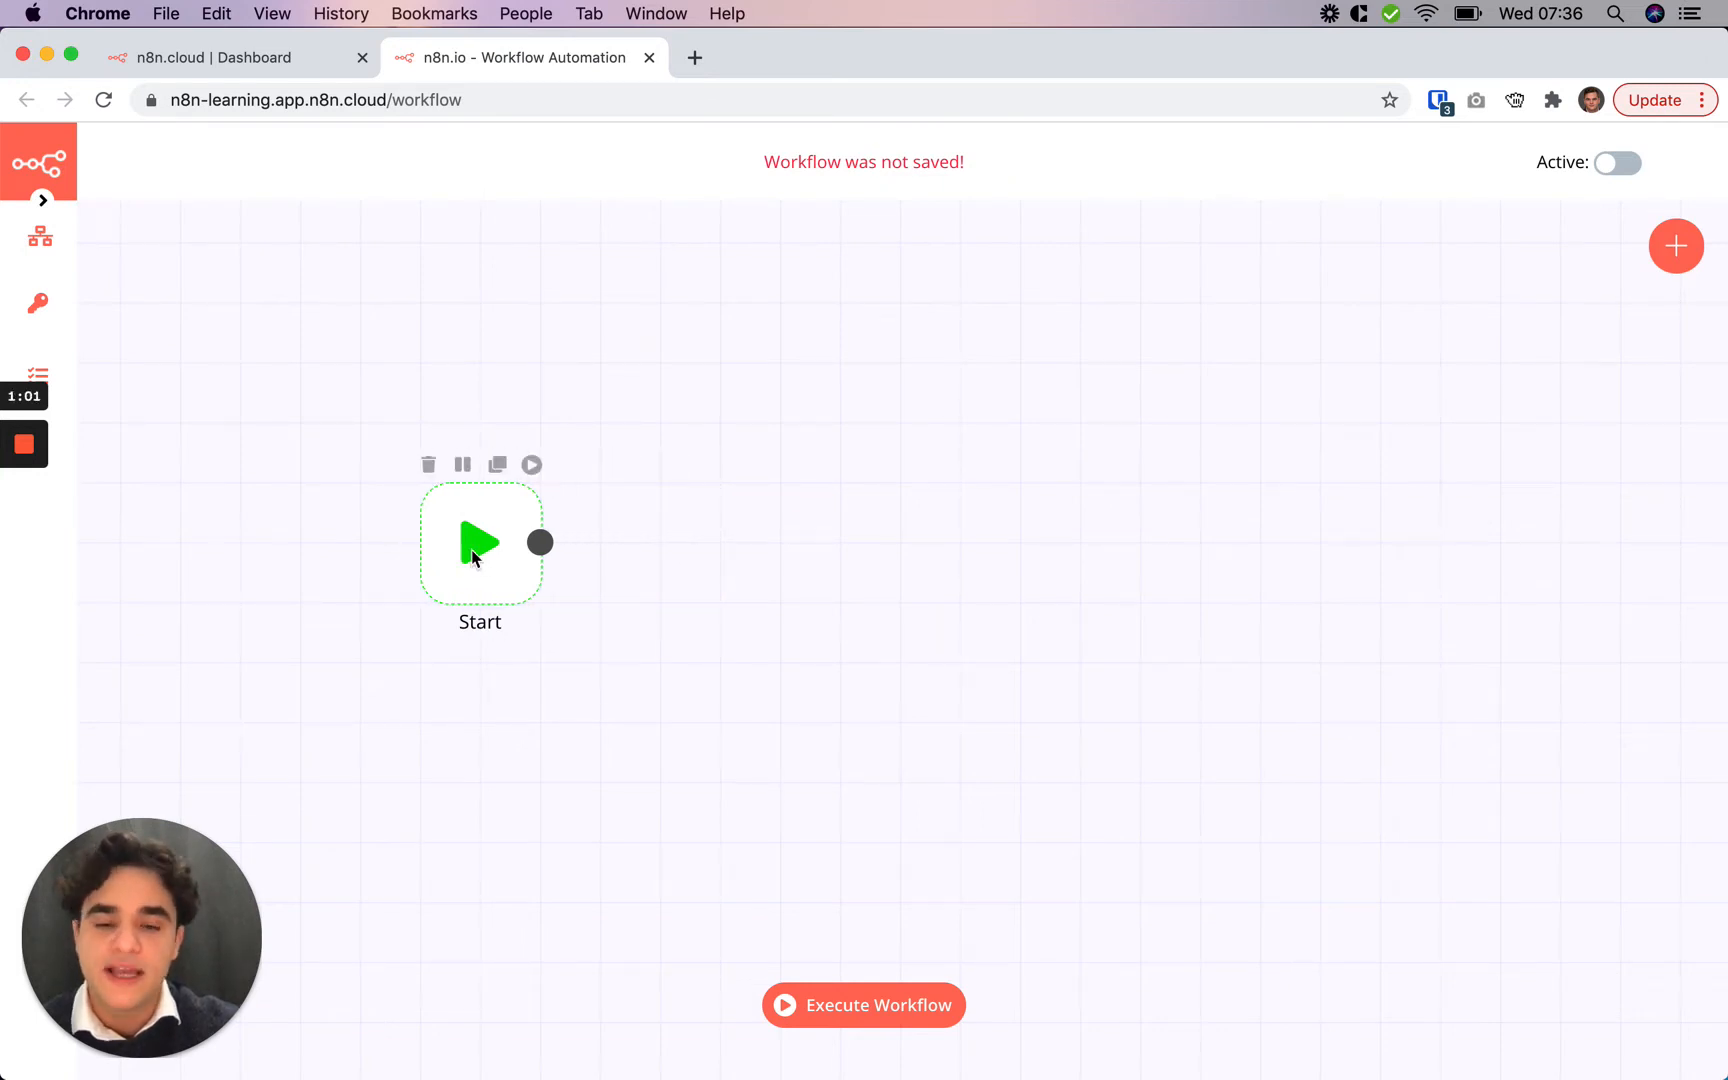
{"action": "mouse_move", "coordinate": [764, 548]}
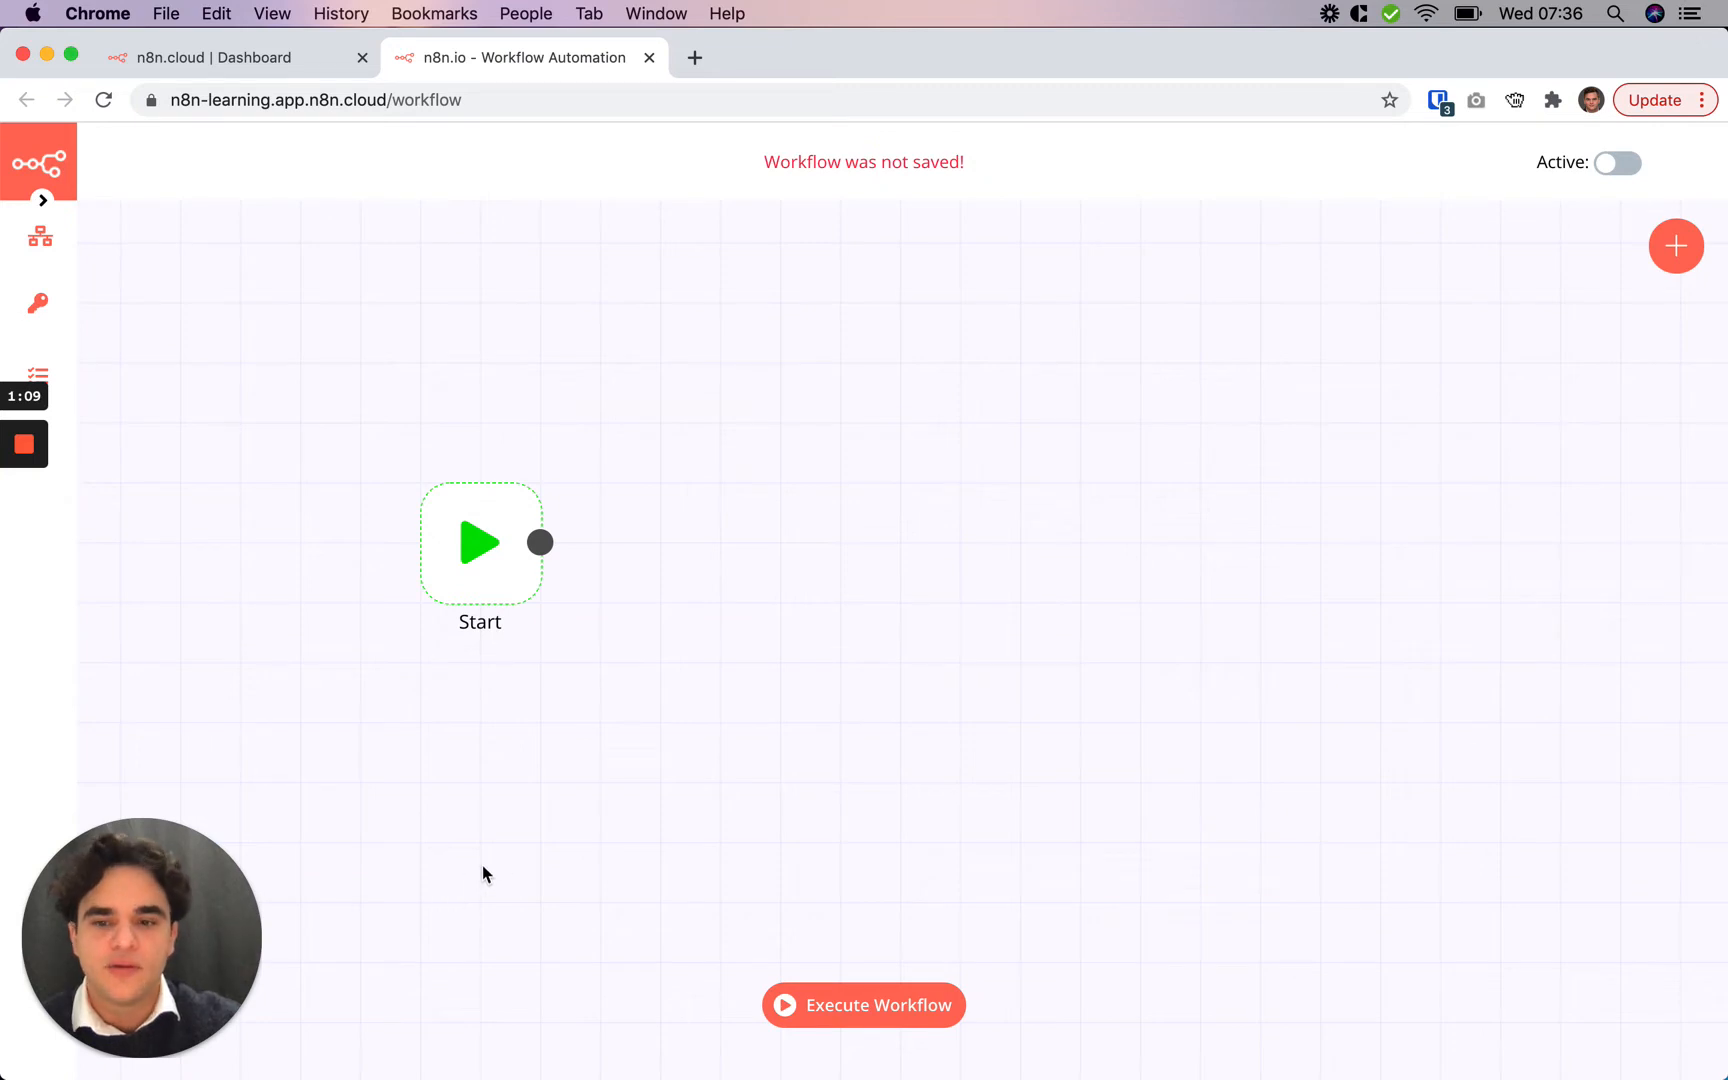
{"action": "mouse_move", "coordinate": [556, 808]}
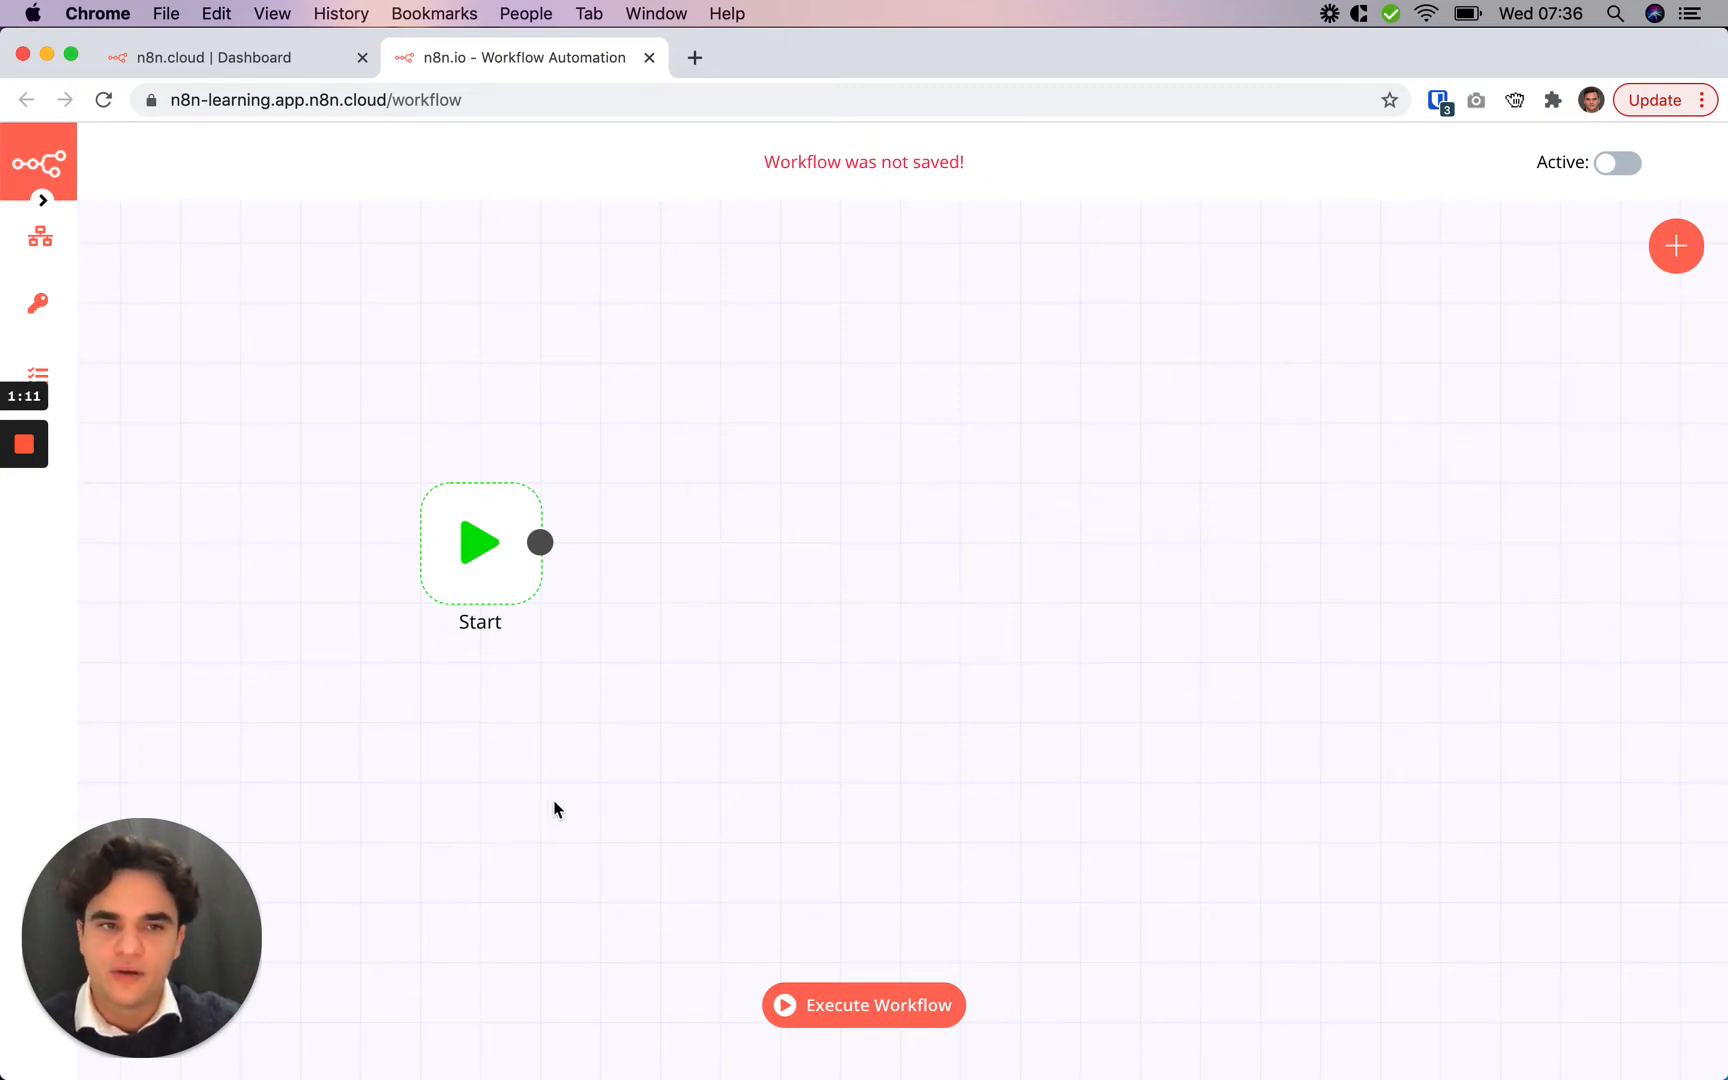
- Add a Slack node via the Create Node search 'sla' and dismiss its parameters panel
{"action": "left_click", "coordinate": [1676, 246]}
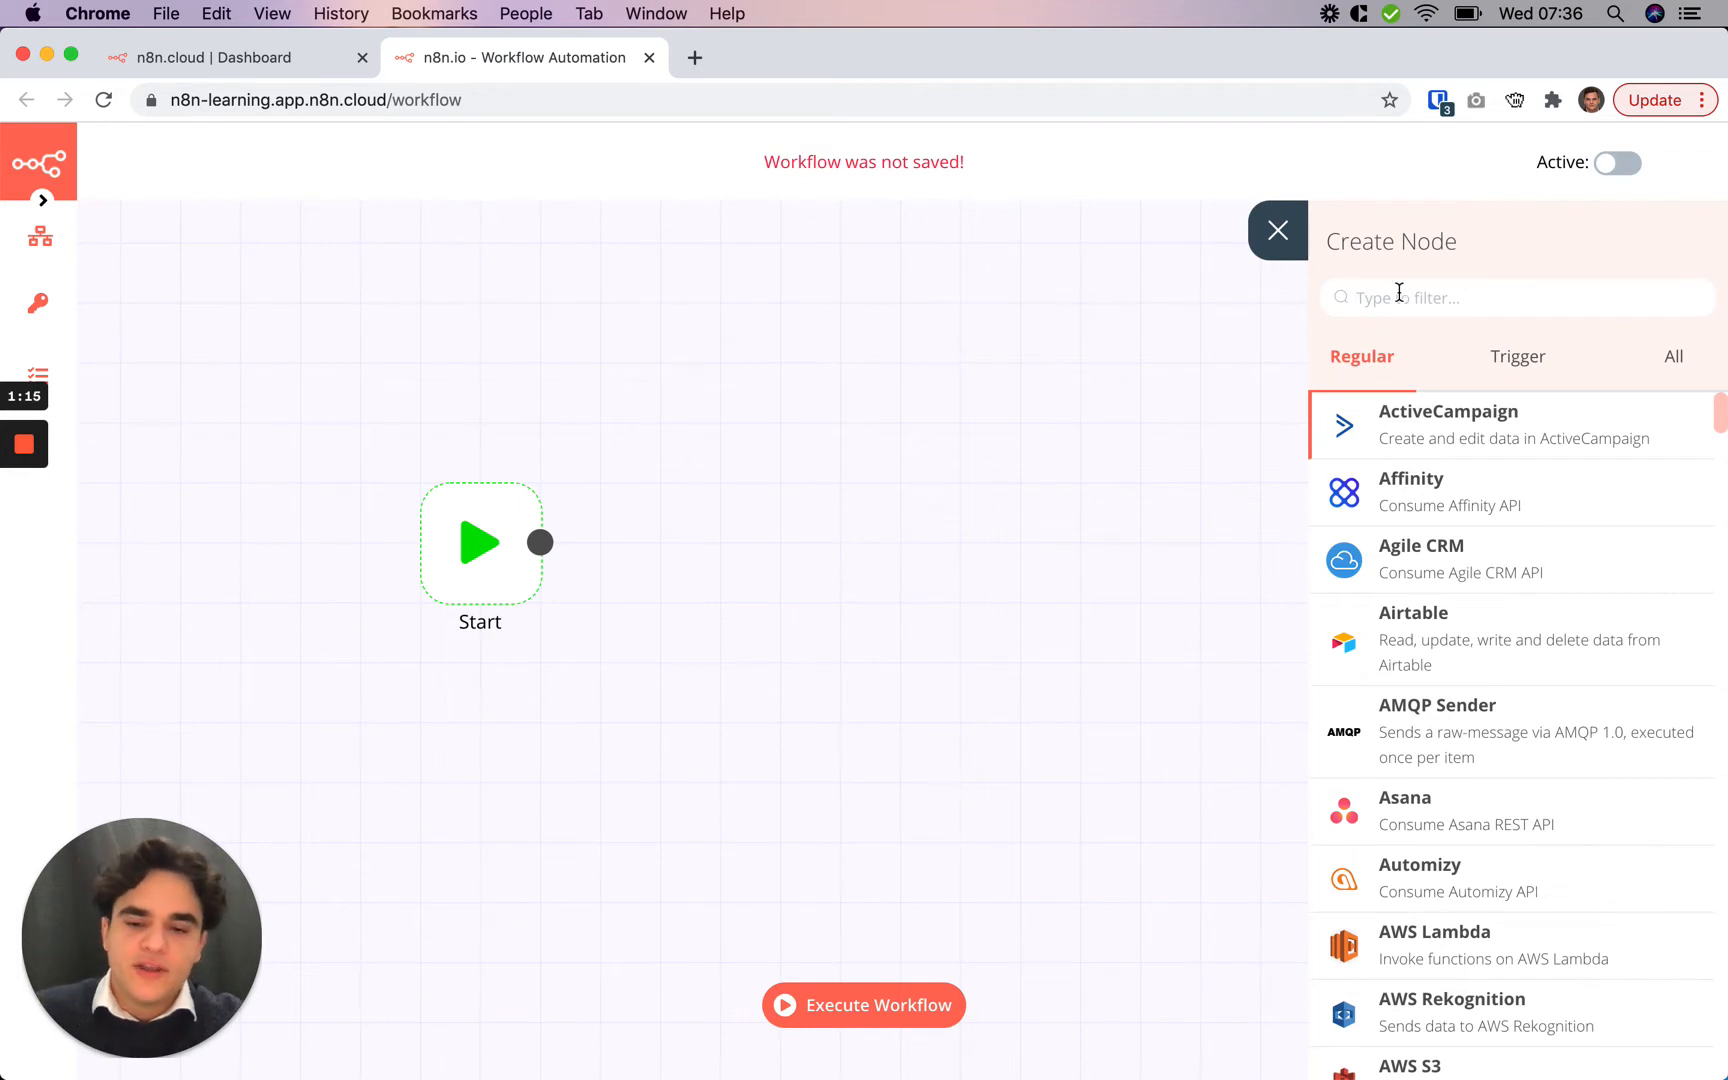
{"action": "type", "text": "sla"}
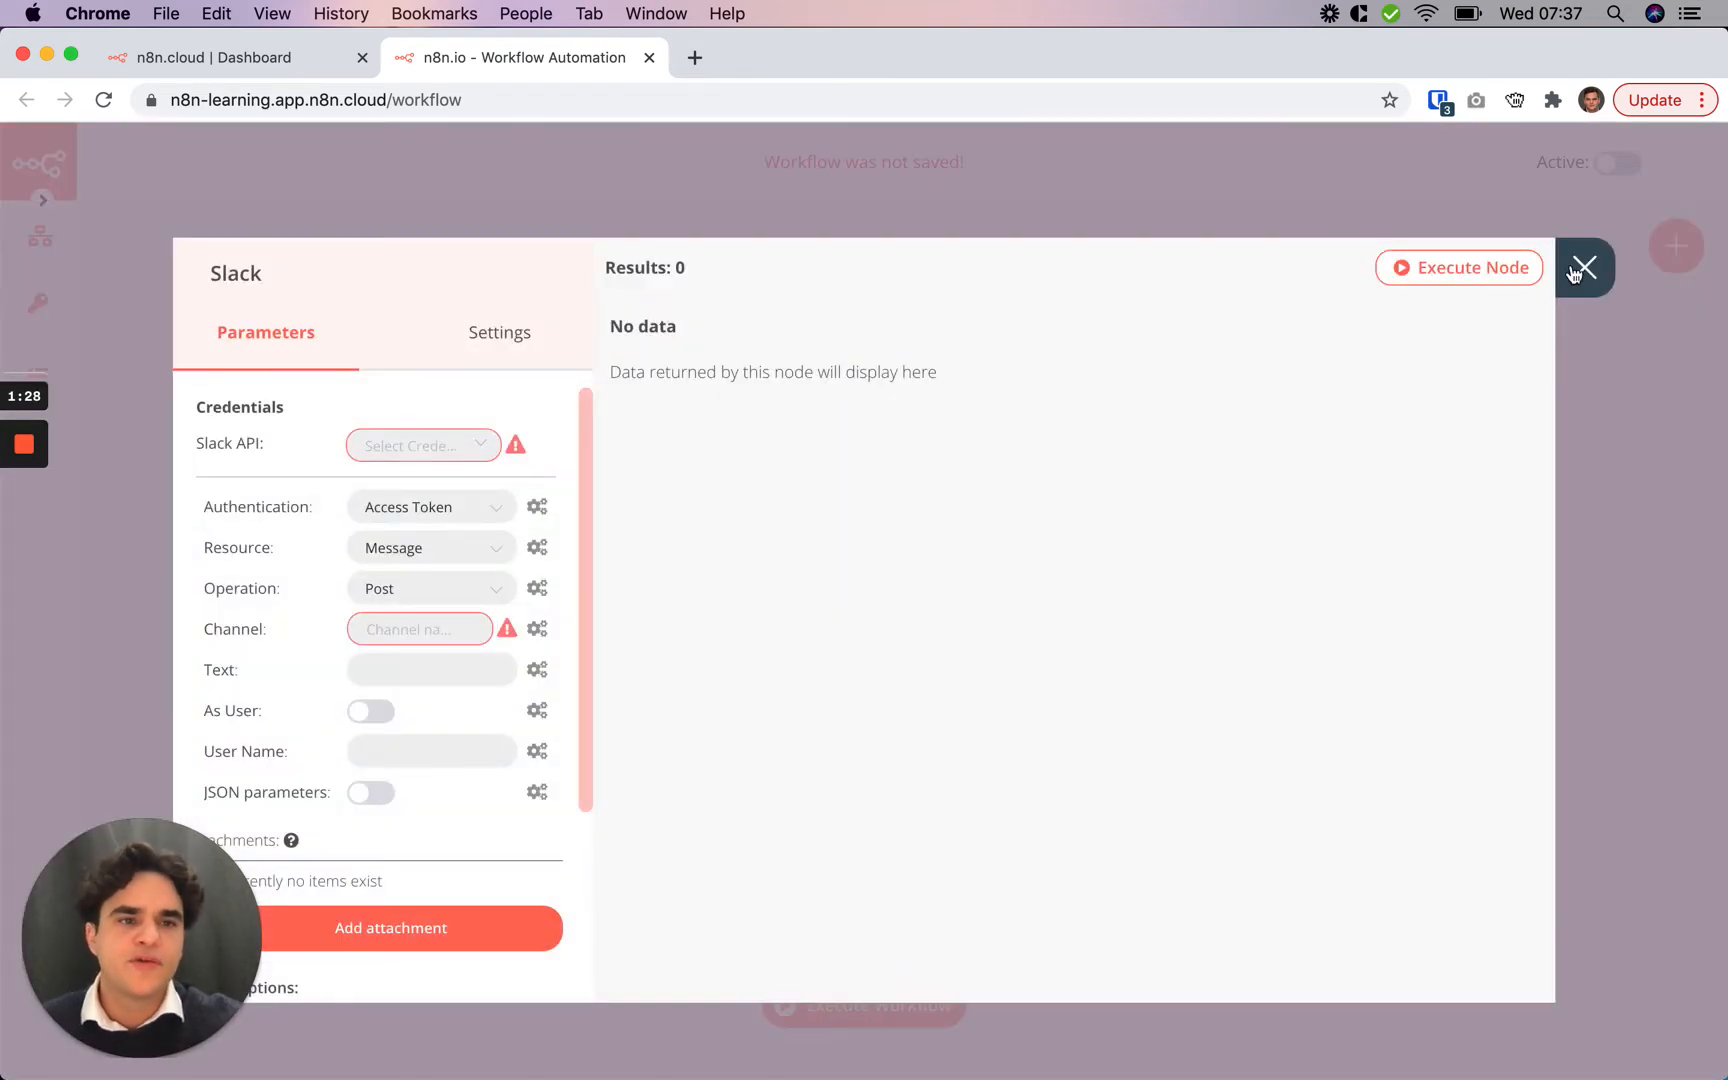
{"action": "left_click", "coordinate": [1584, 268]}
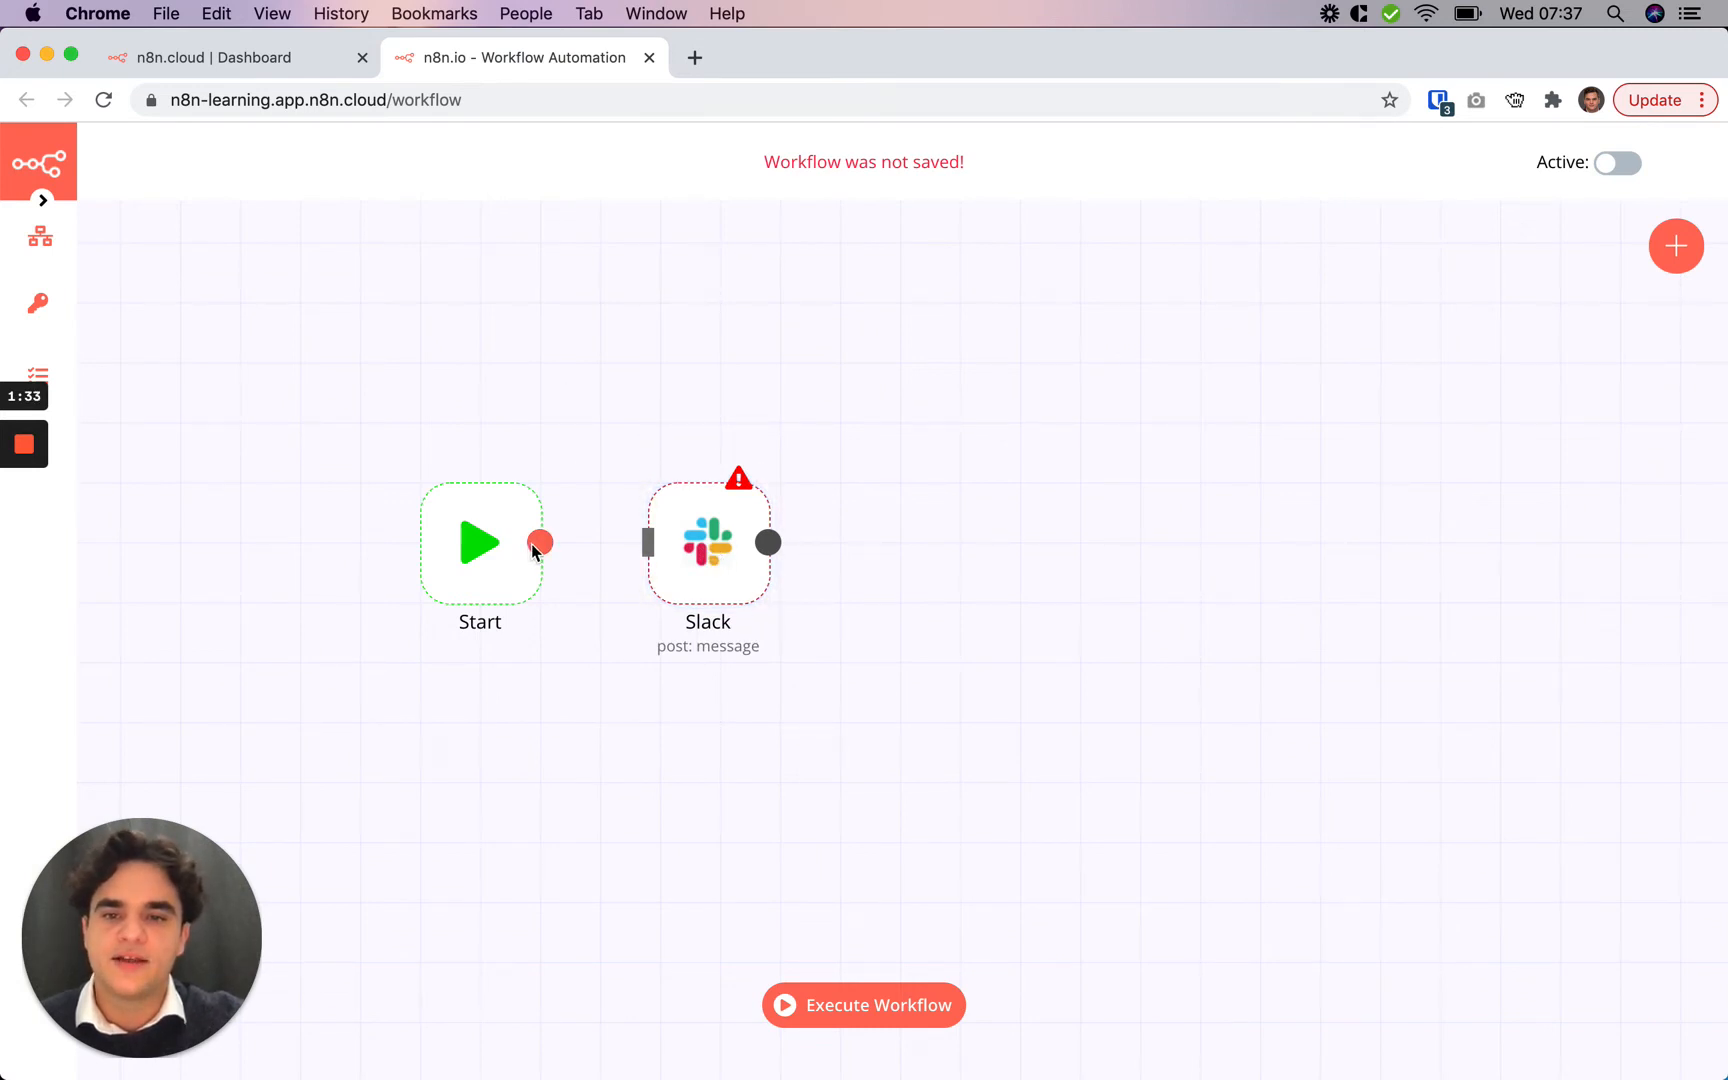
- Connect the Start node's output to the Slack node
{"action": "left_click_drag", "start_coordinate": [538, 542], "coordinate": [592, 636]}
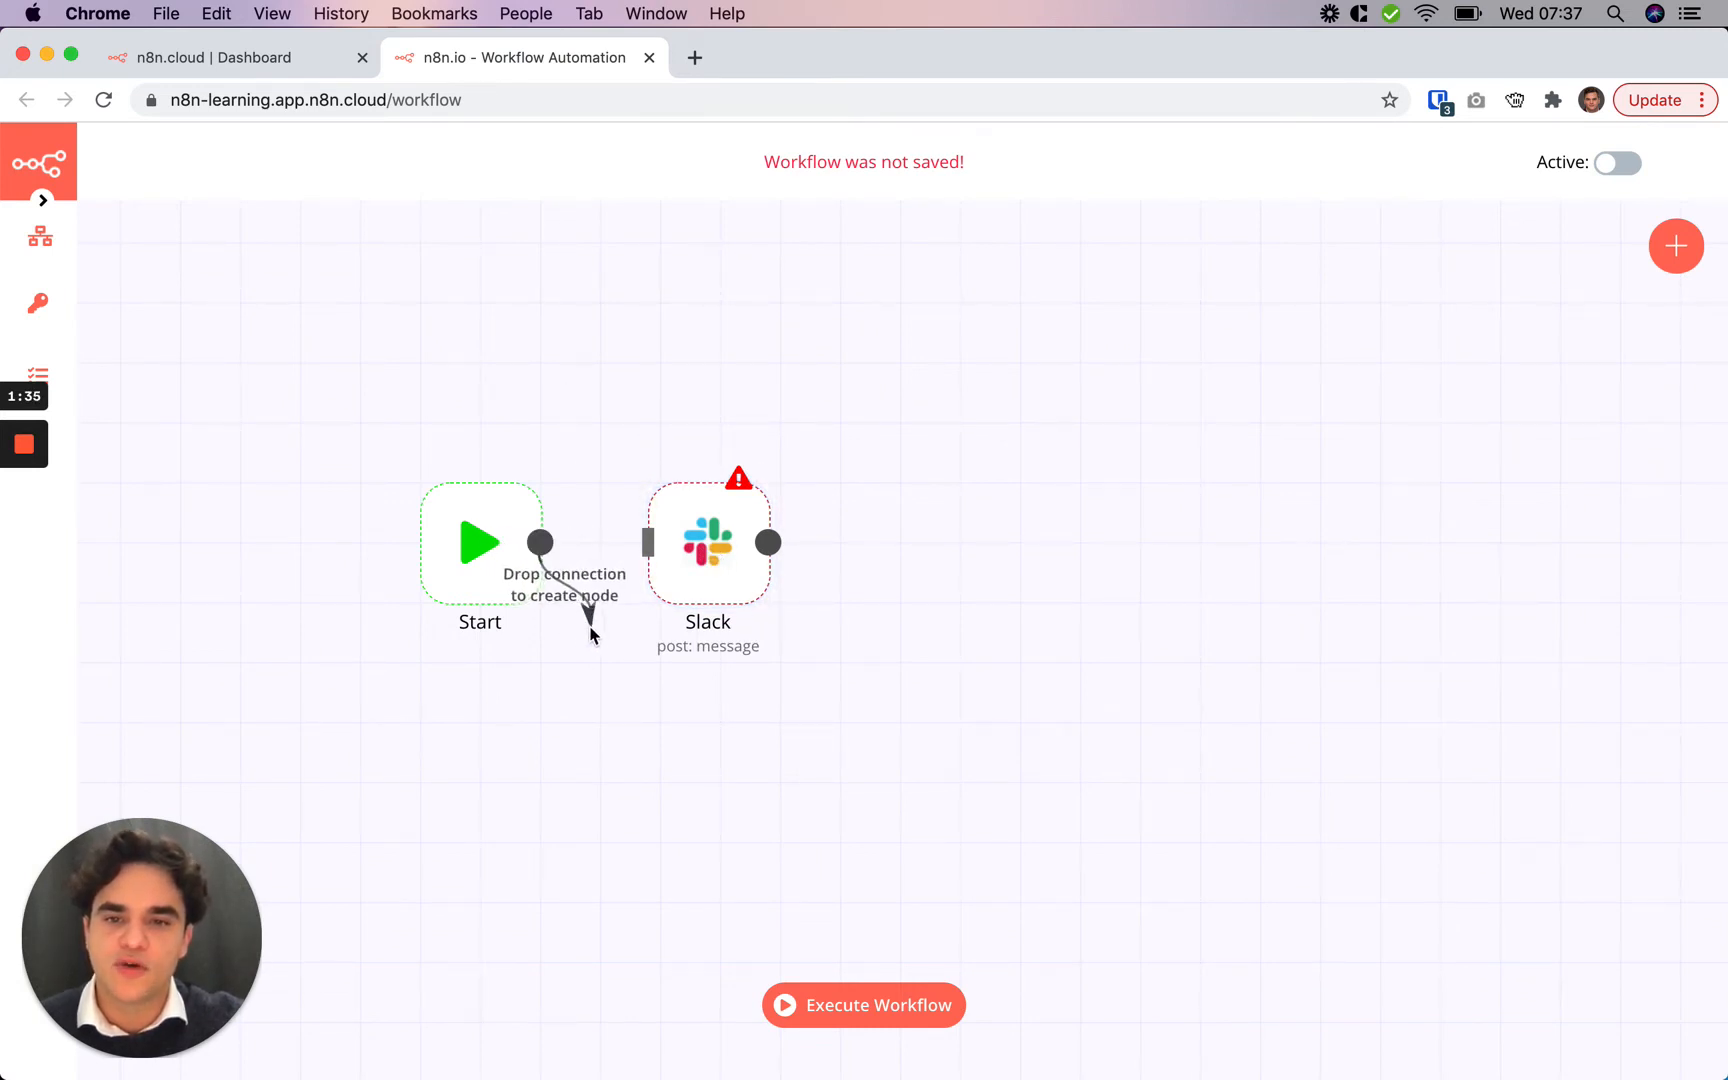
{"action": "left_click_drag", "start_coordinate": [540, 542], "coordinate": [648, 542]}
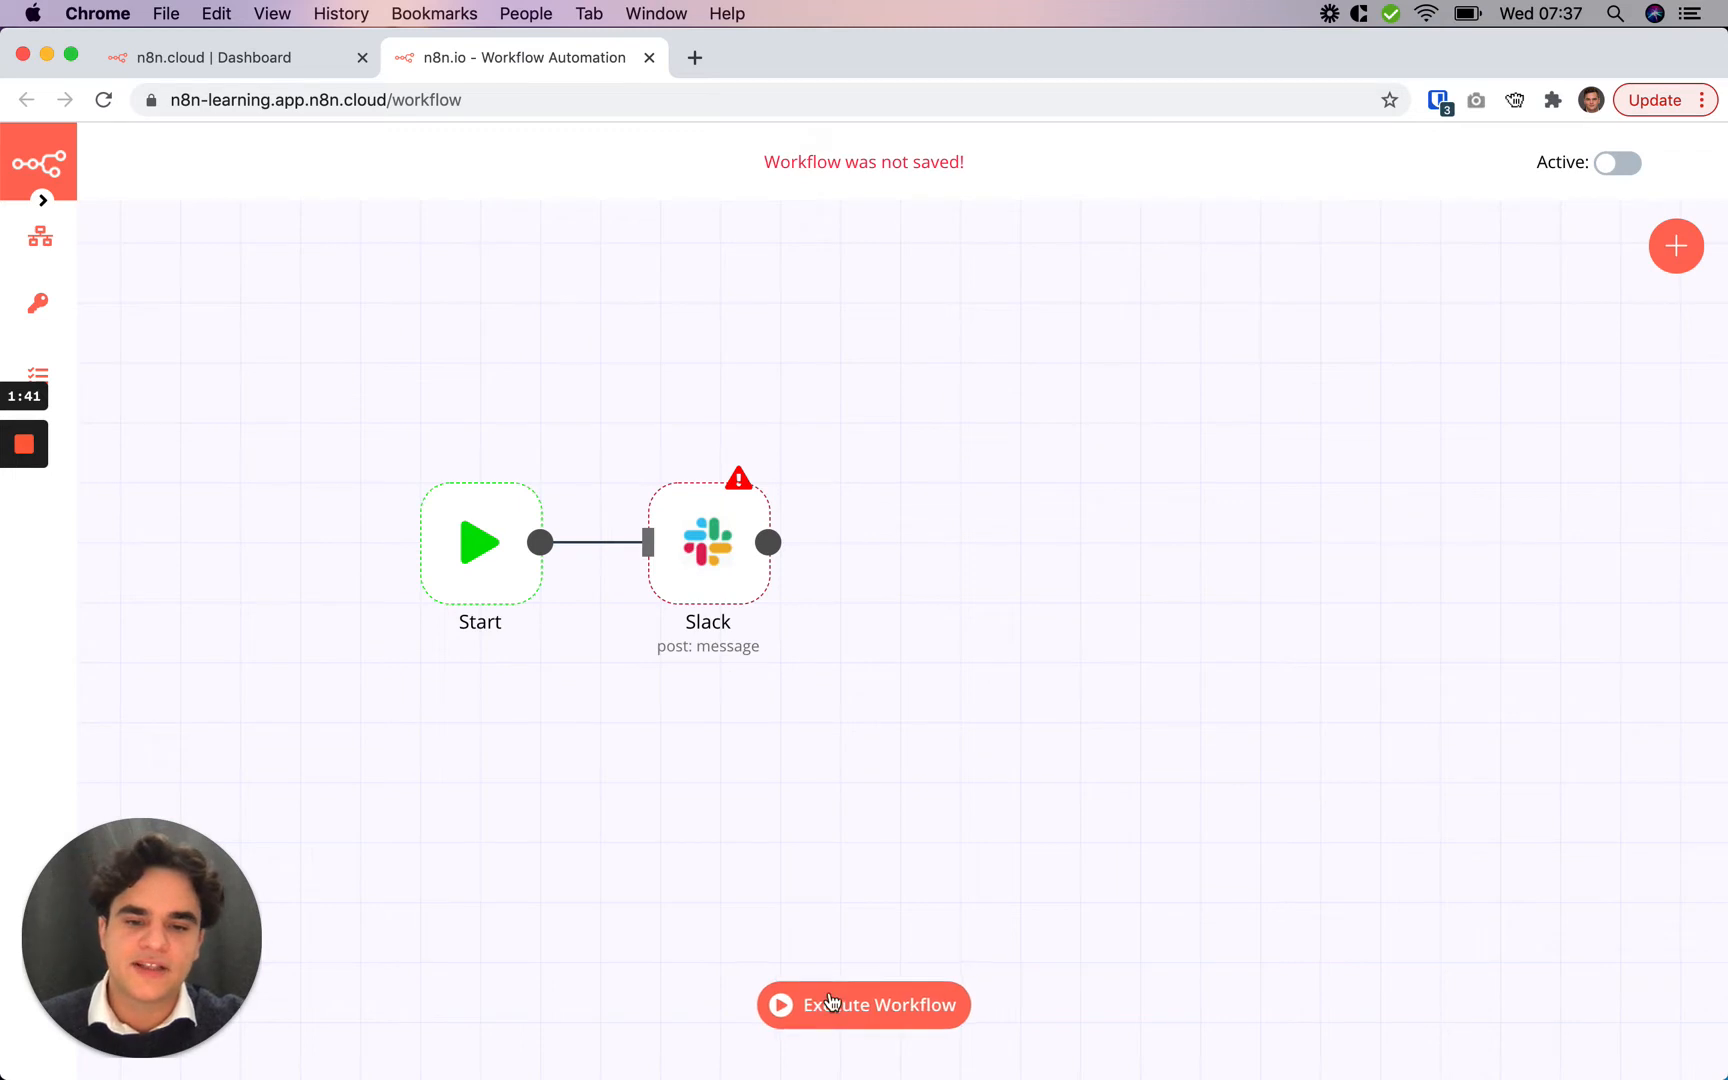
{"action": "mouse_move", "coordinate": [480, 552]}
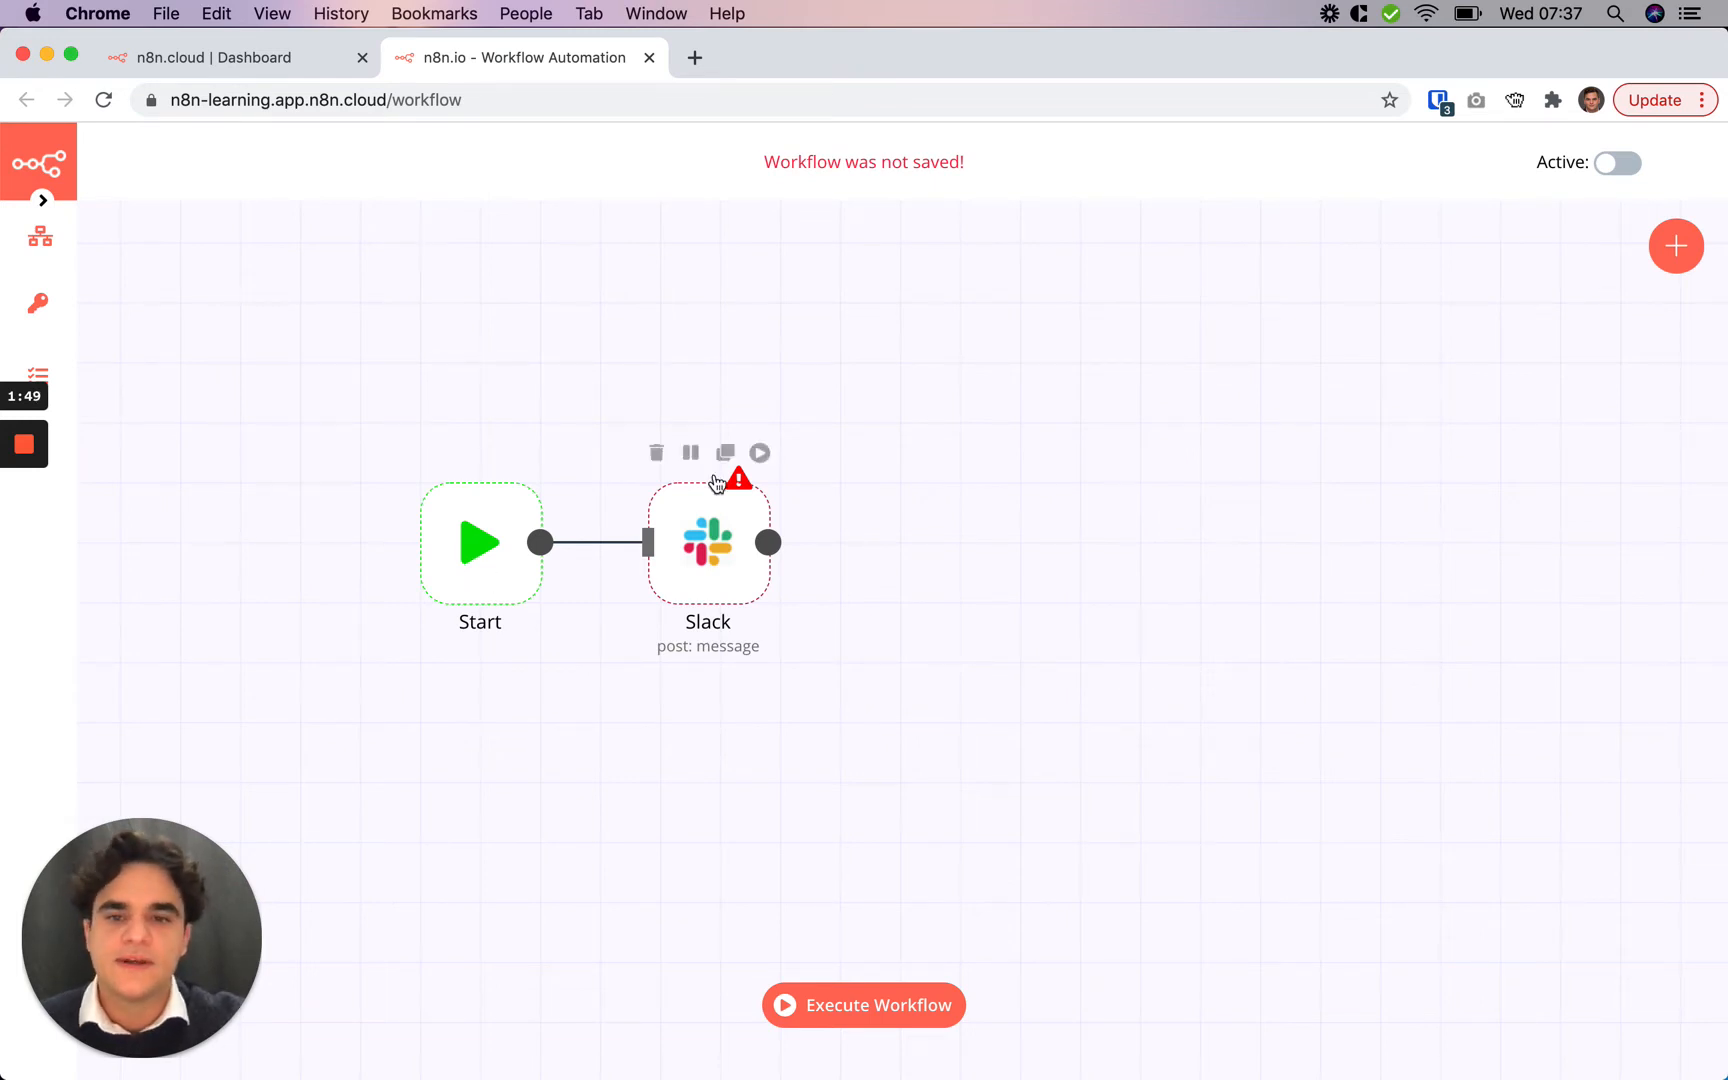
{"action": "mouse_move", "coordinate": [702, 526]}
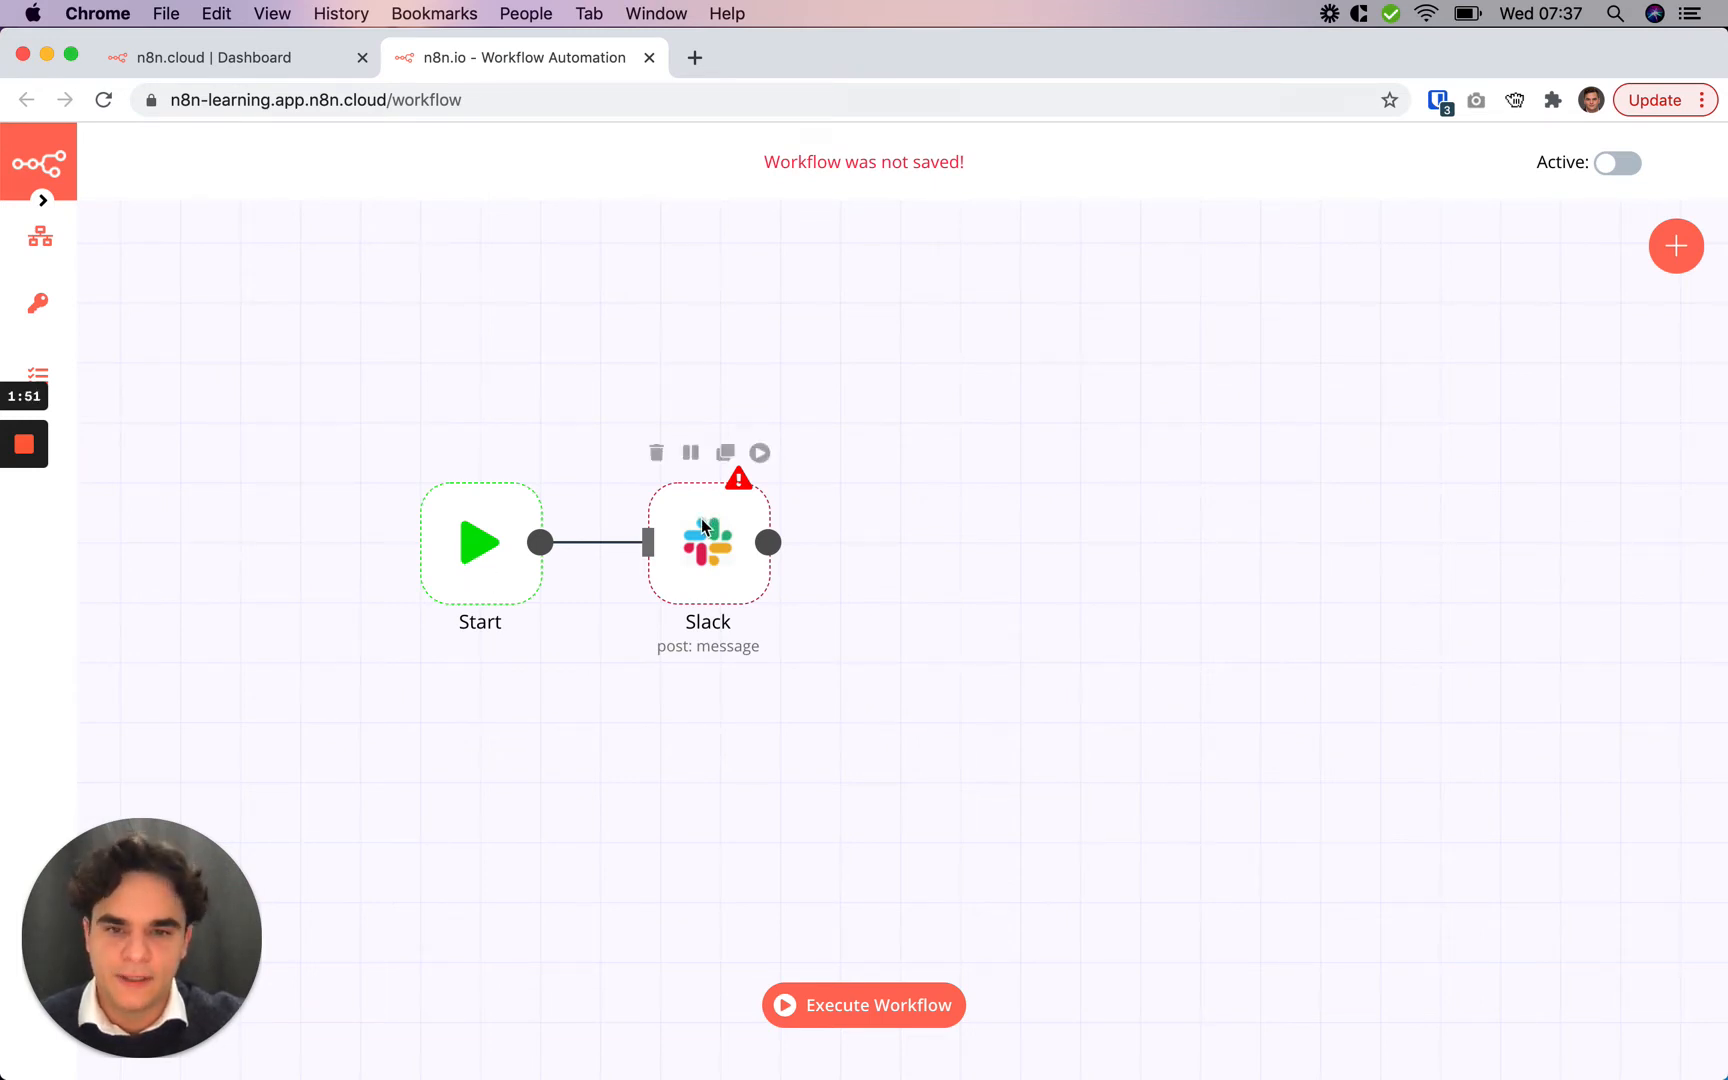
- Set the Slack node's Authentication to OAuth2 and bring up the credential list
{"action": "double_click", "coordinate": [708, 542]}
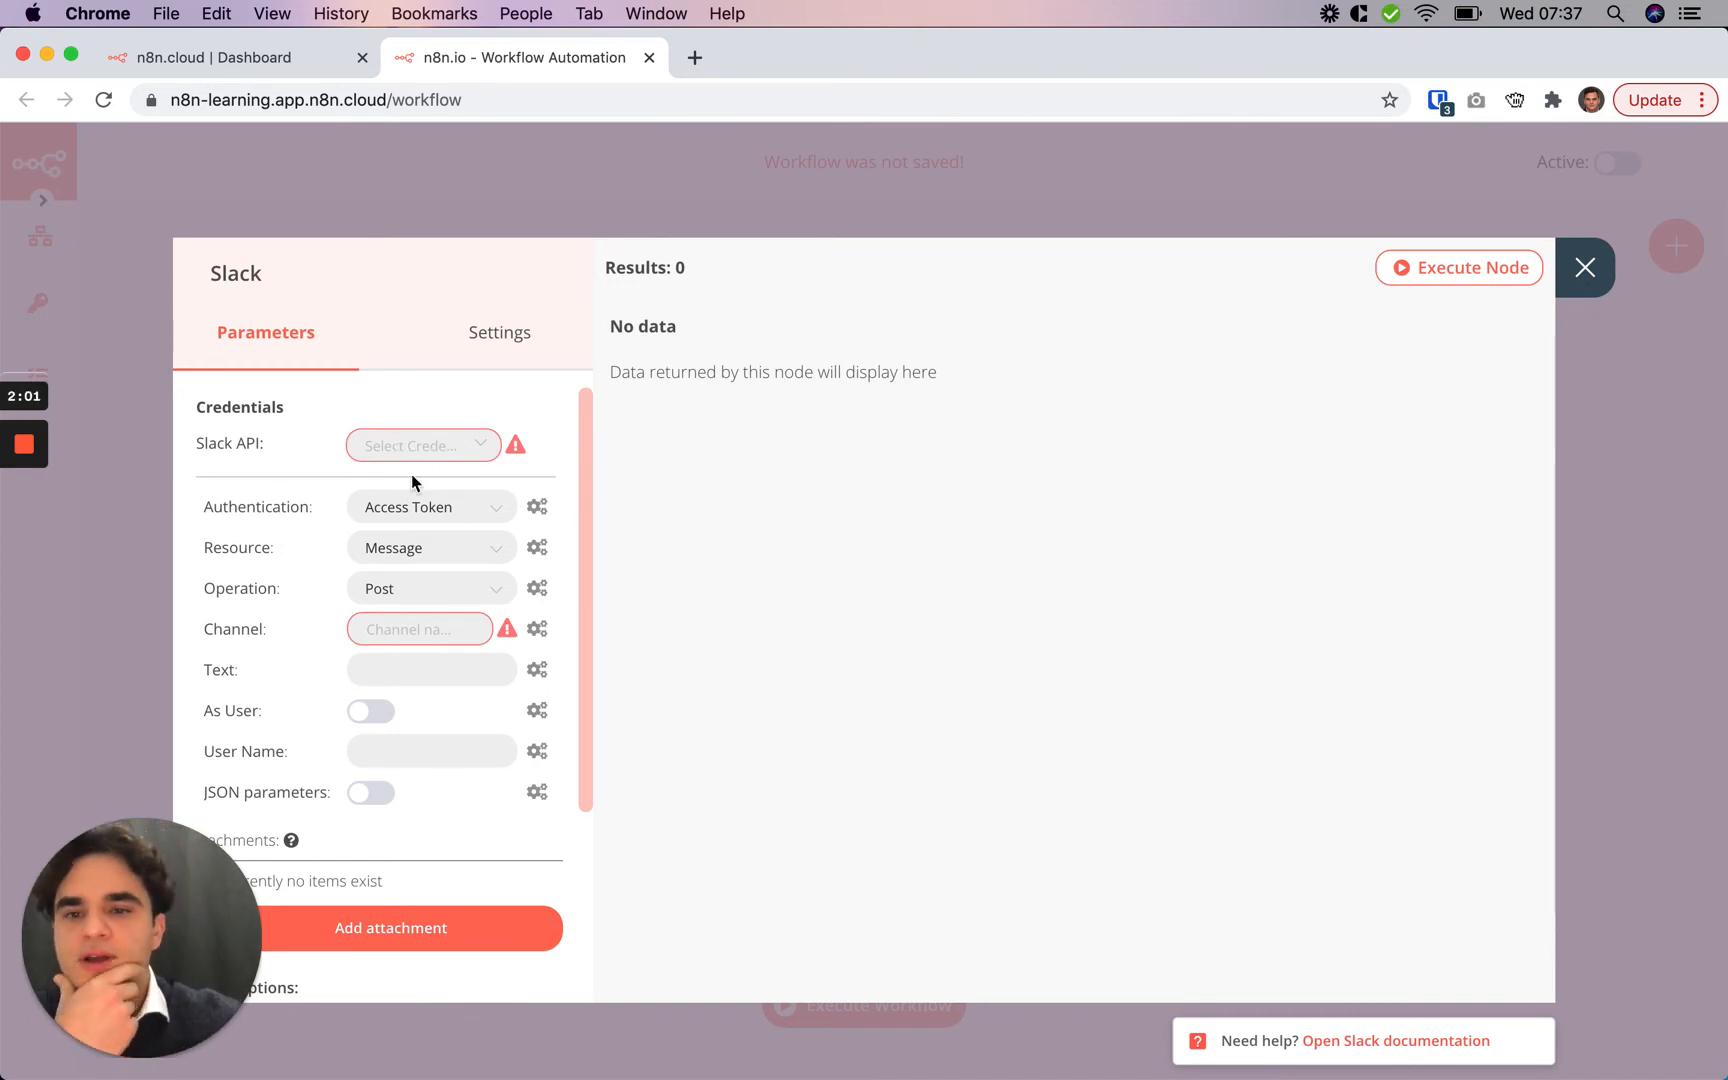
{"action": "mouse_move", "coordinate": [424, 506]}
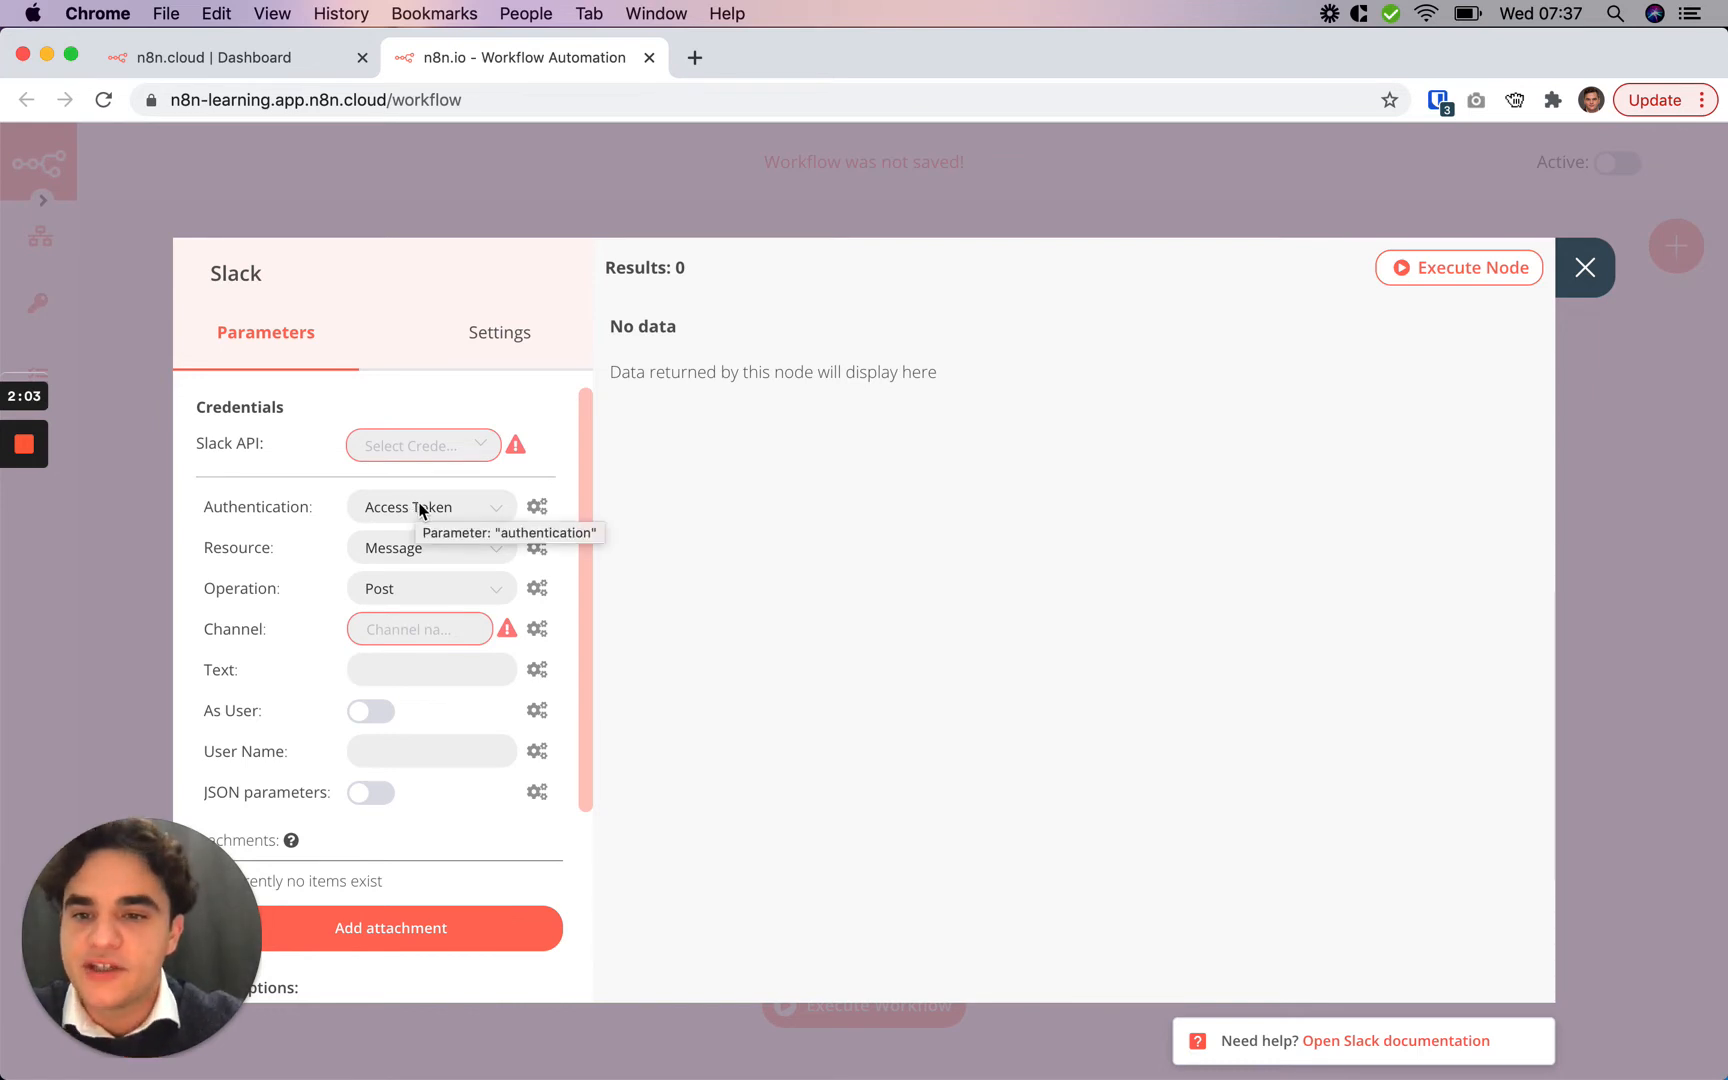
{"action": "left_click", "coordinate": [430, 506]}
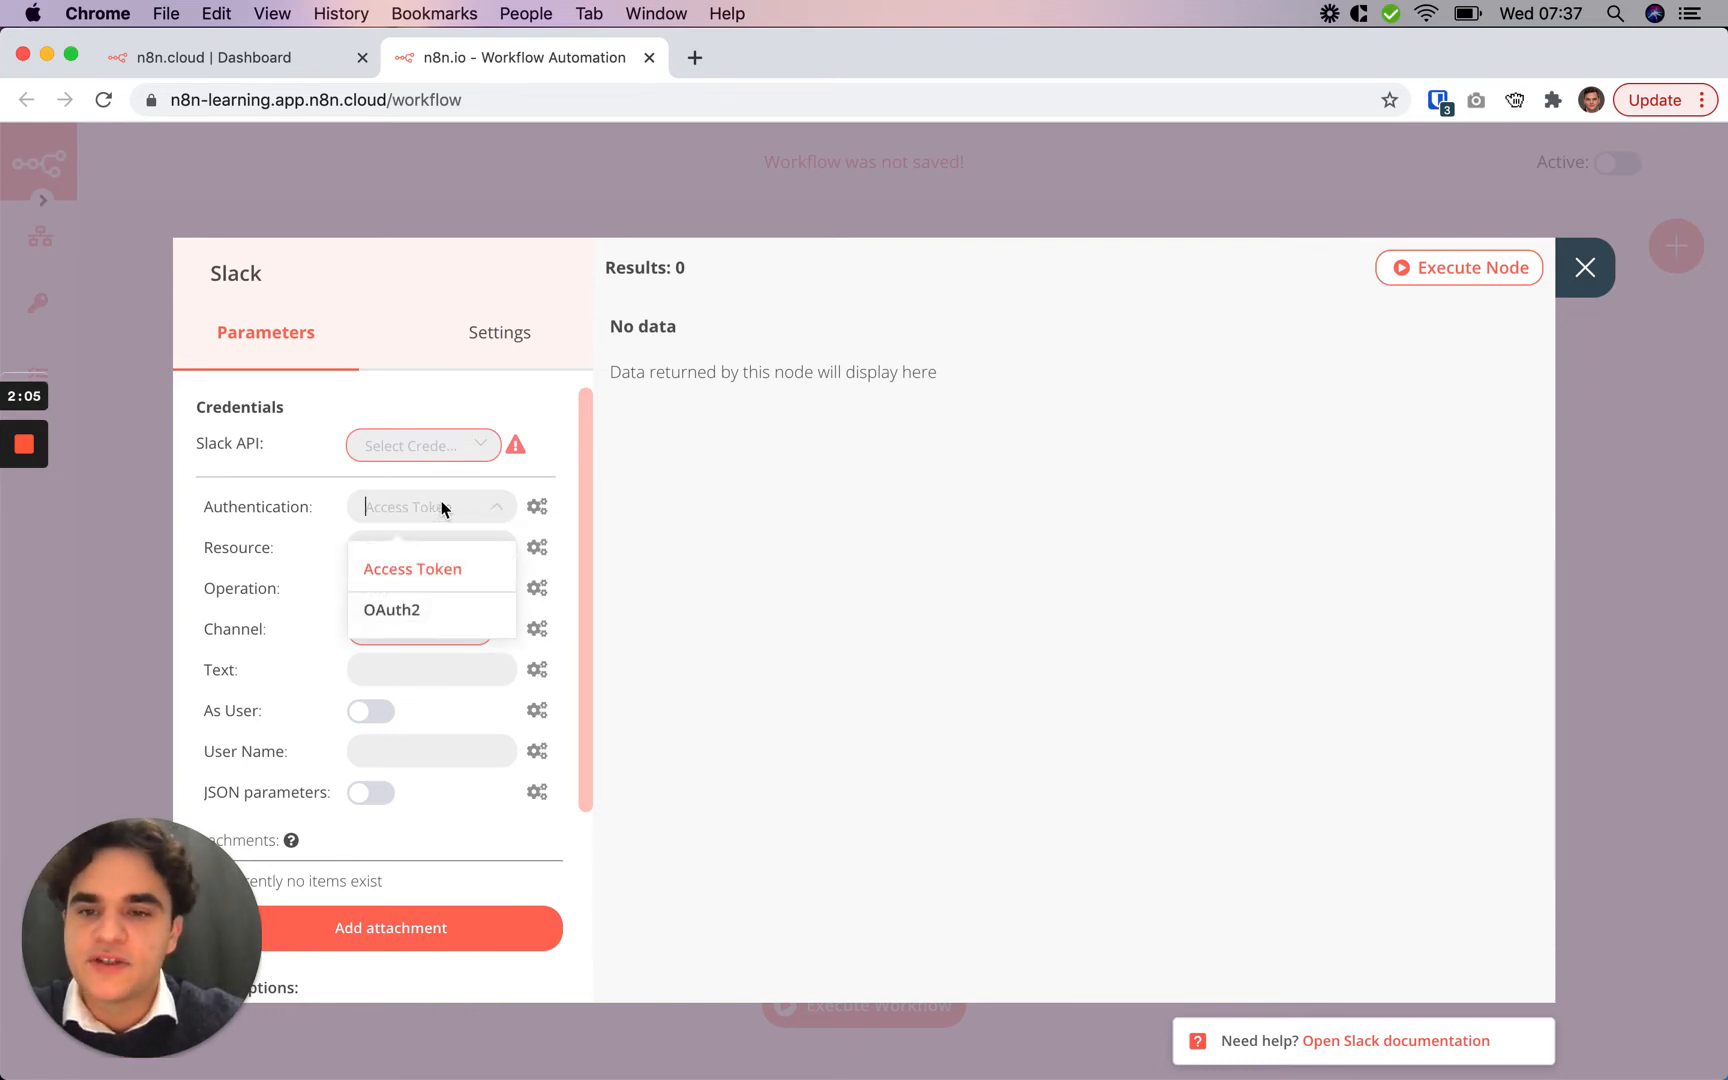
{"action": "mouse_move", "coordinate": [462, 578]}
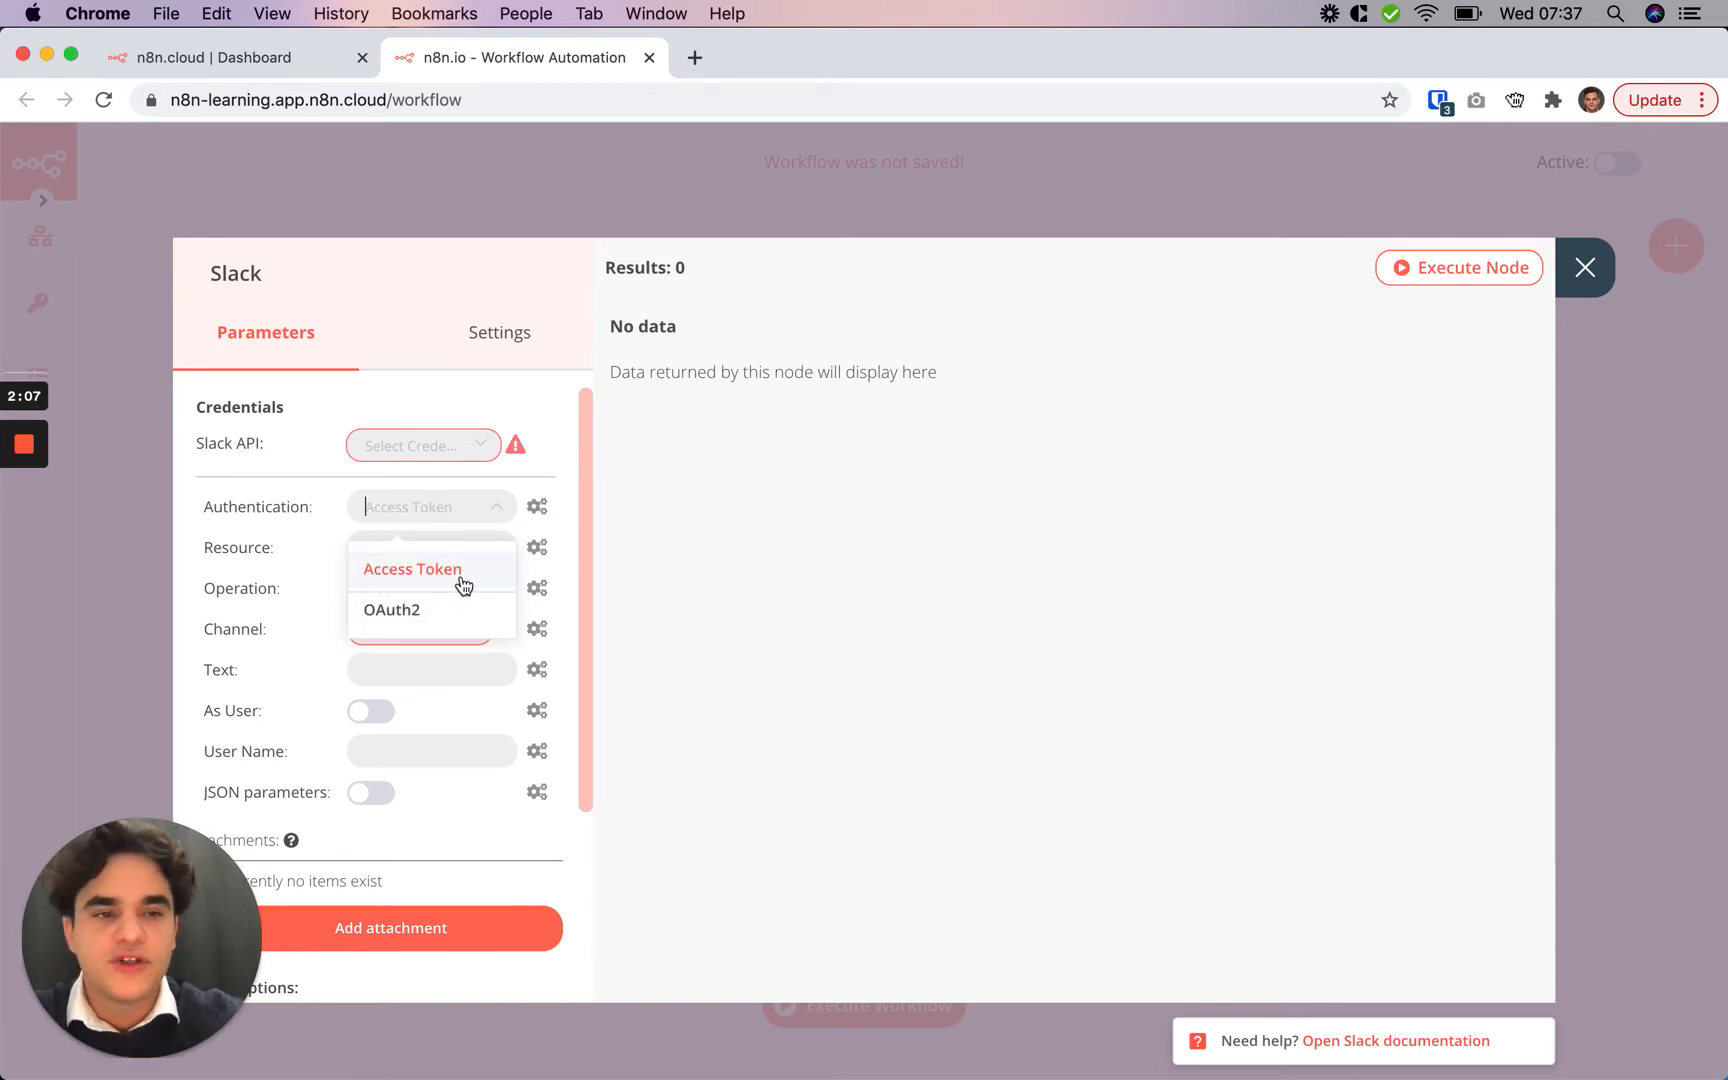
{"action": "mouse_move", "coordinate": [446, 598]}
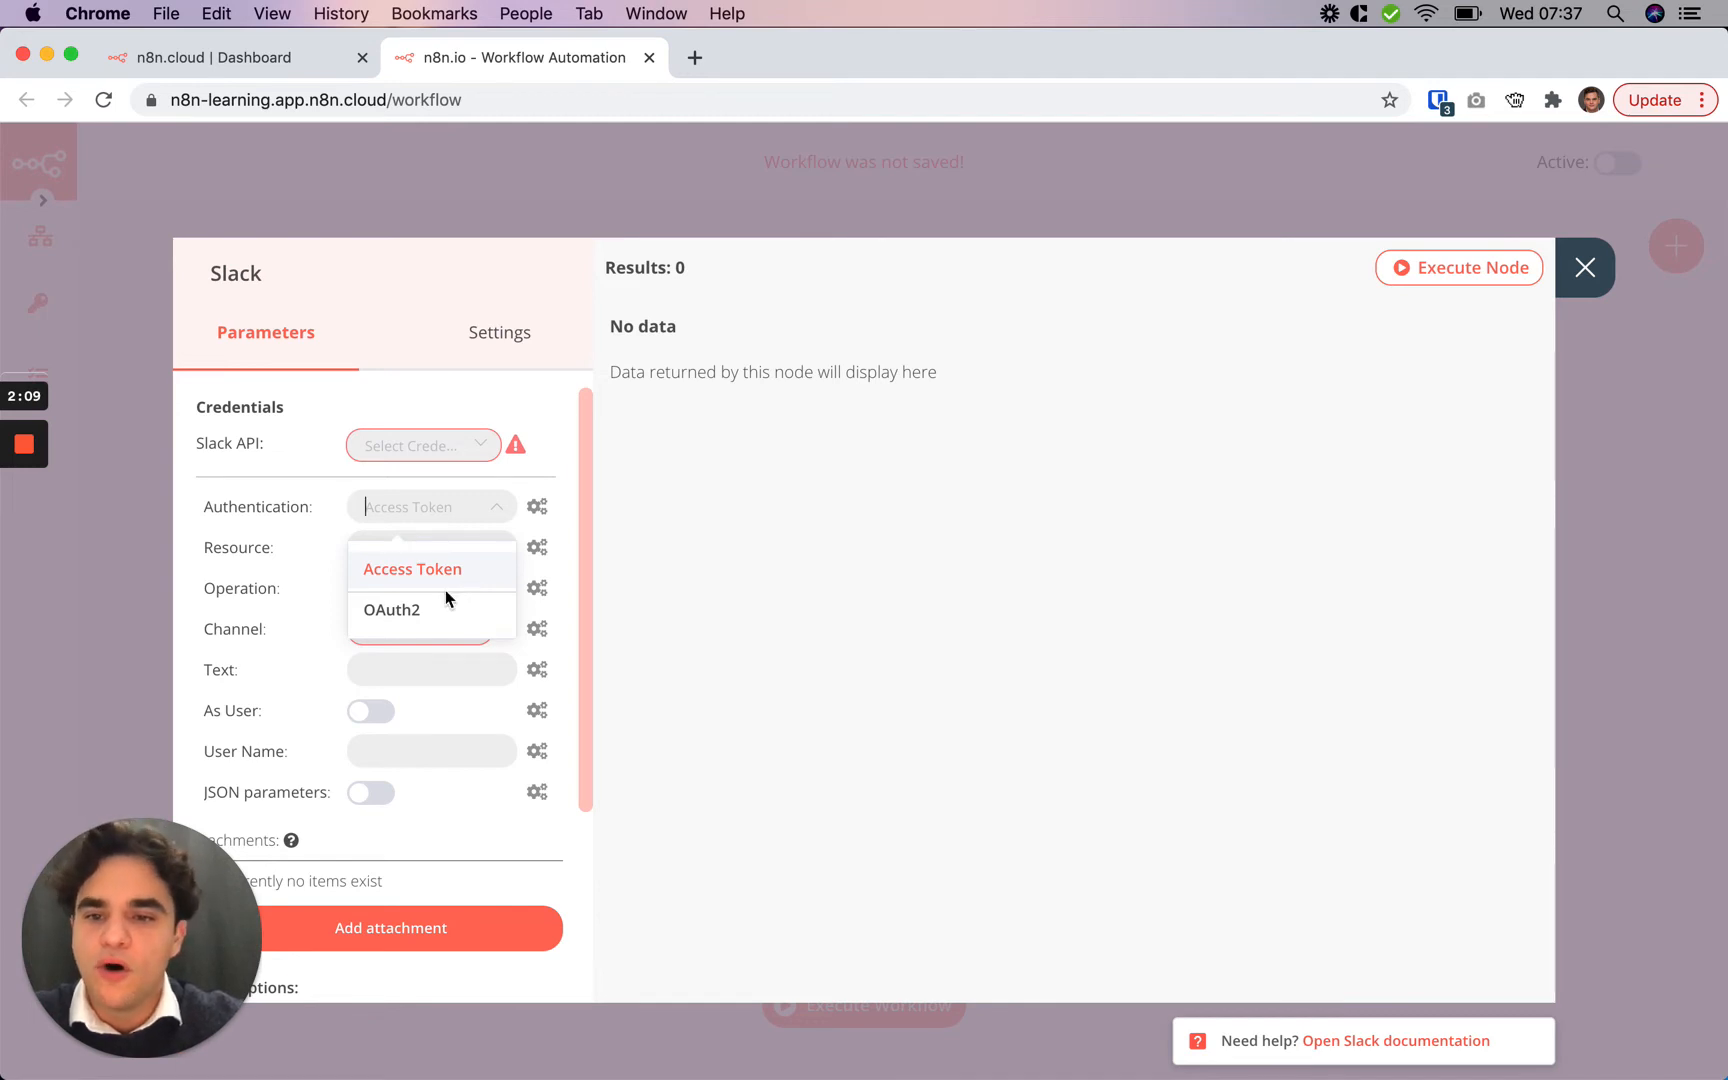
{"action": "left_click", "coordinate": [392, 610]}
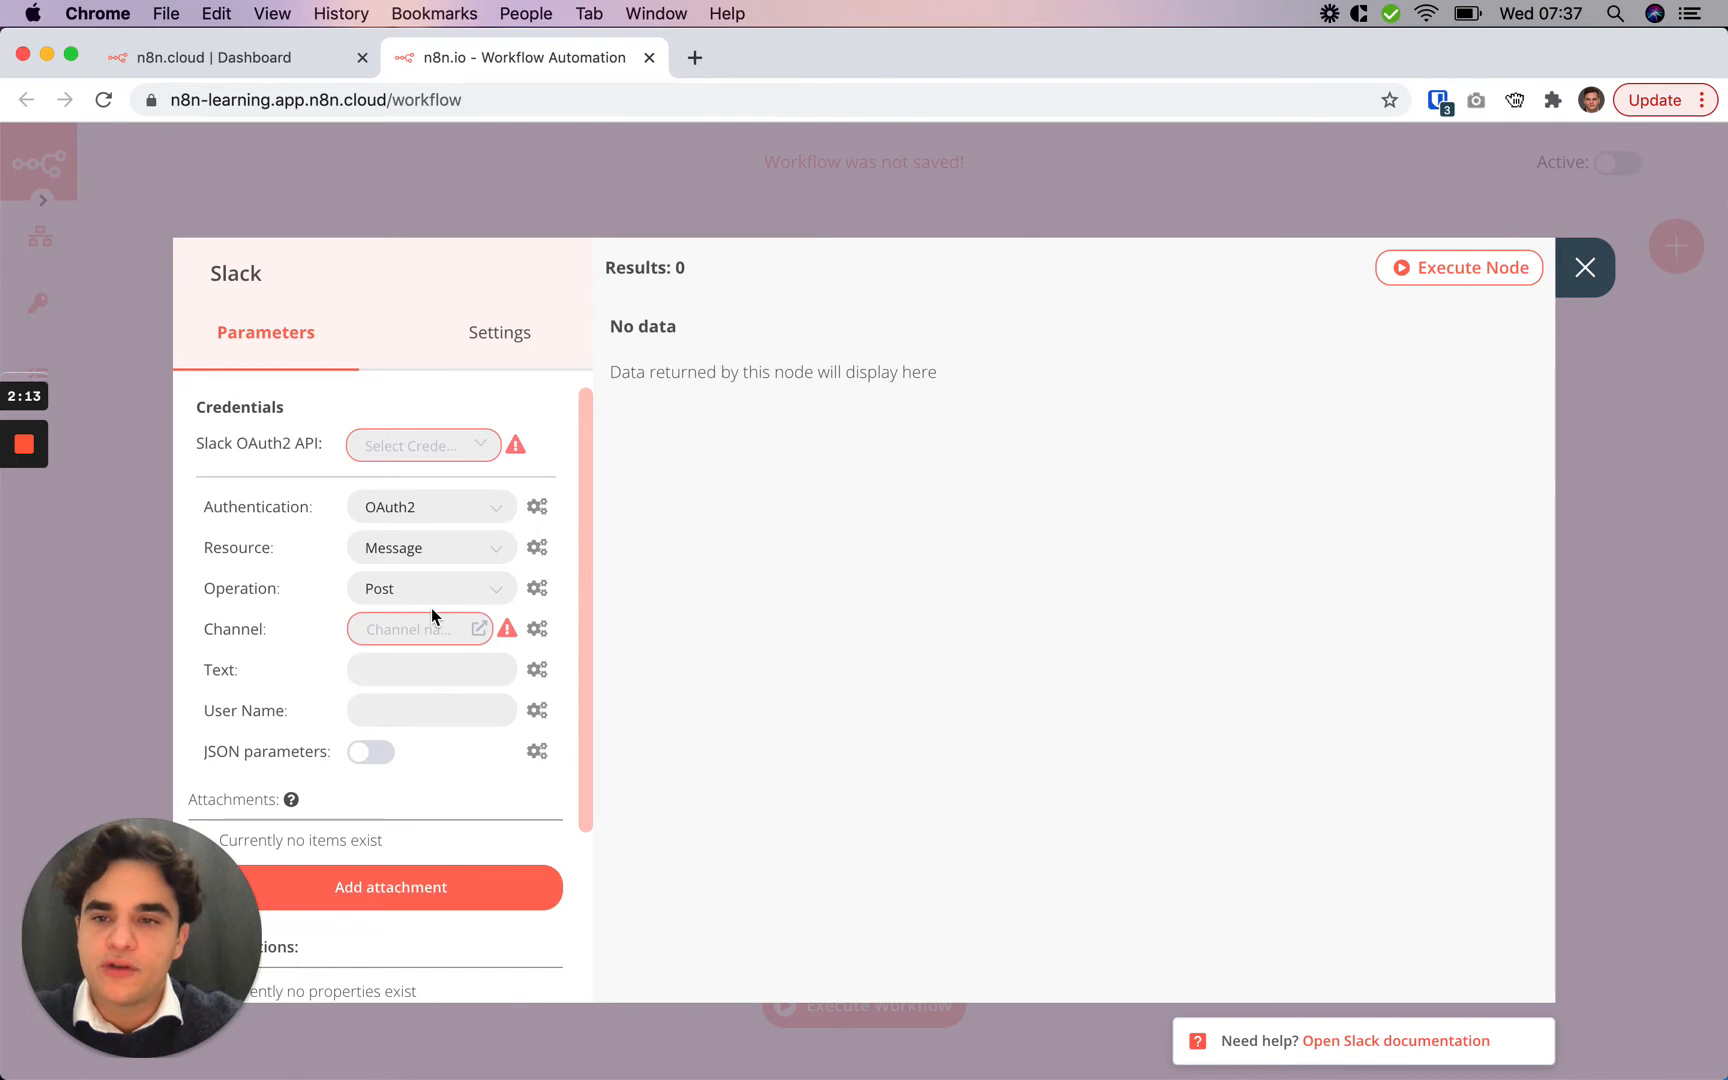
{"action": "mouse_move", "coordinate": [438, 496]}
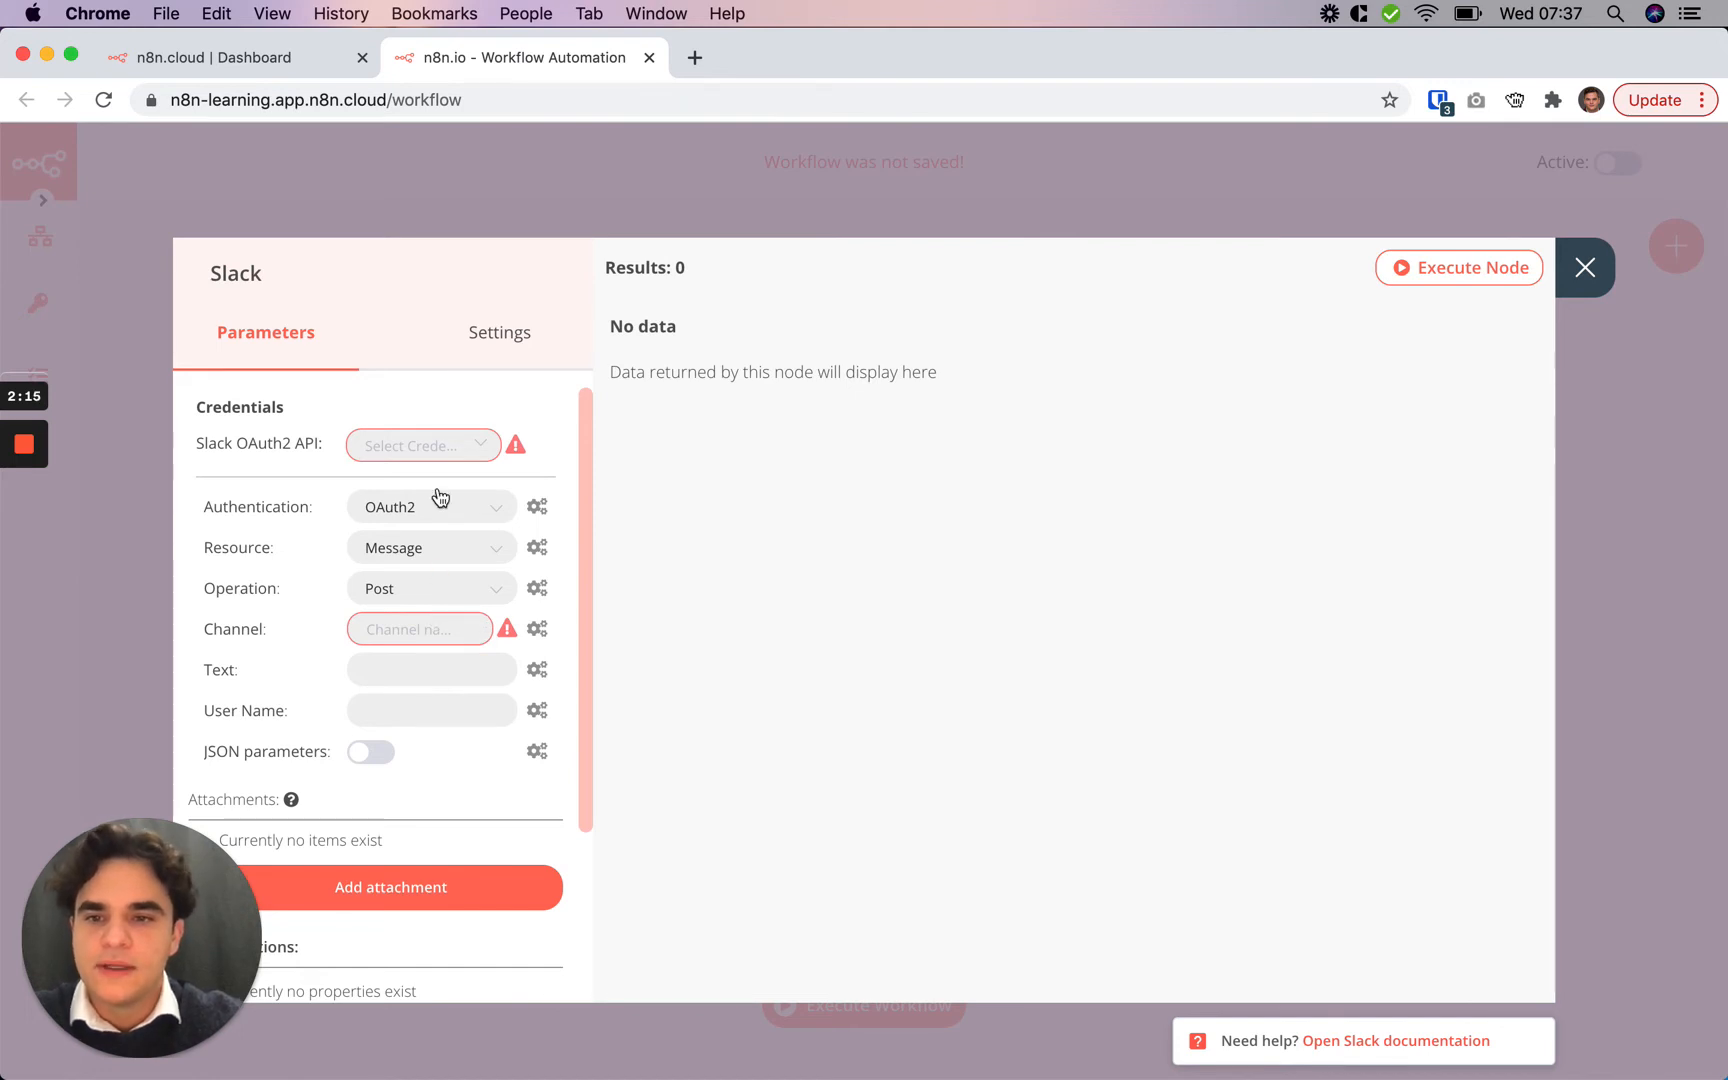
{"action": "mouse_move", "coordinate": [438, 456]}
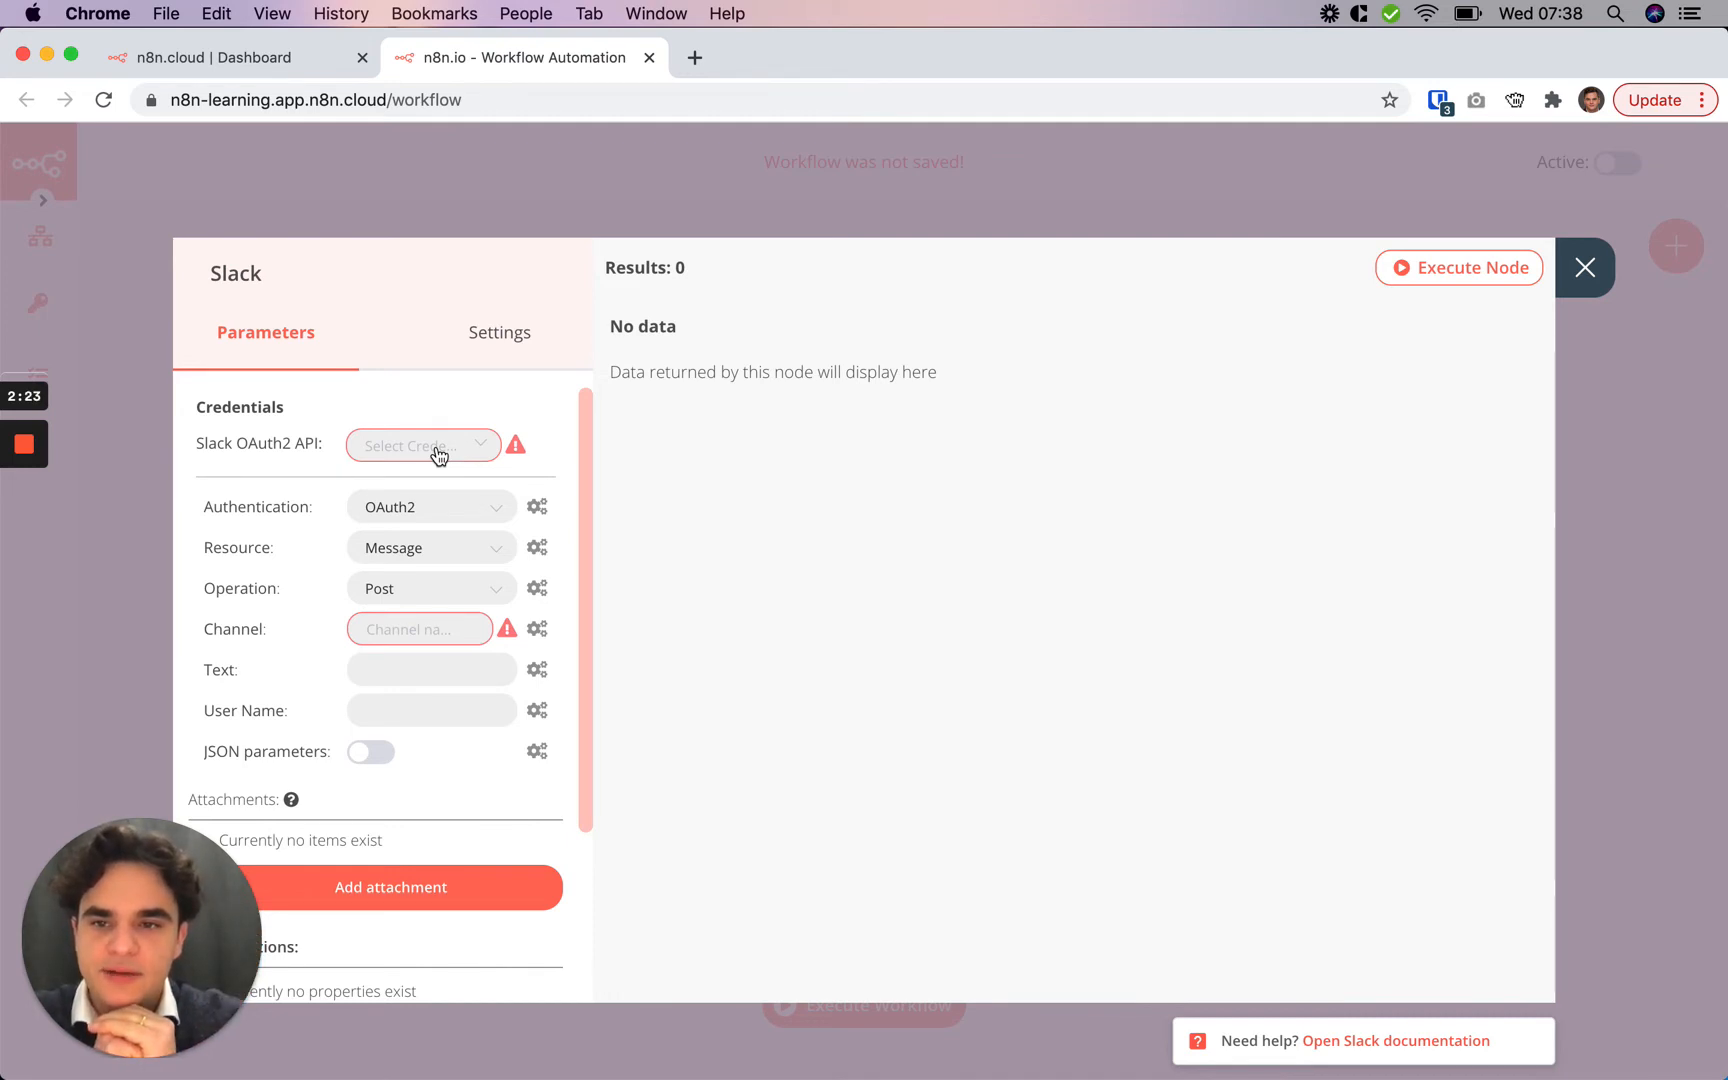
{"action": "left_click", "coordinate": [422, 446]}
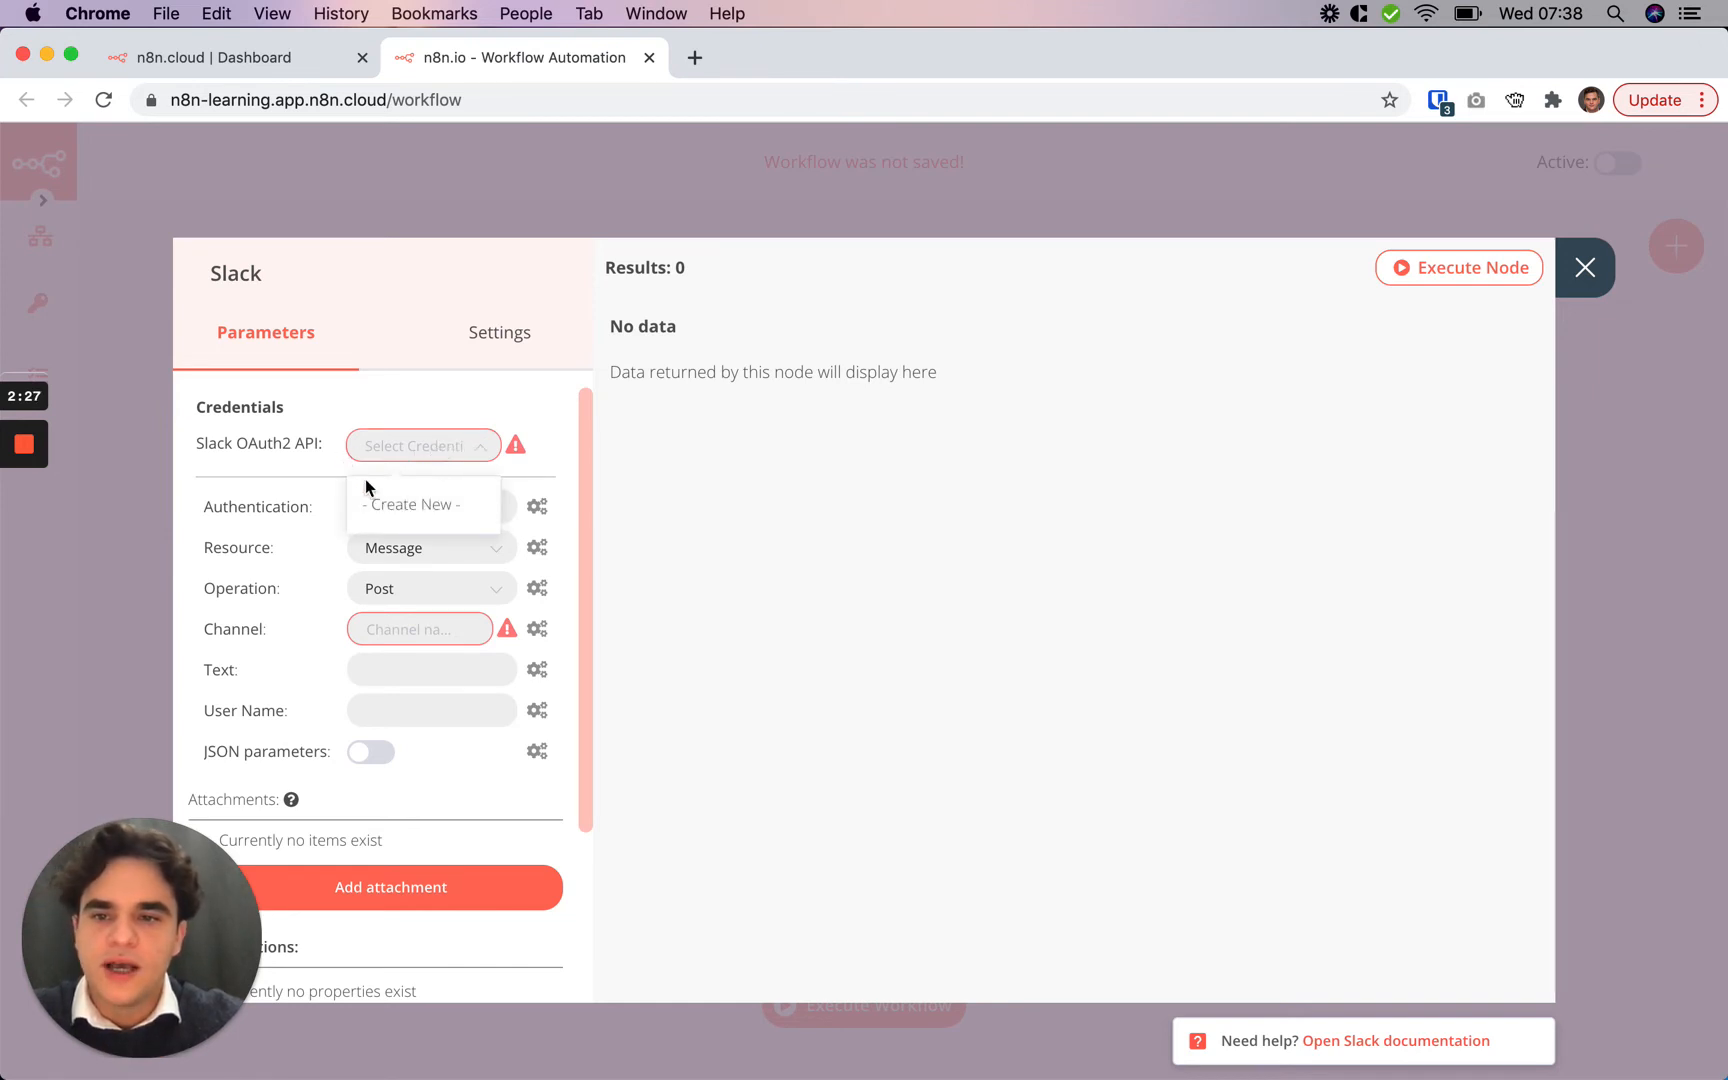
- Create a new Slack OAuth2 credential and enter its Credentials Name
{"action": "left_click", "coordinate": [416, 504]}
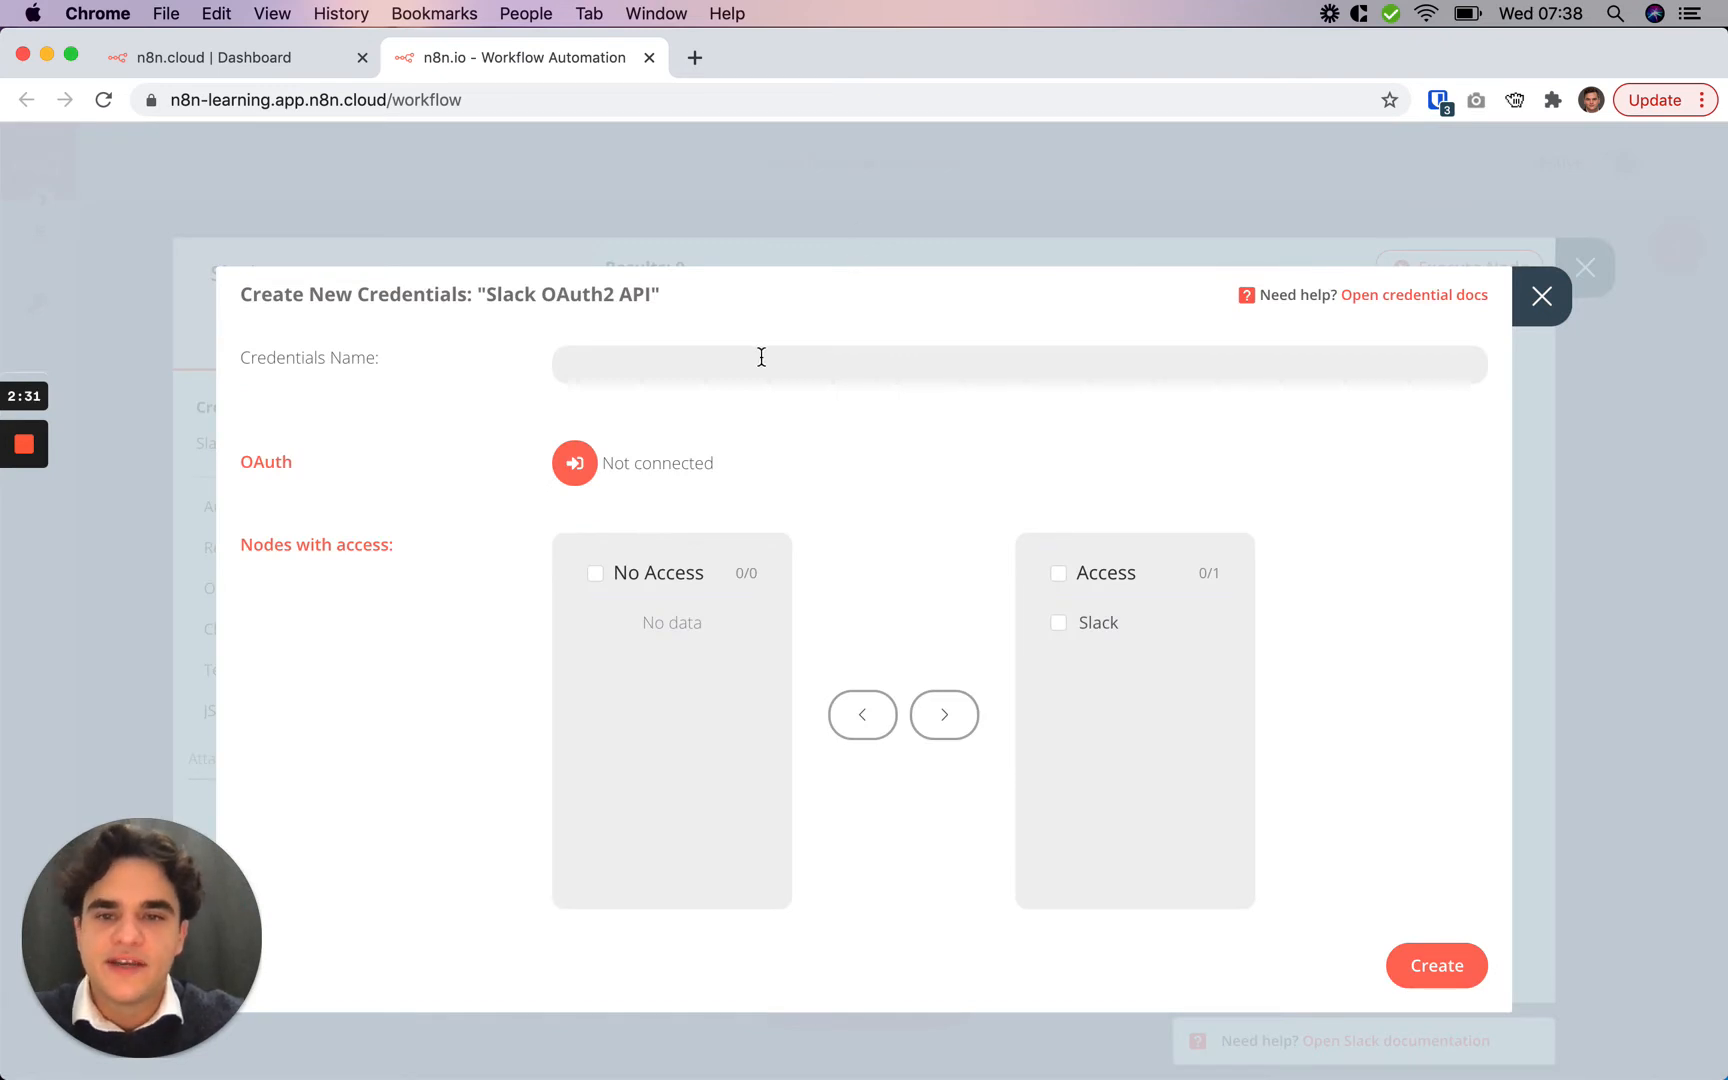
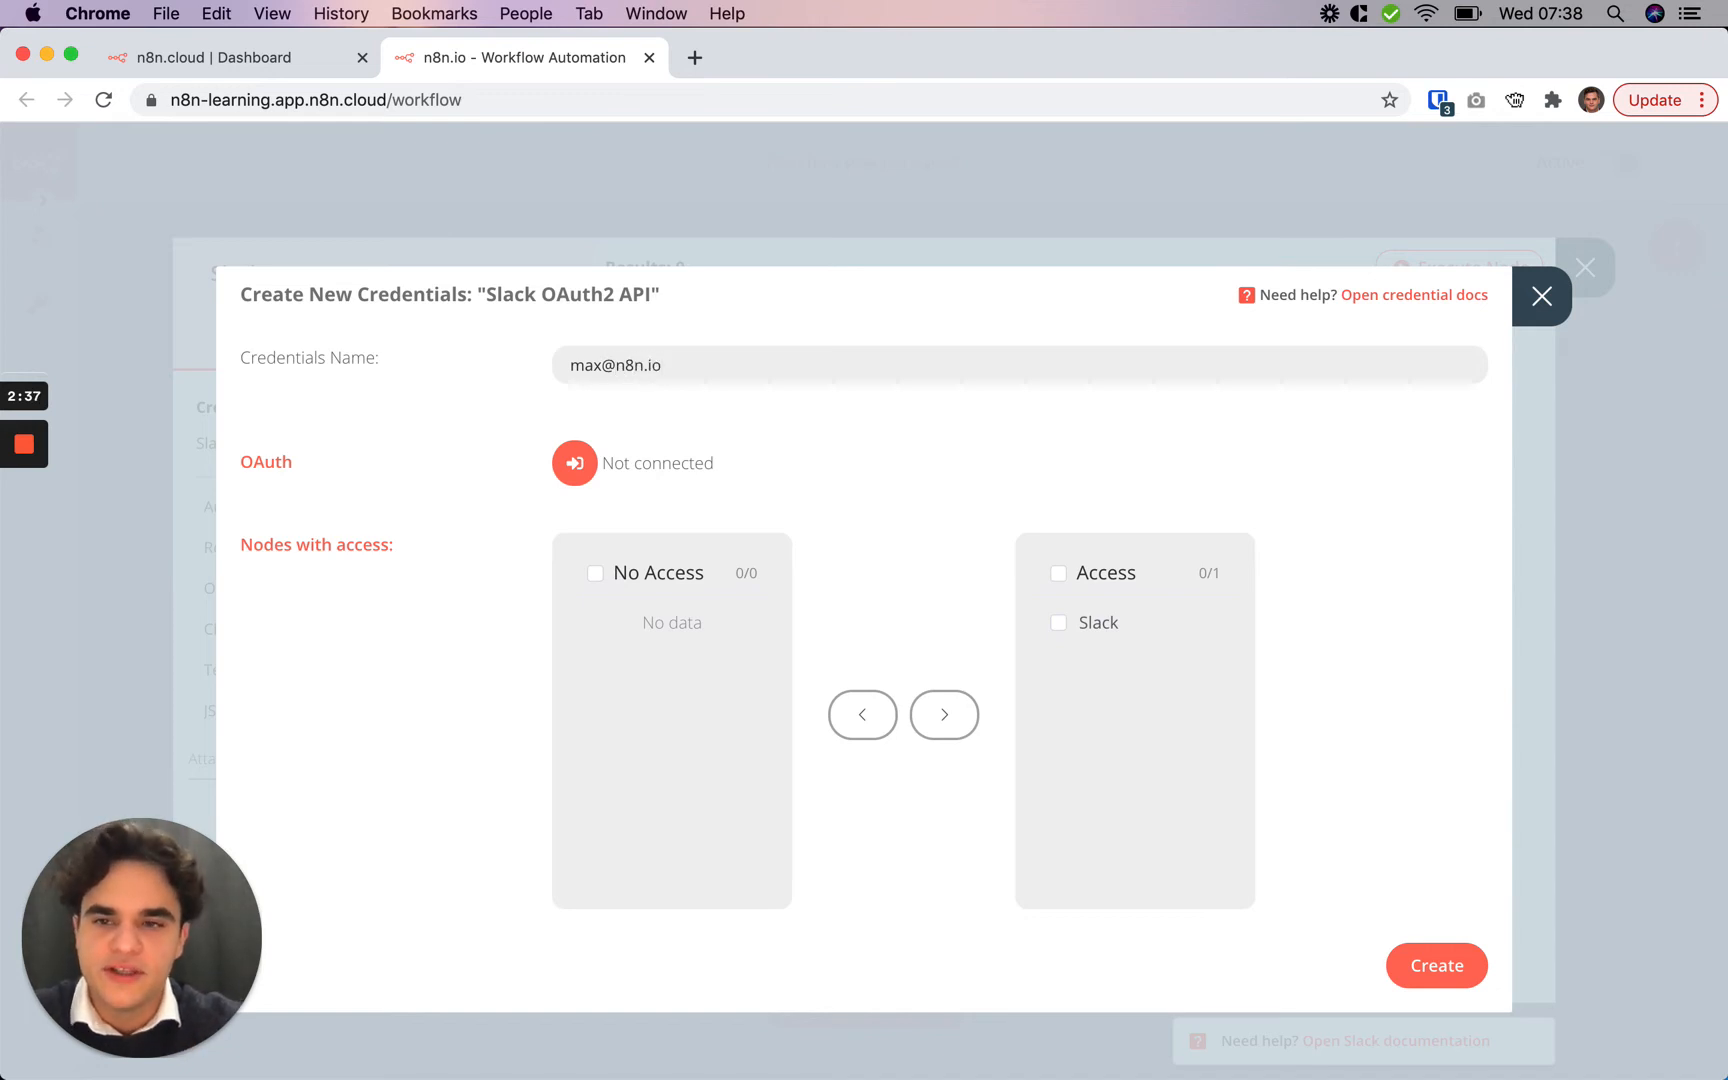
{"action": "mouse_move", "coordinate": [802, 420]}
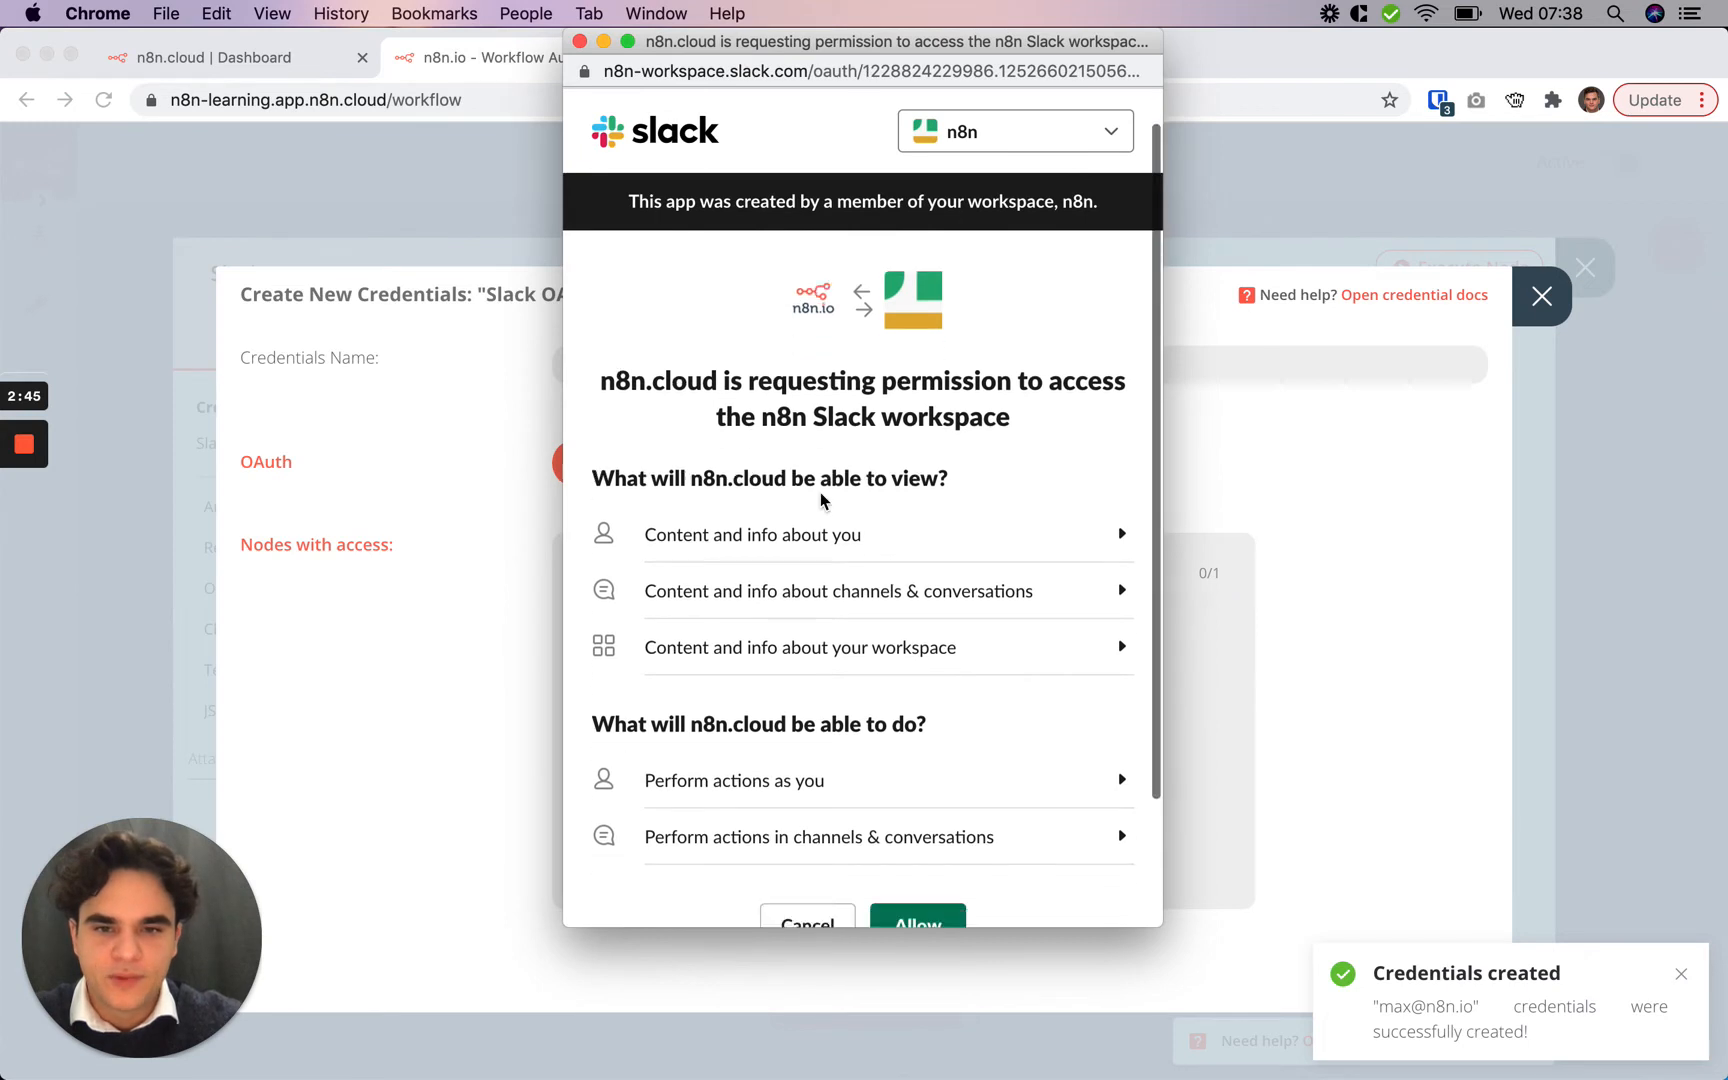
- Allow n8n.cloud access to the Slack workspace in the permission popup
{"action": "left_click", "coordinate": [916, 770]}
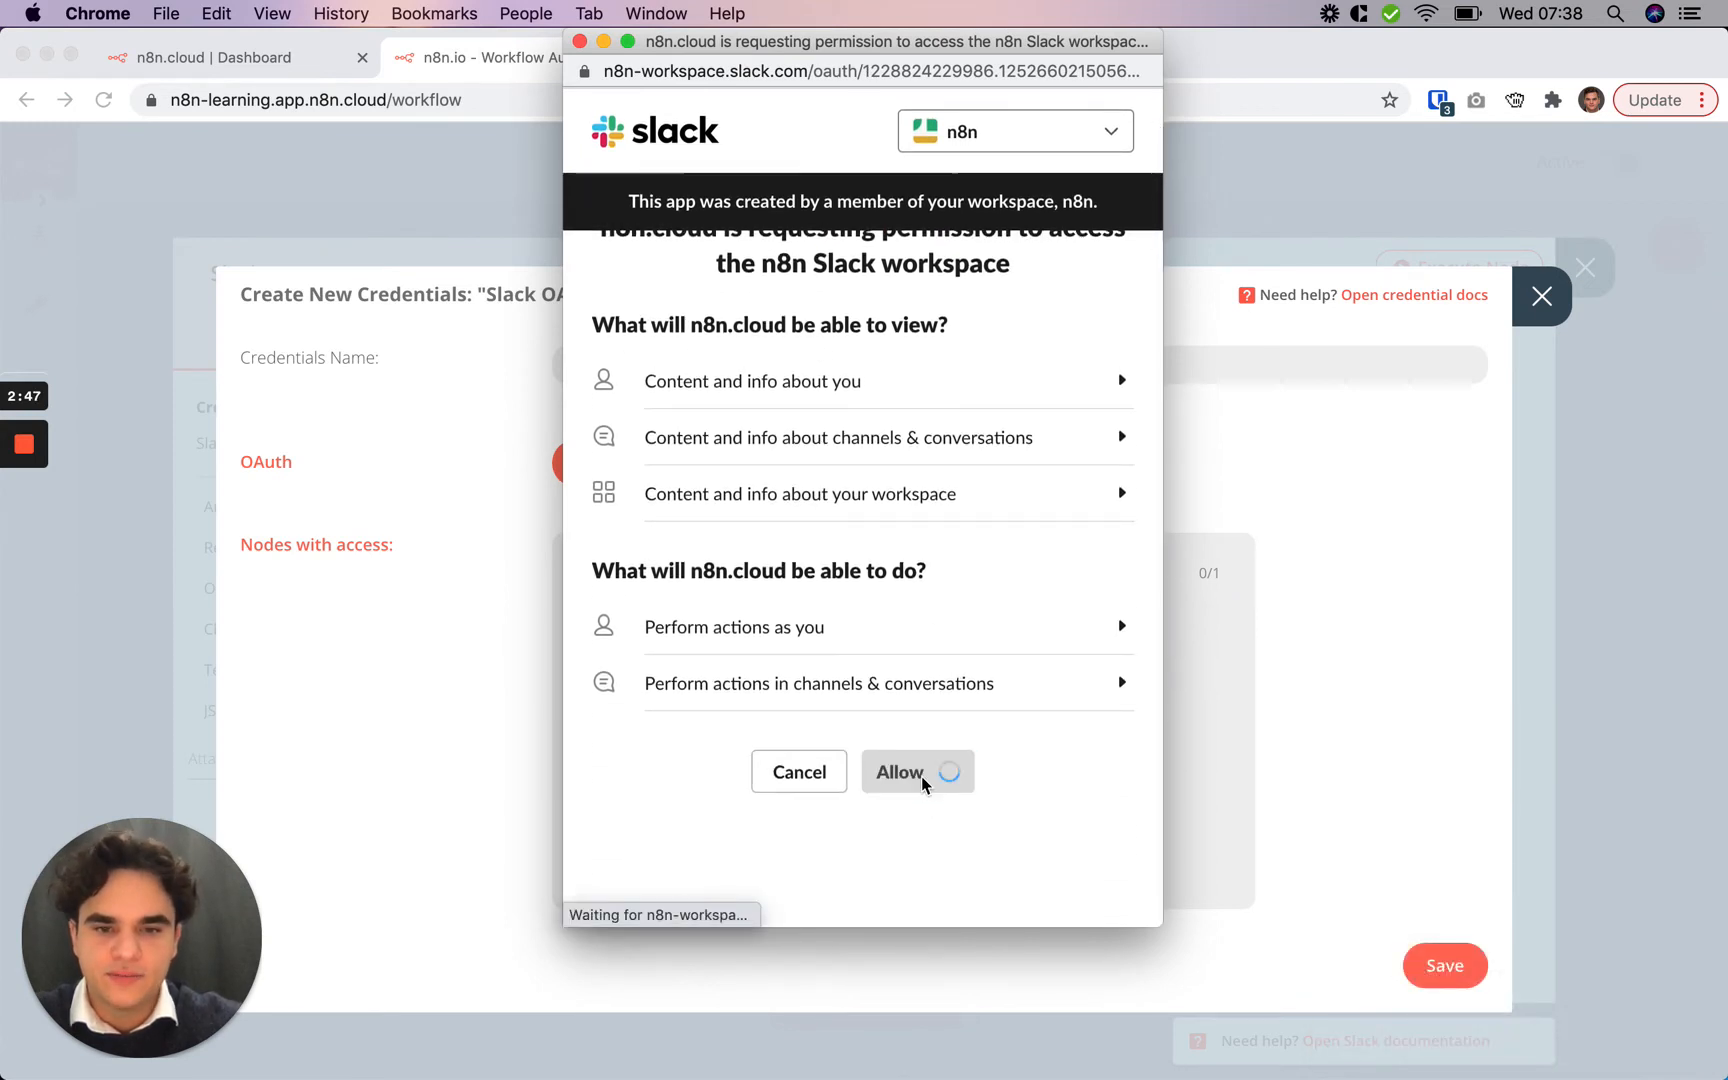
{"action": "left_click", "coordinate": [900, 772]}
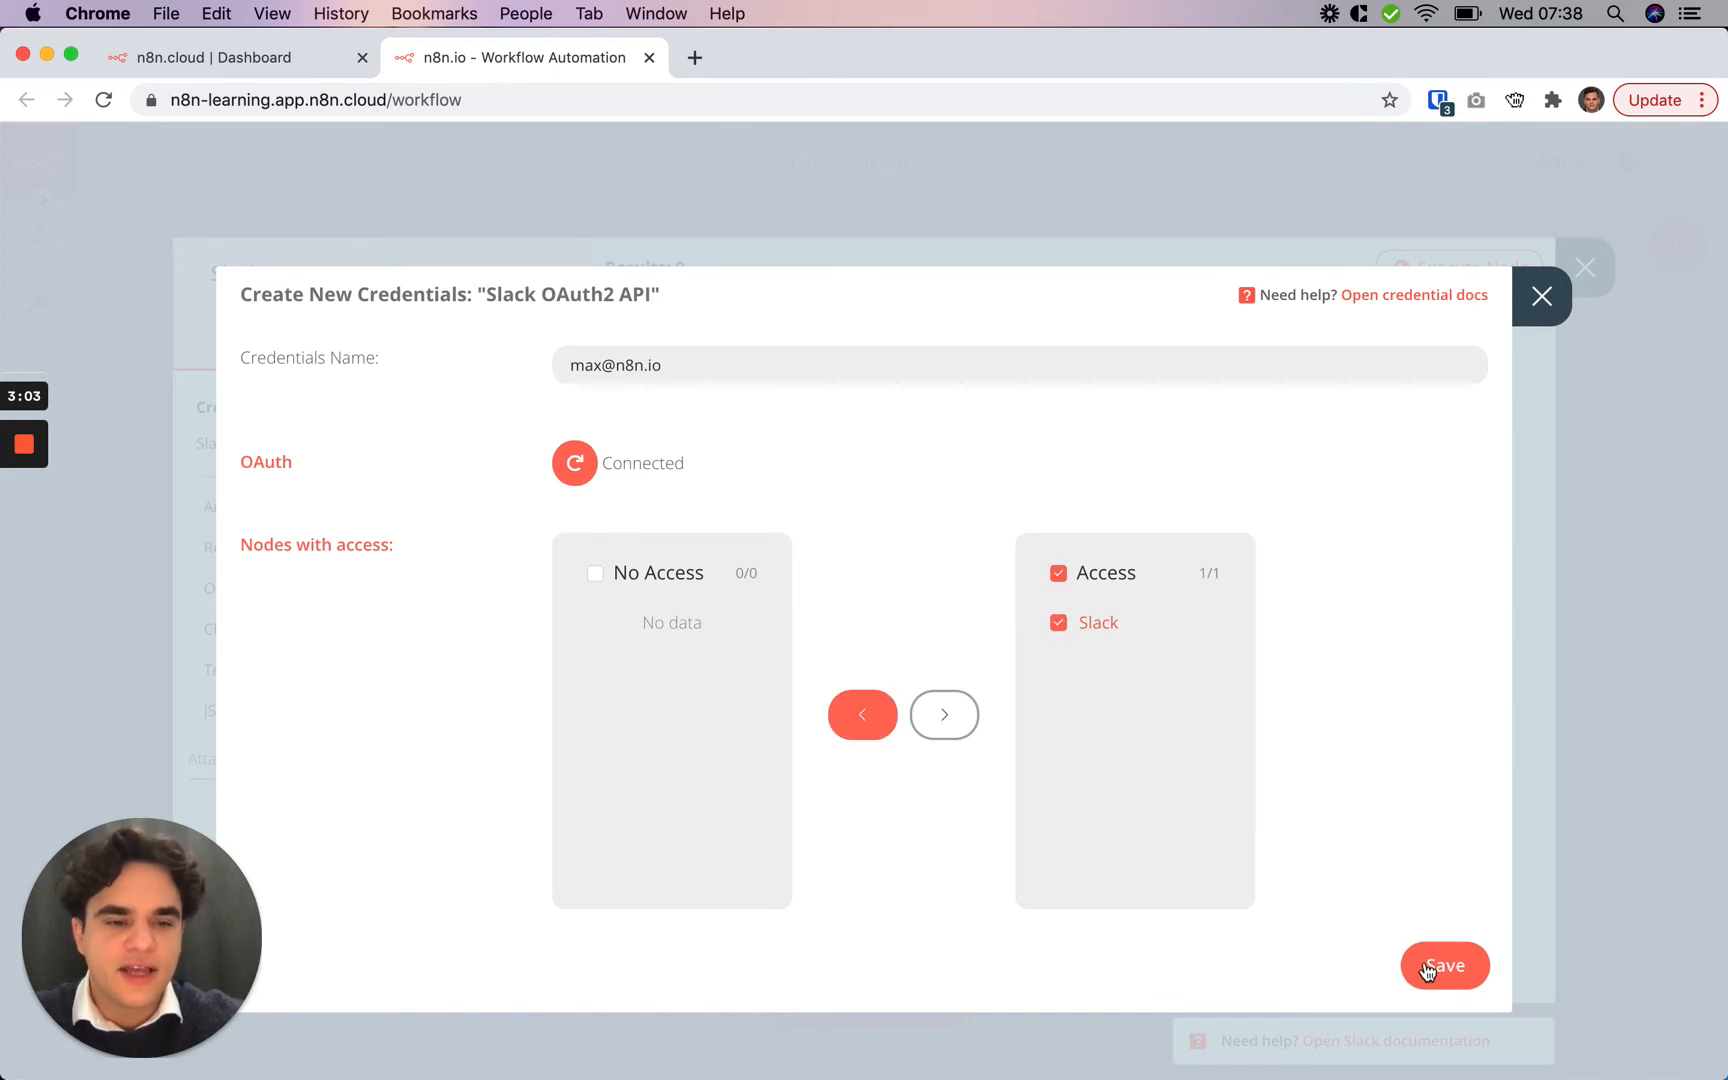
- Save the connected Slack OAuth2 credential so the node uses it
{"action": "left_click", "coordinate": [1444, 966]}
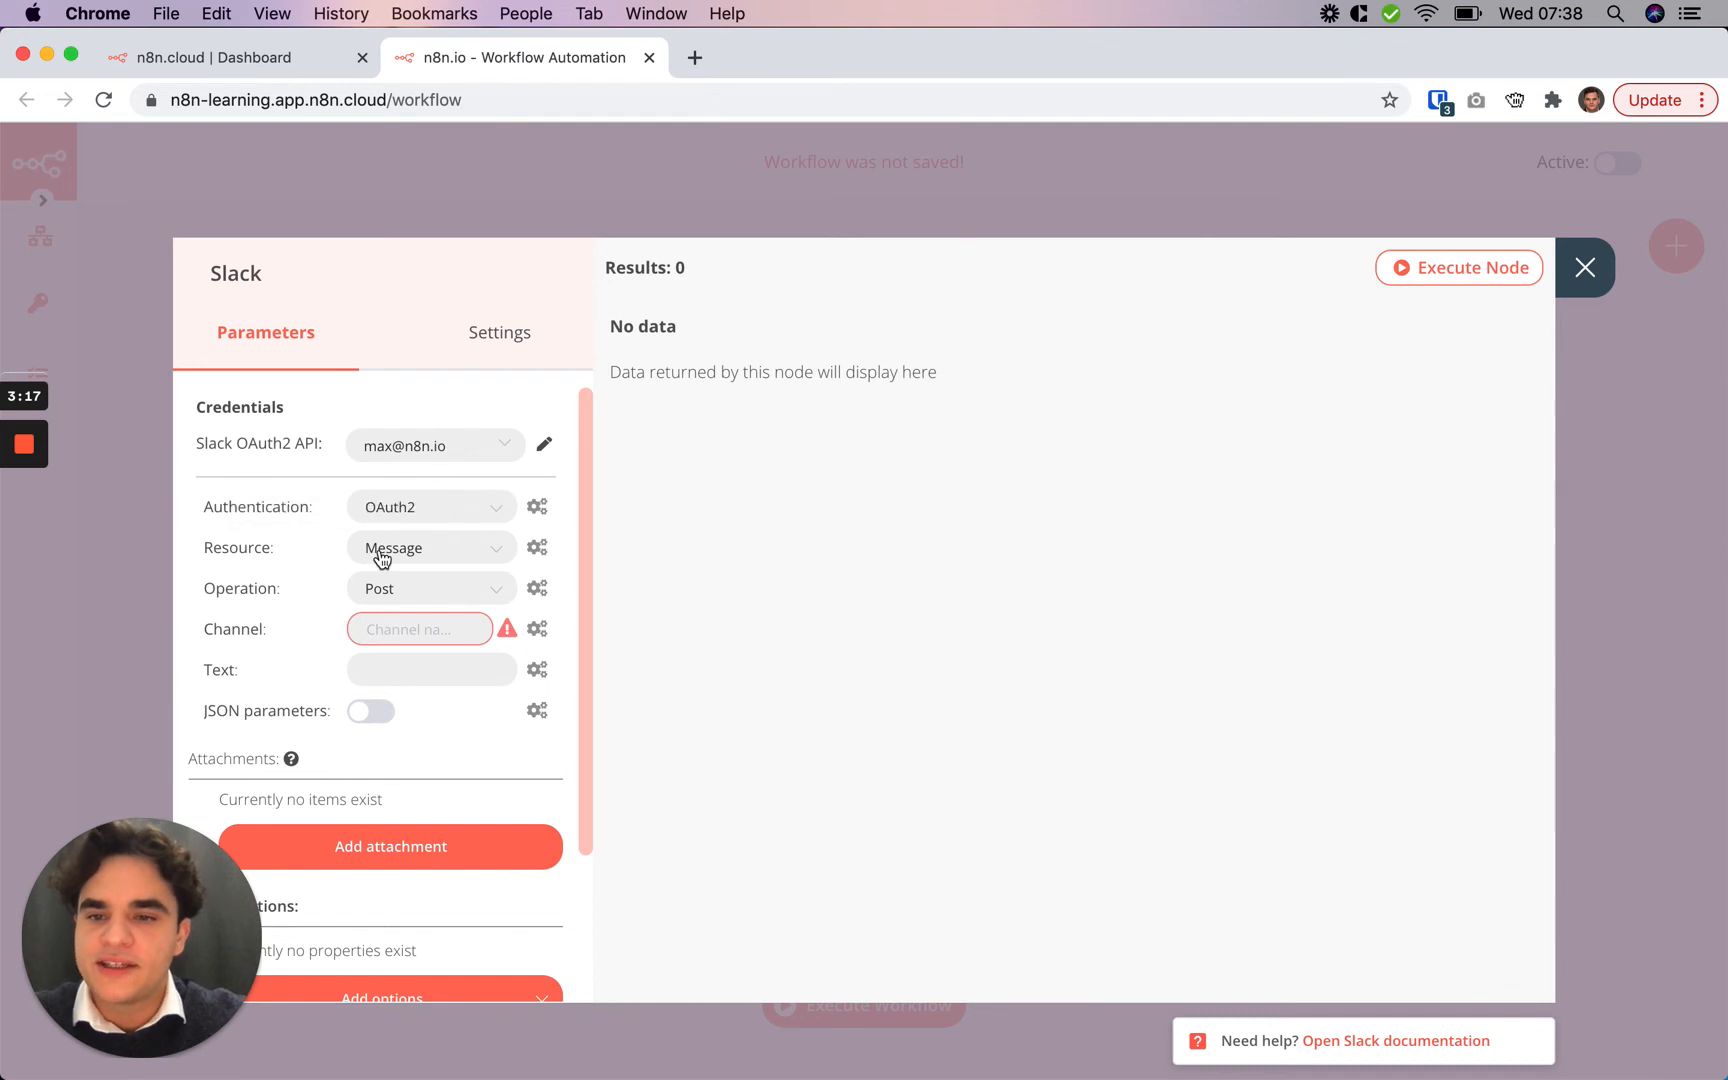
{"action": "mouse_move", "coordinate": [430, 548]}
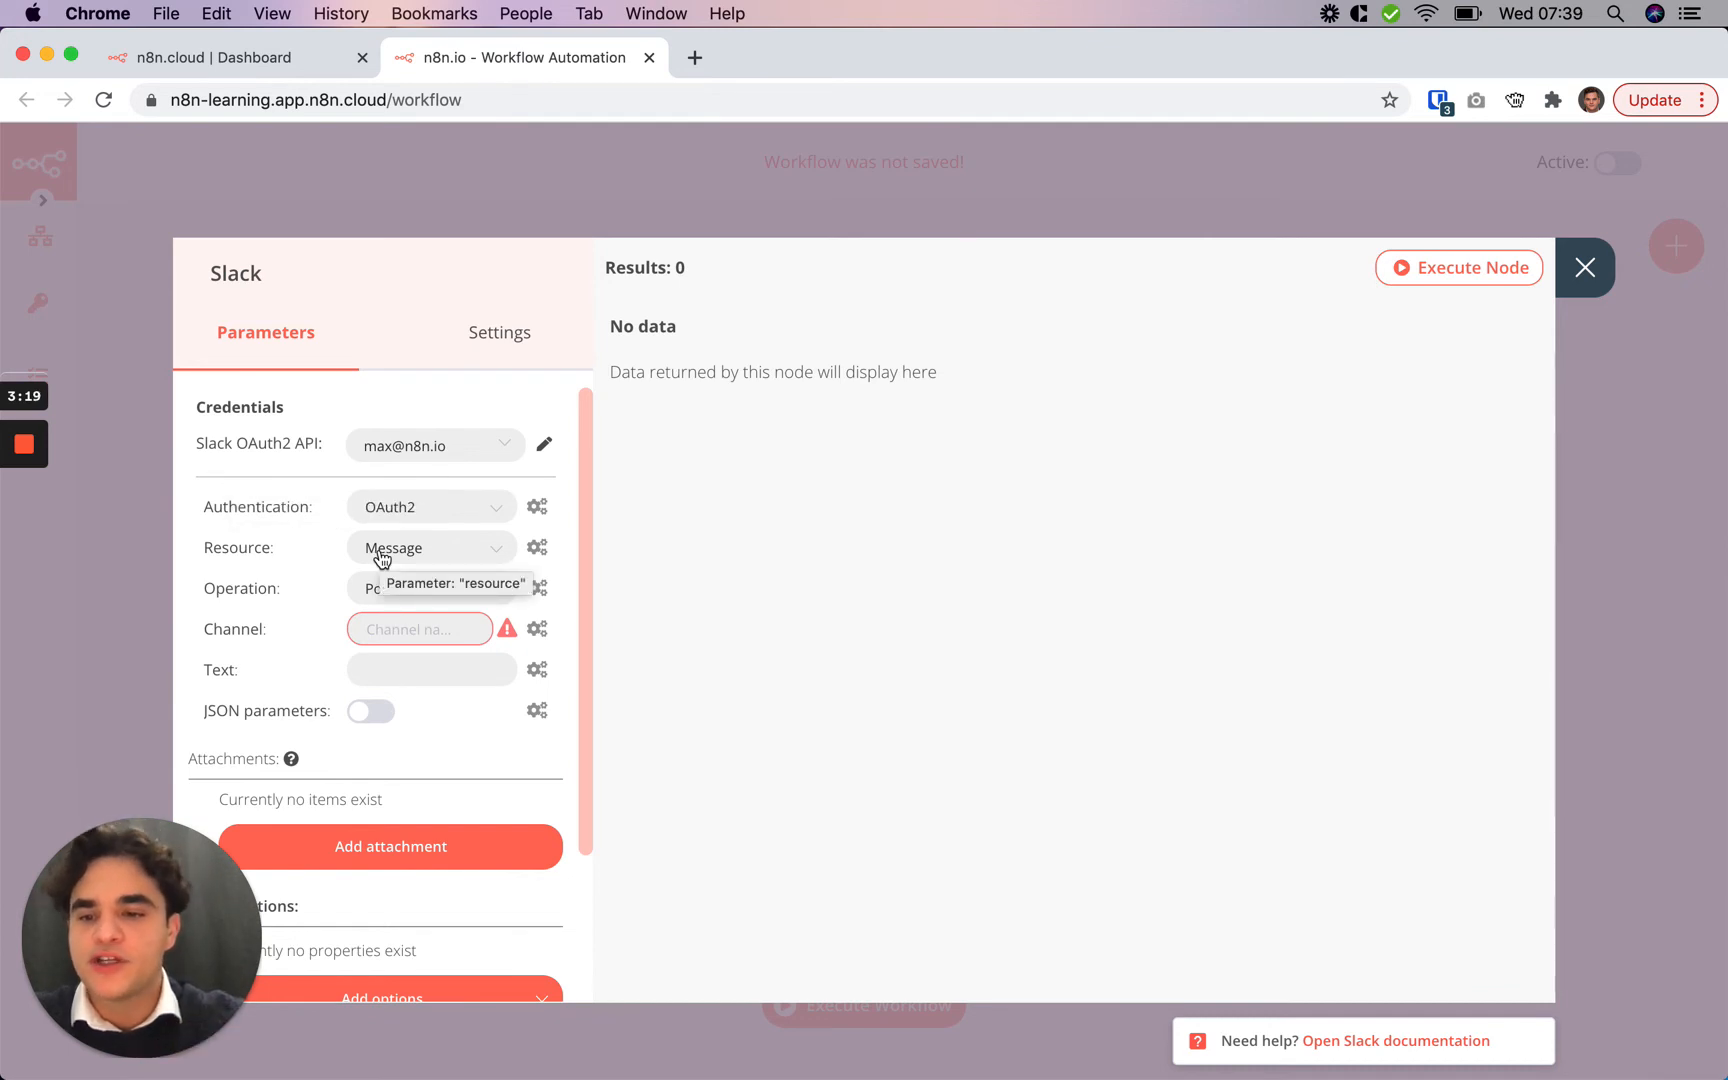
{"action": "mouse_move", "coordinate": [496, 556]}
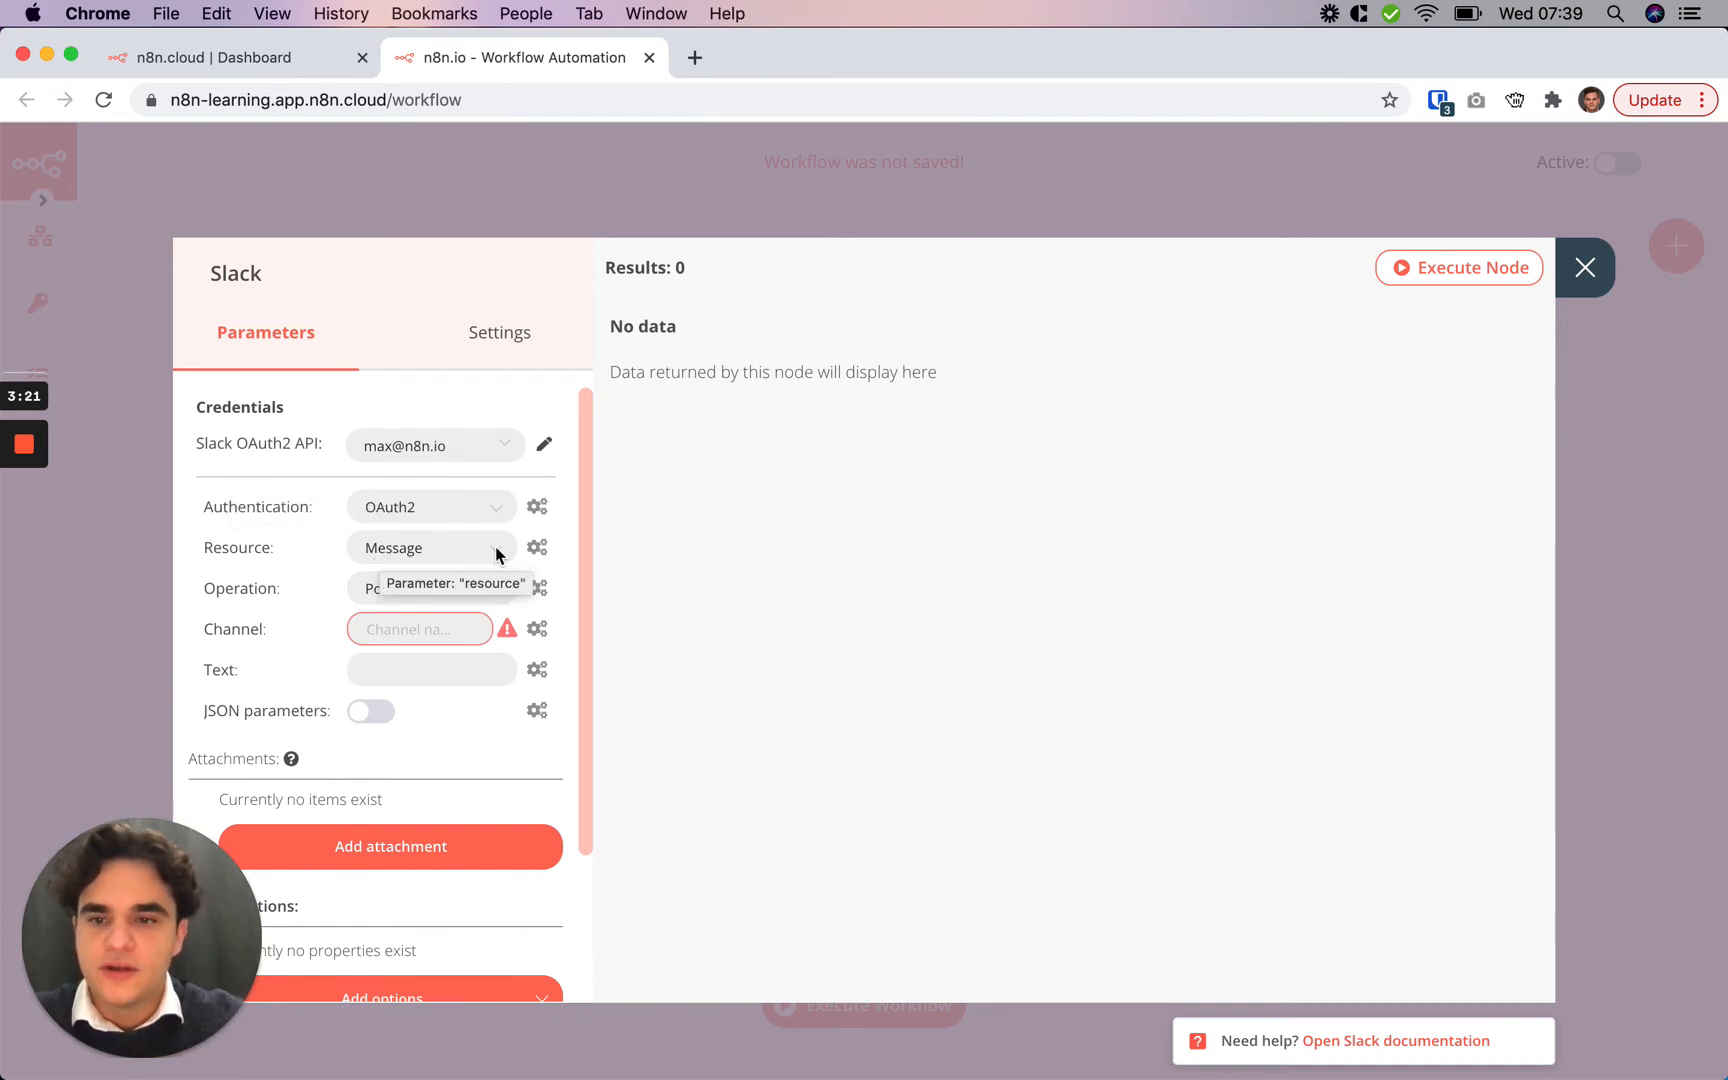
- Set Resource to Message, Operation to Post and Channel to 'general' on the Slack node
{"action": "left_click", "coordinate": [430, 548]}
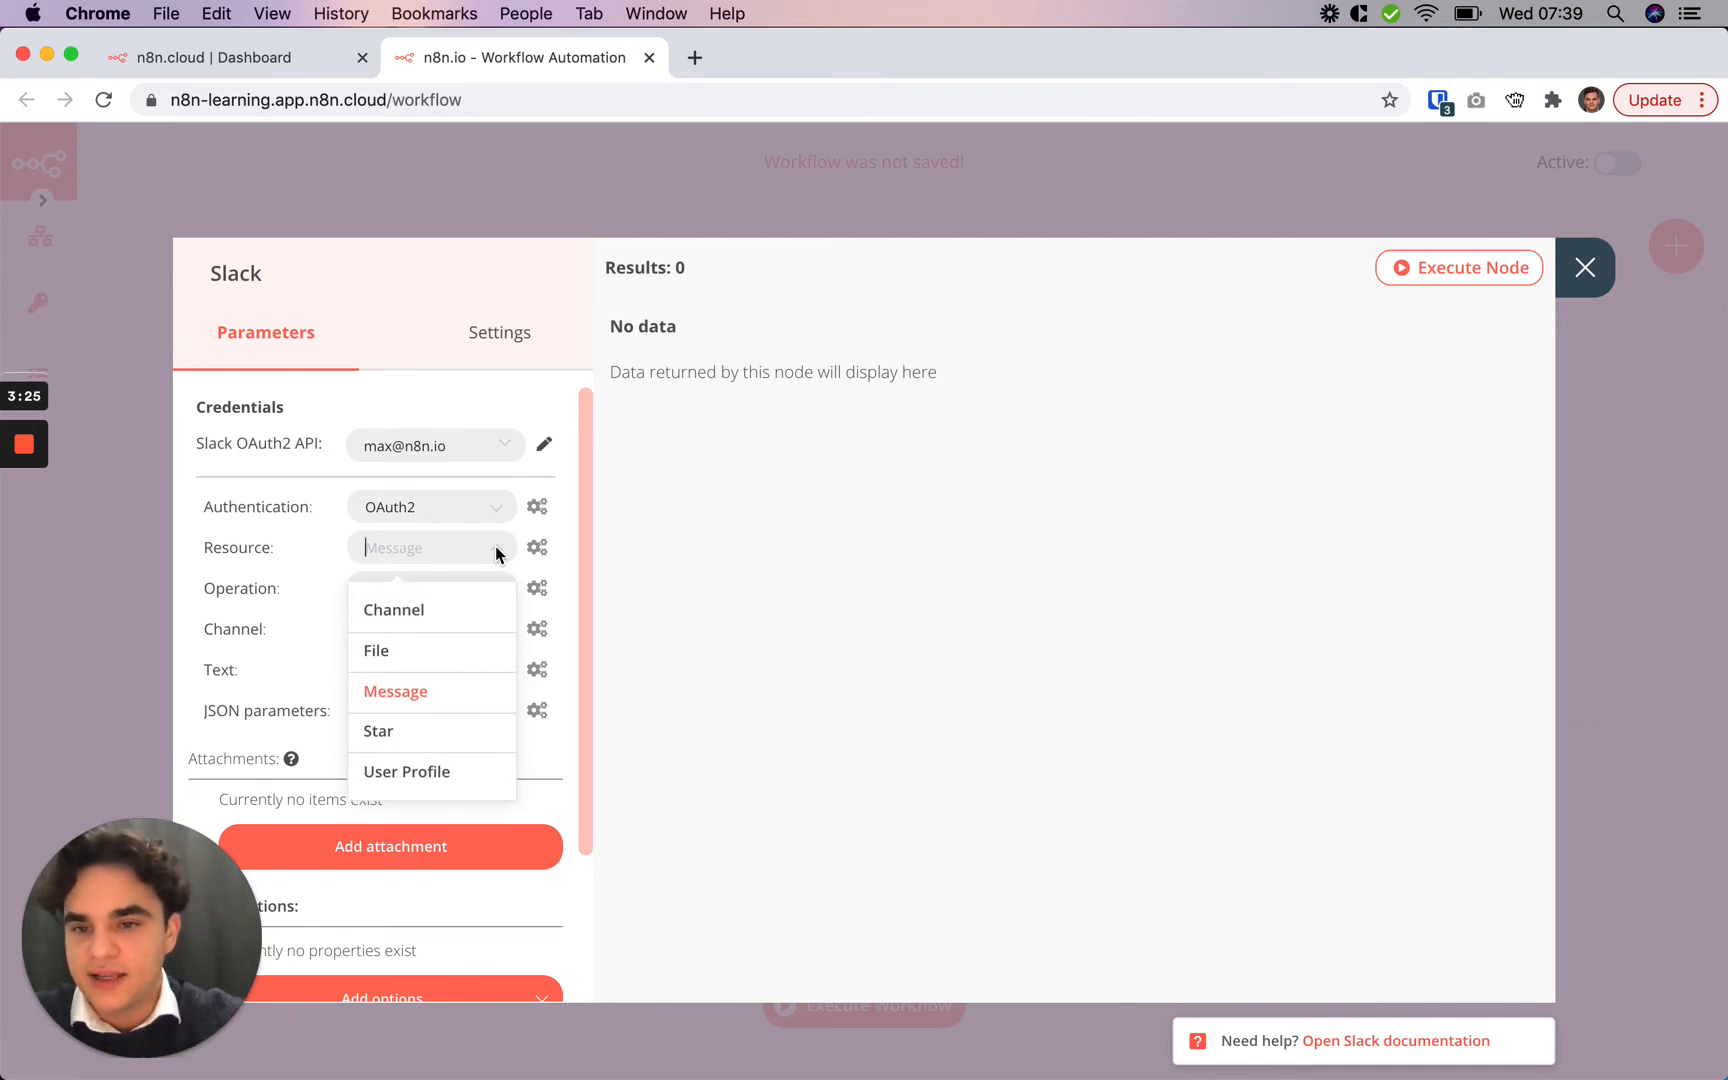
{"action": "mouse_move", "coordinate": [432, 598]}
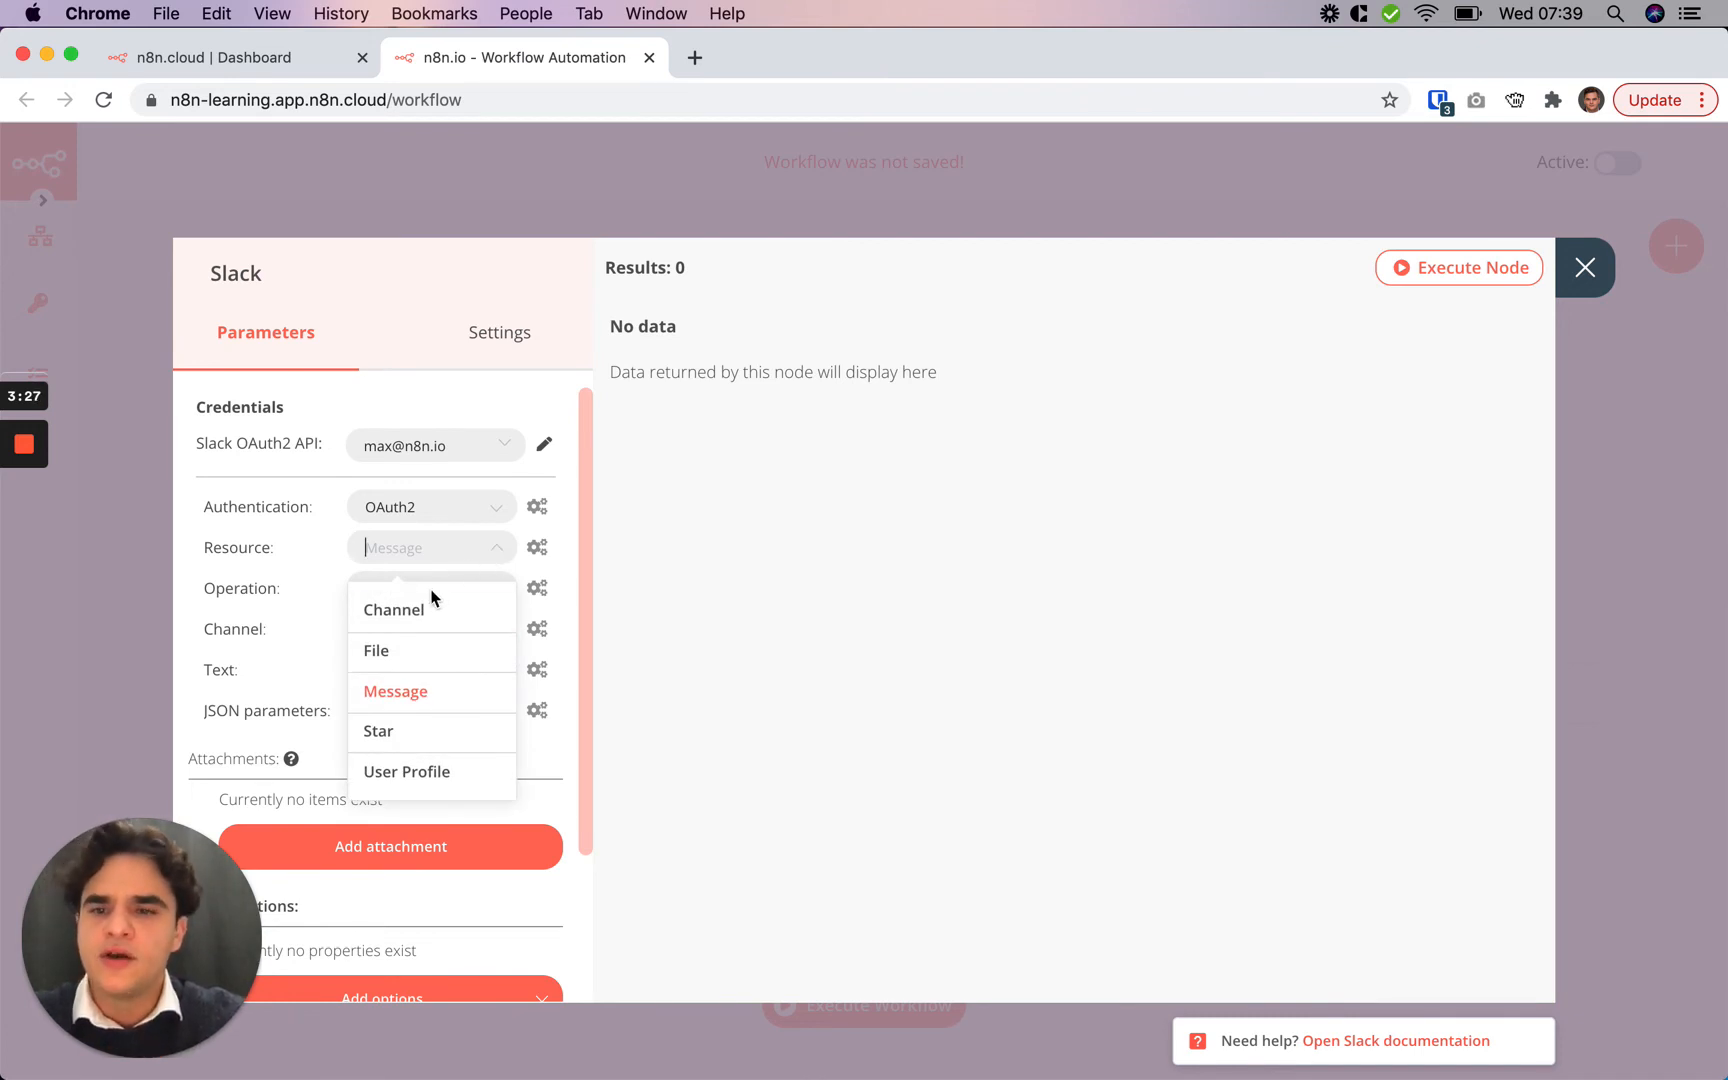
{"action": "mouse_move", "coordinate": [412, 698]}
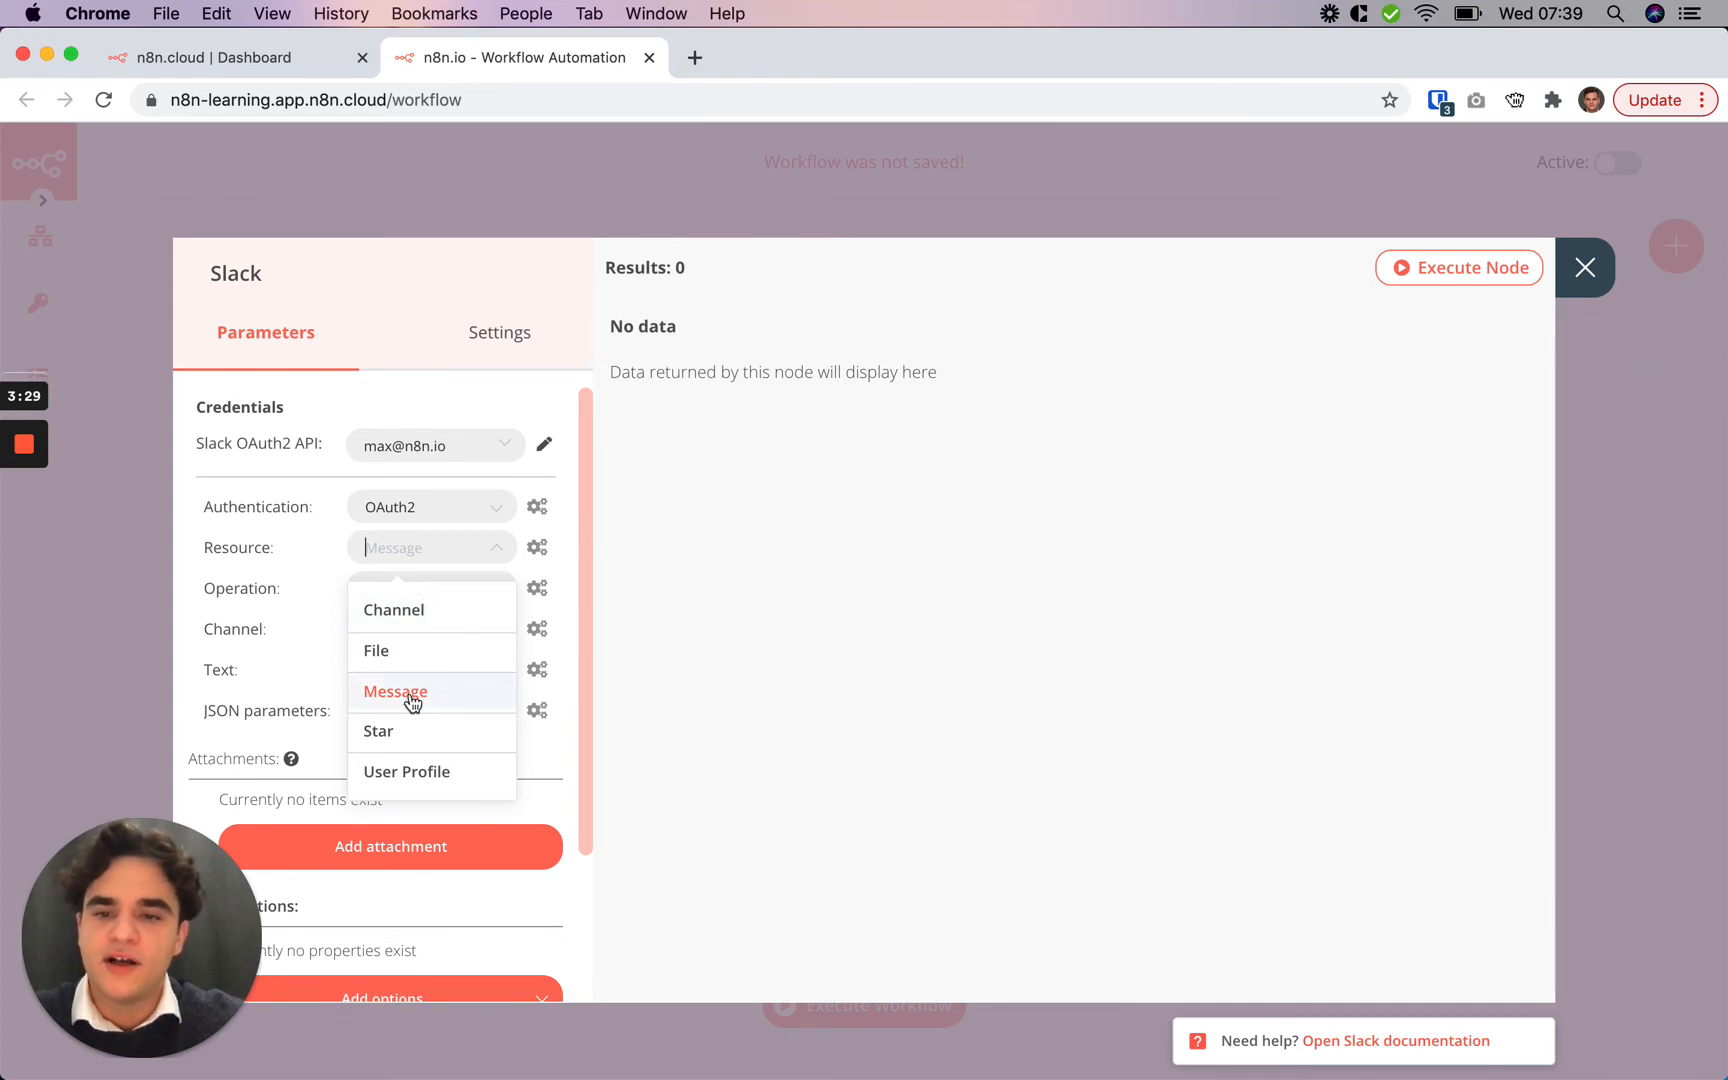
{"action": "mouse_move", "coordinate": [410, 704]}
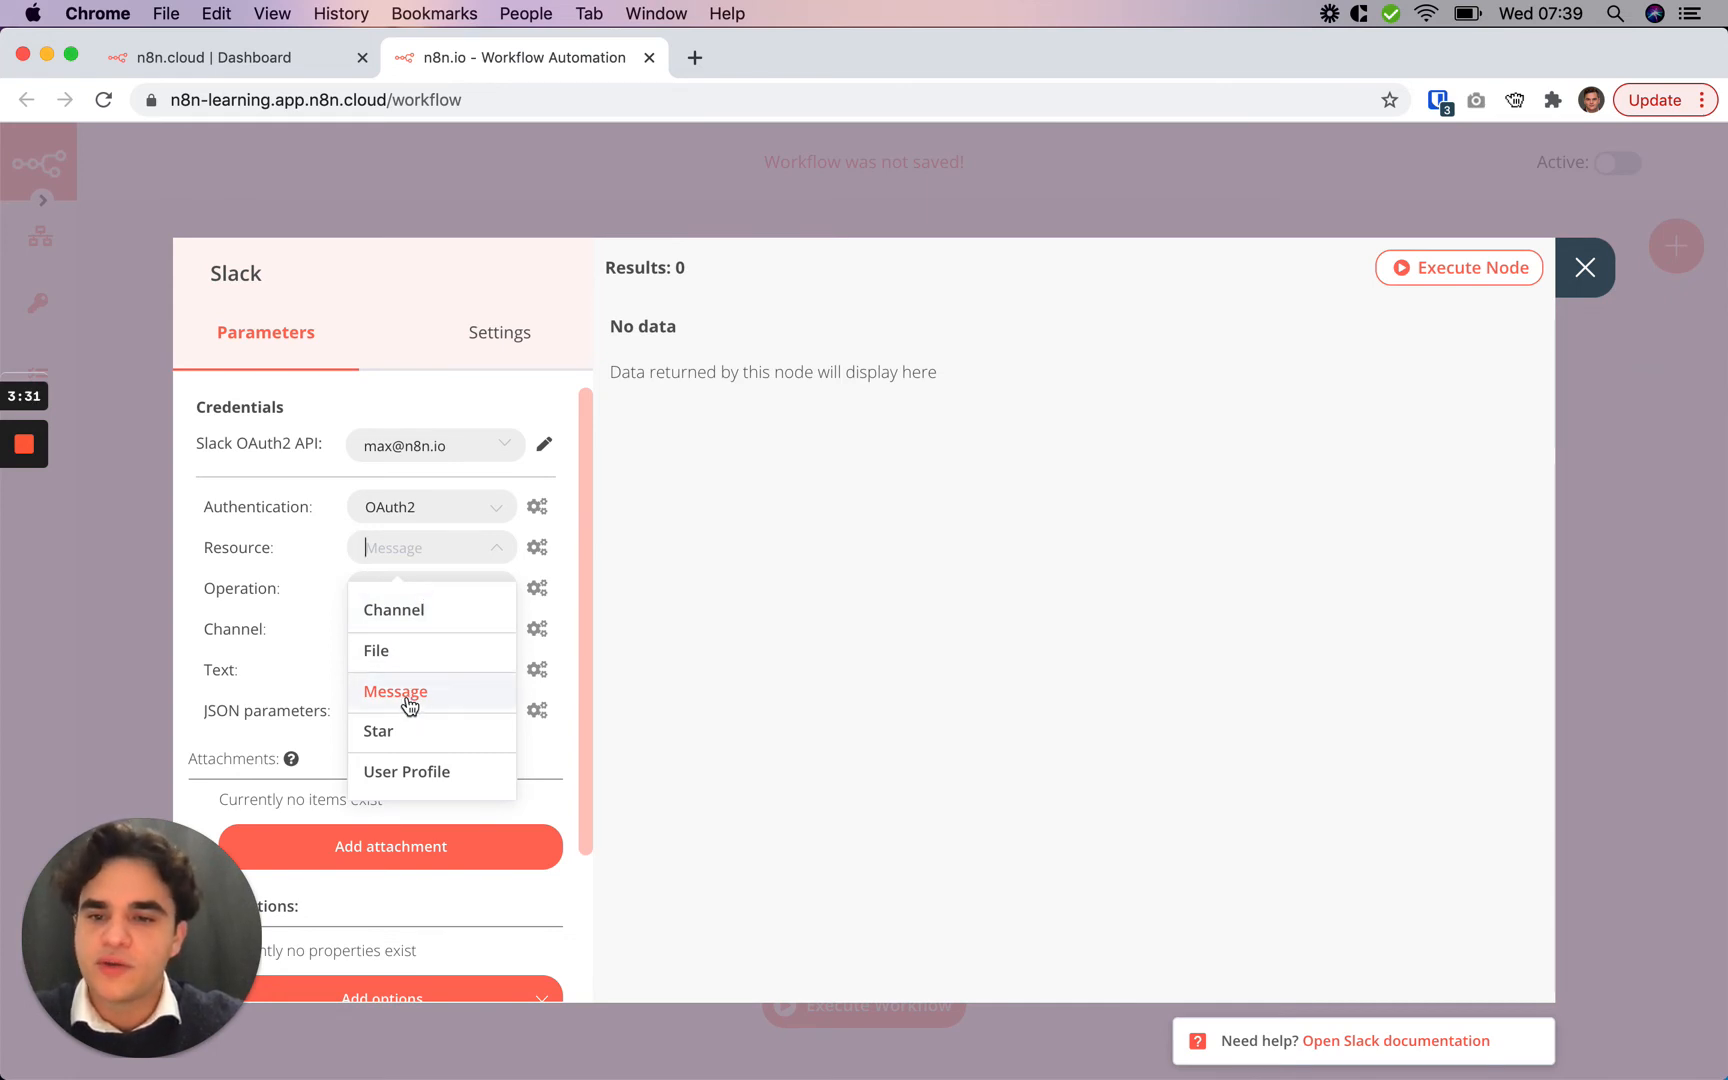
{"action": "left_click", "coordinate": [394, 690]}
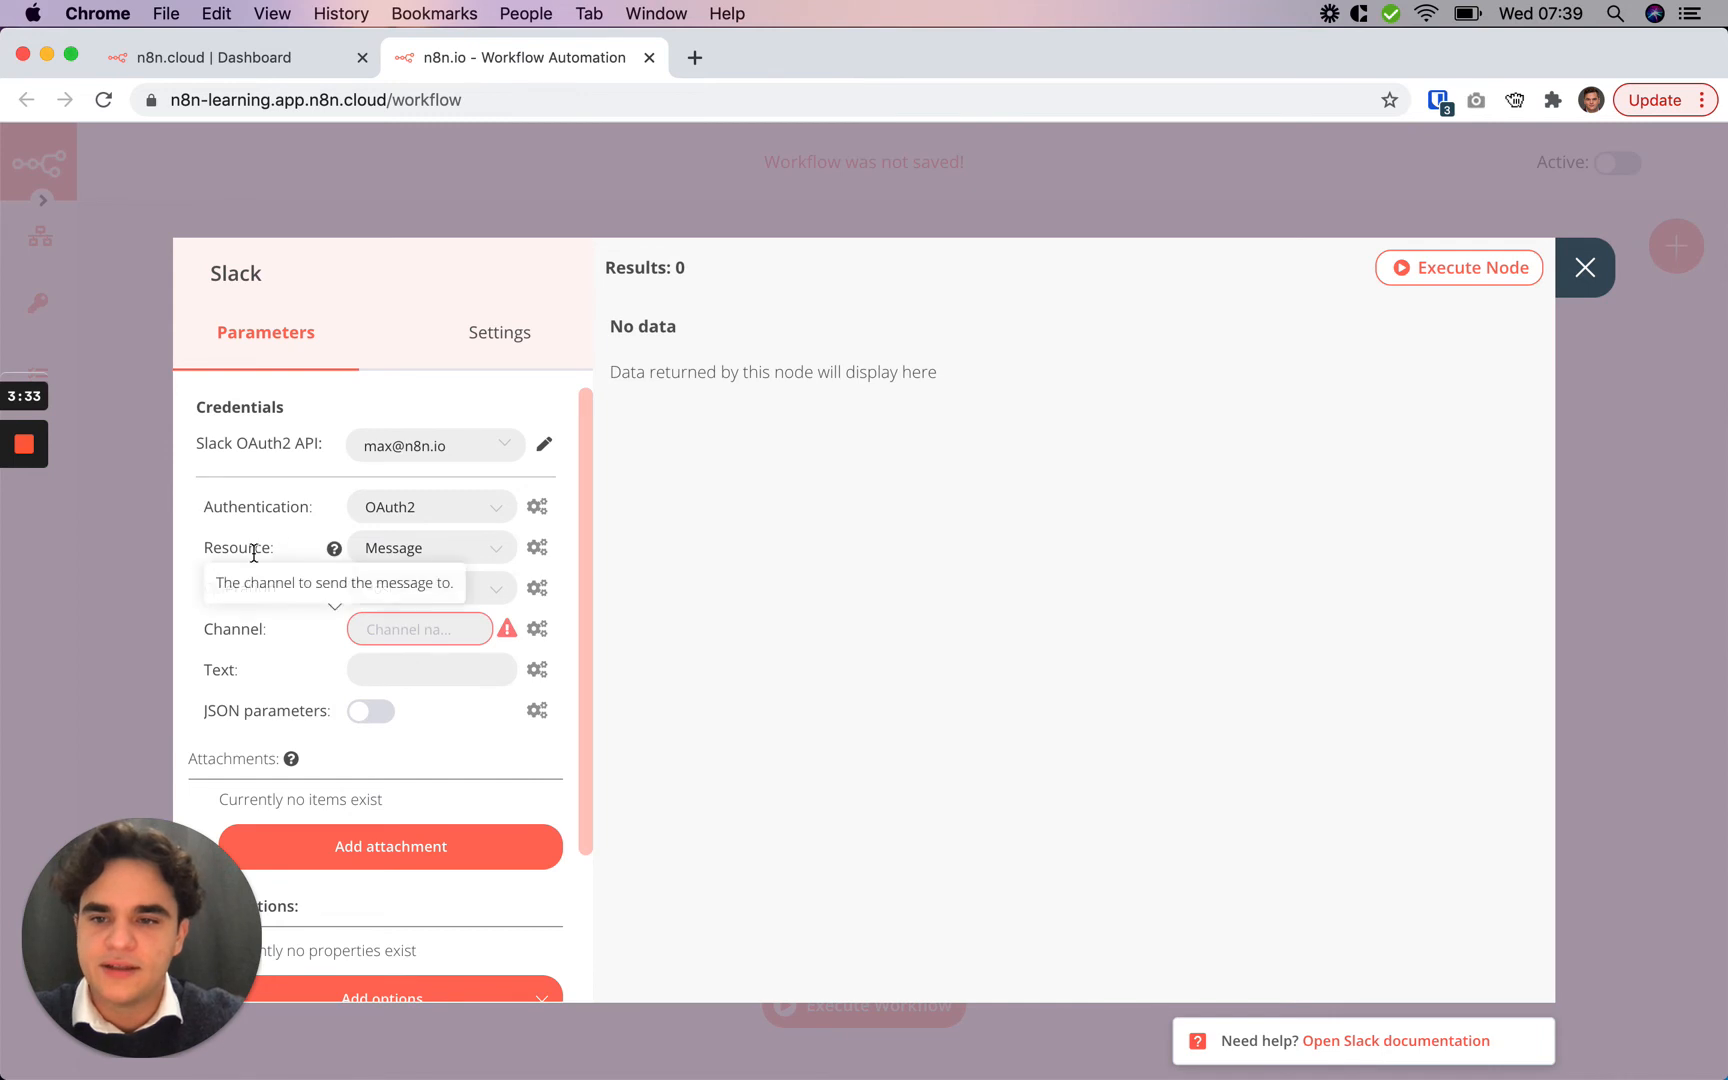
{"action": "left_click", "coordinate": [430, 588]}
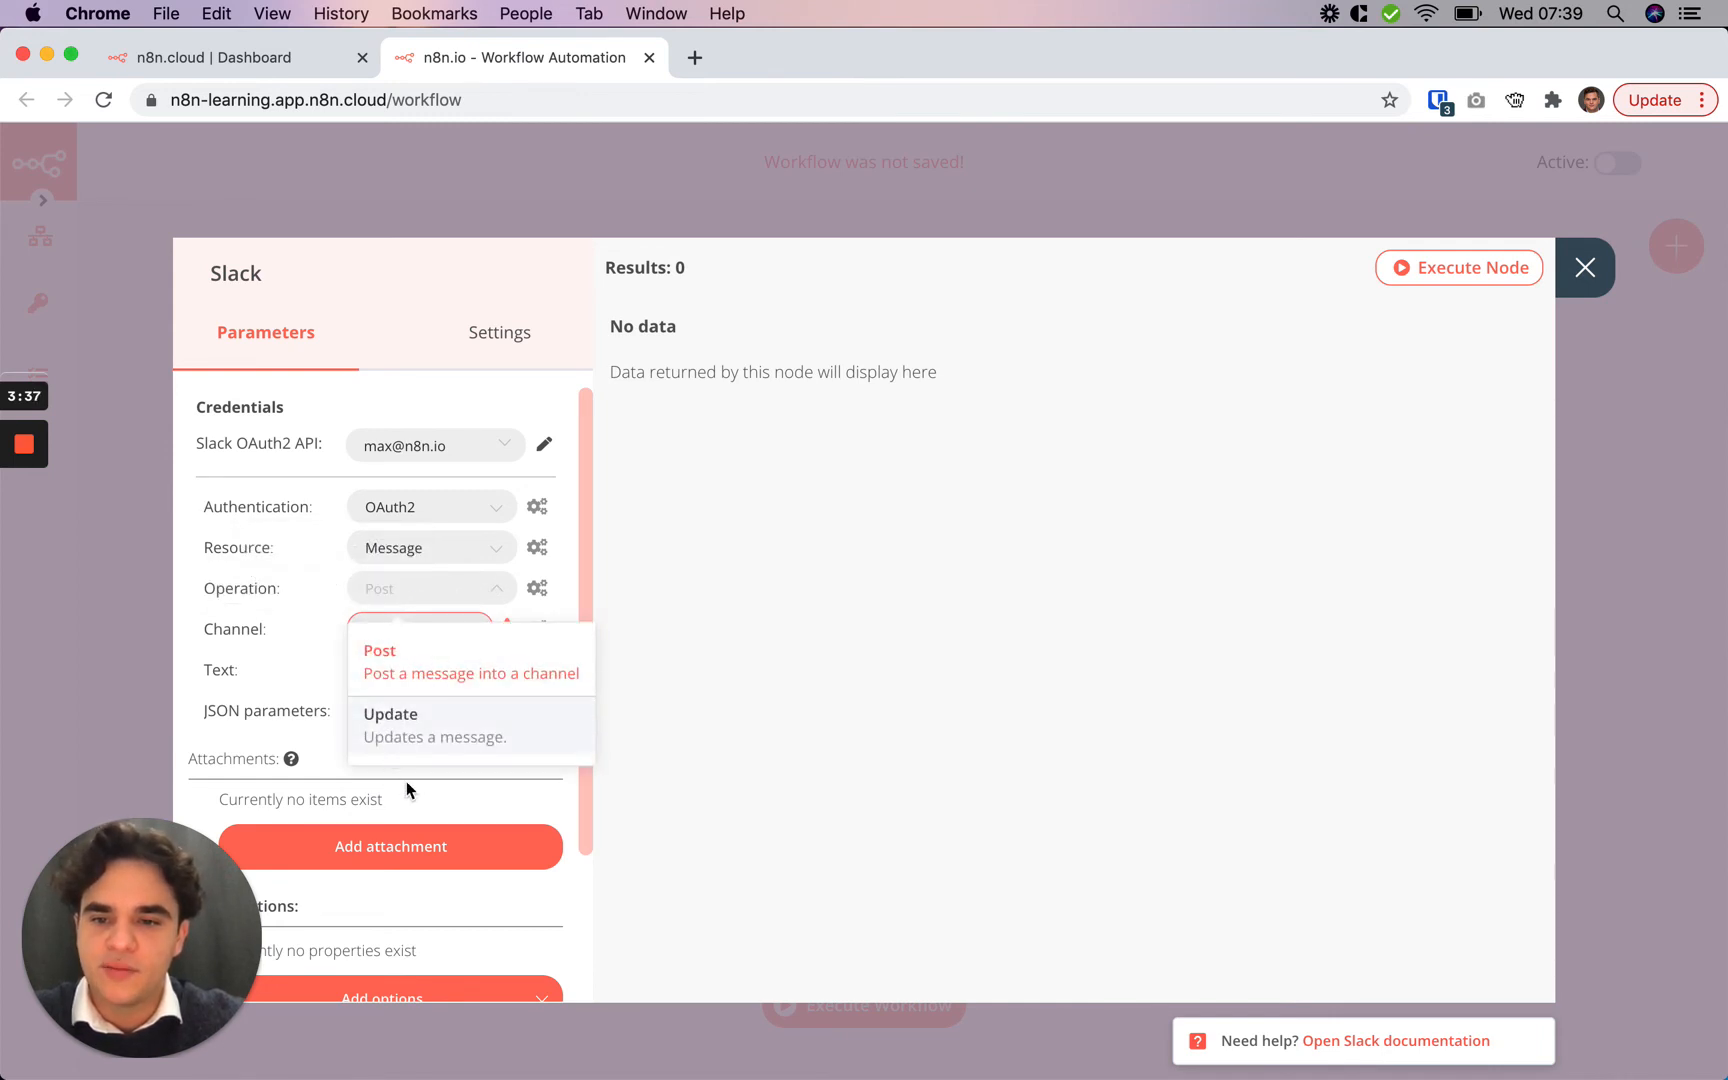
{"action": "left_click", "coordinate": [378, 650]}
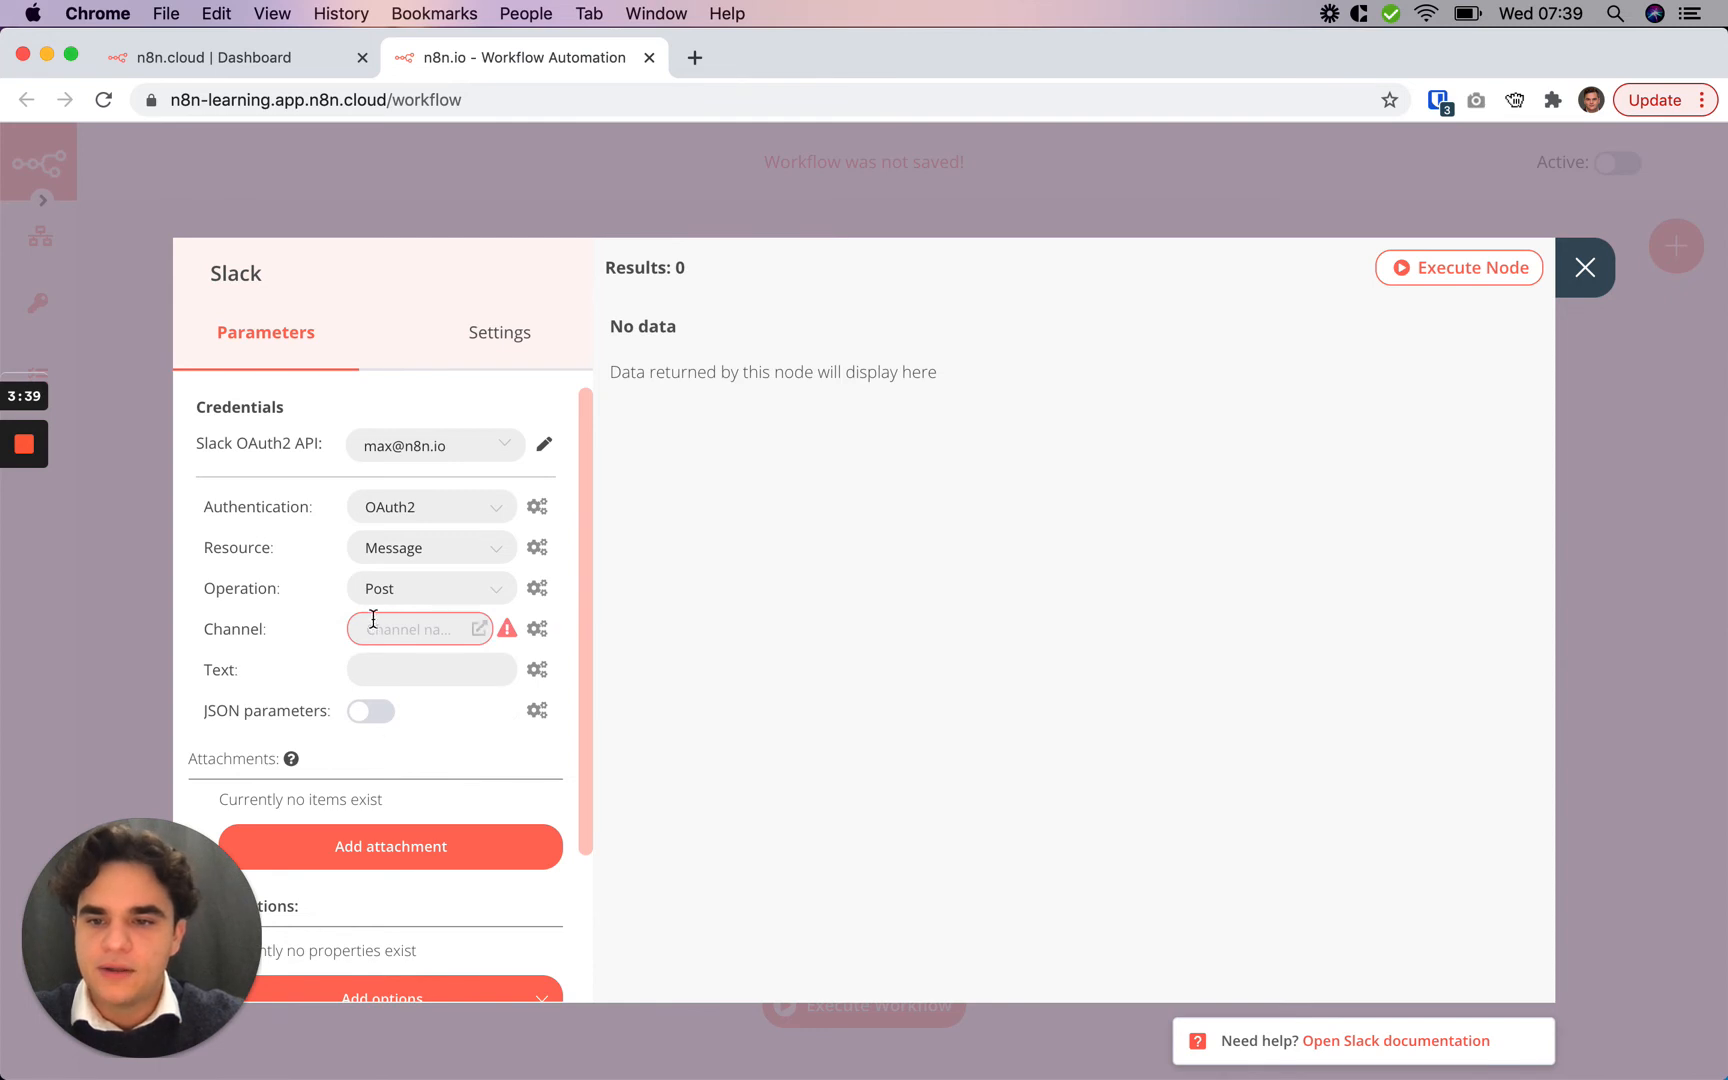
{"action": "type", "text": "general"}
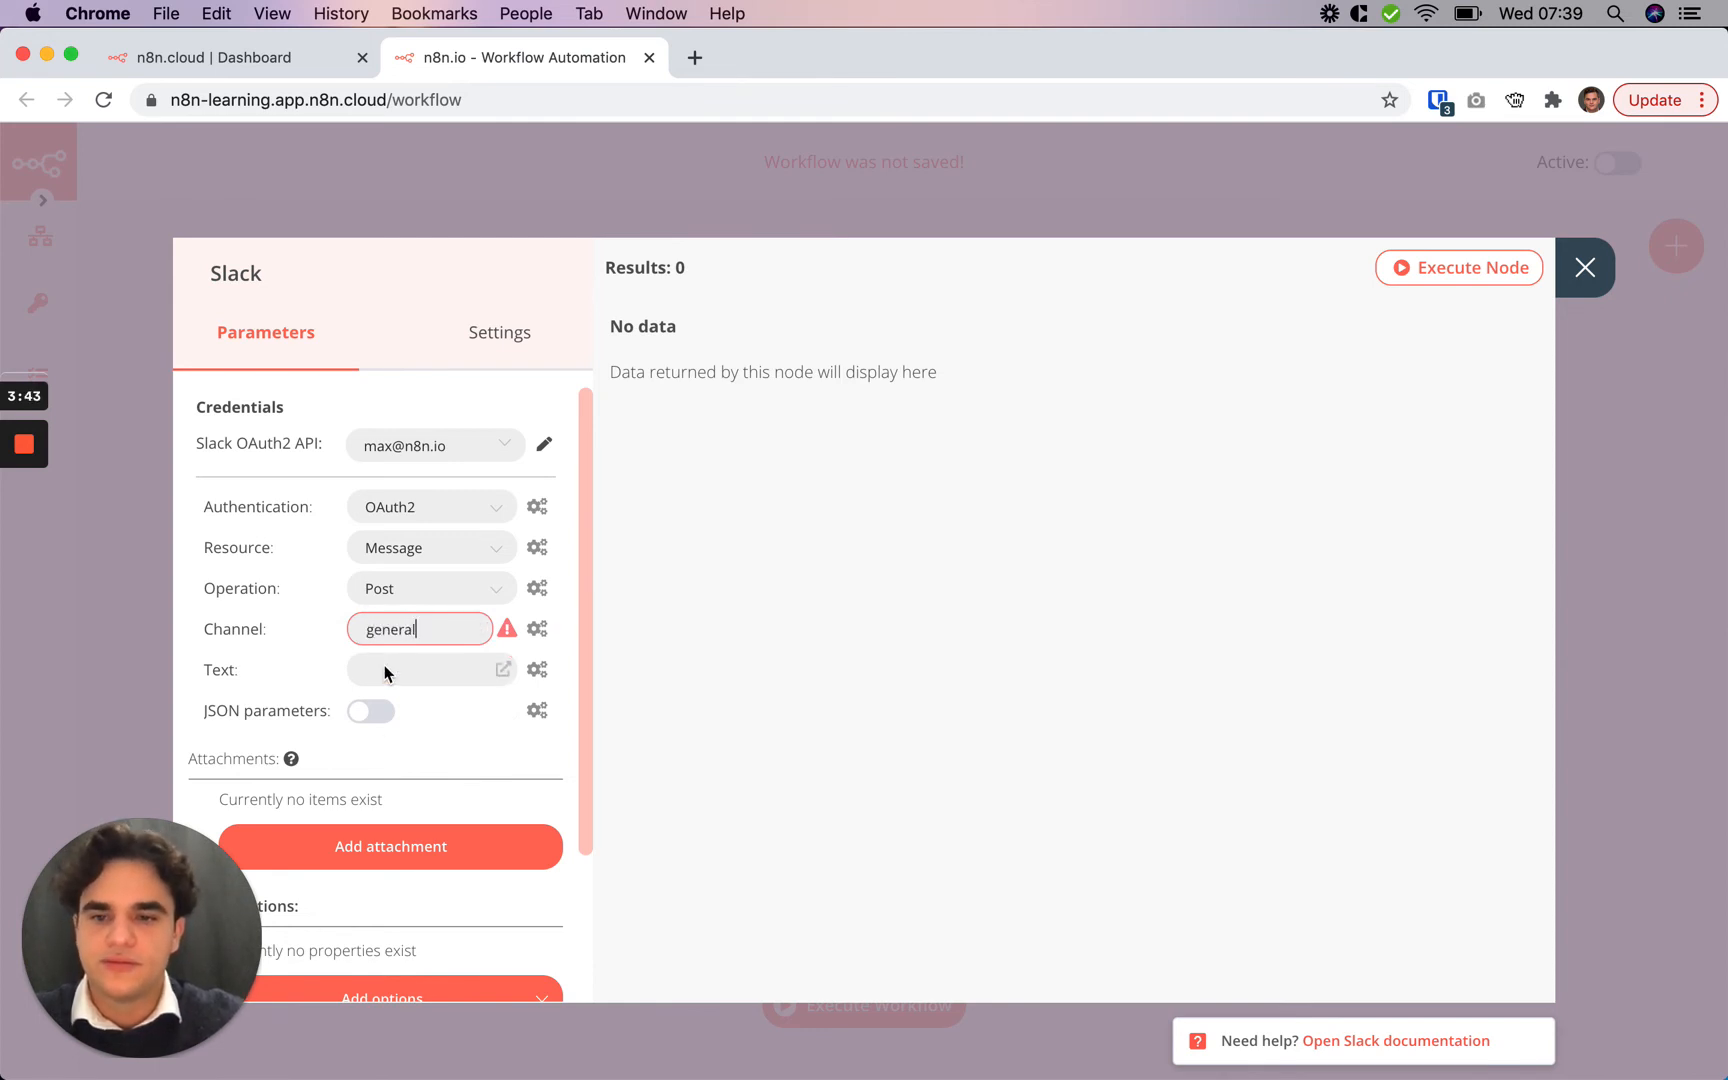
{"action": "left_click", "coordinate": [504, 668]}
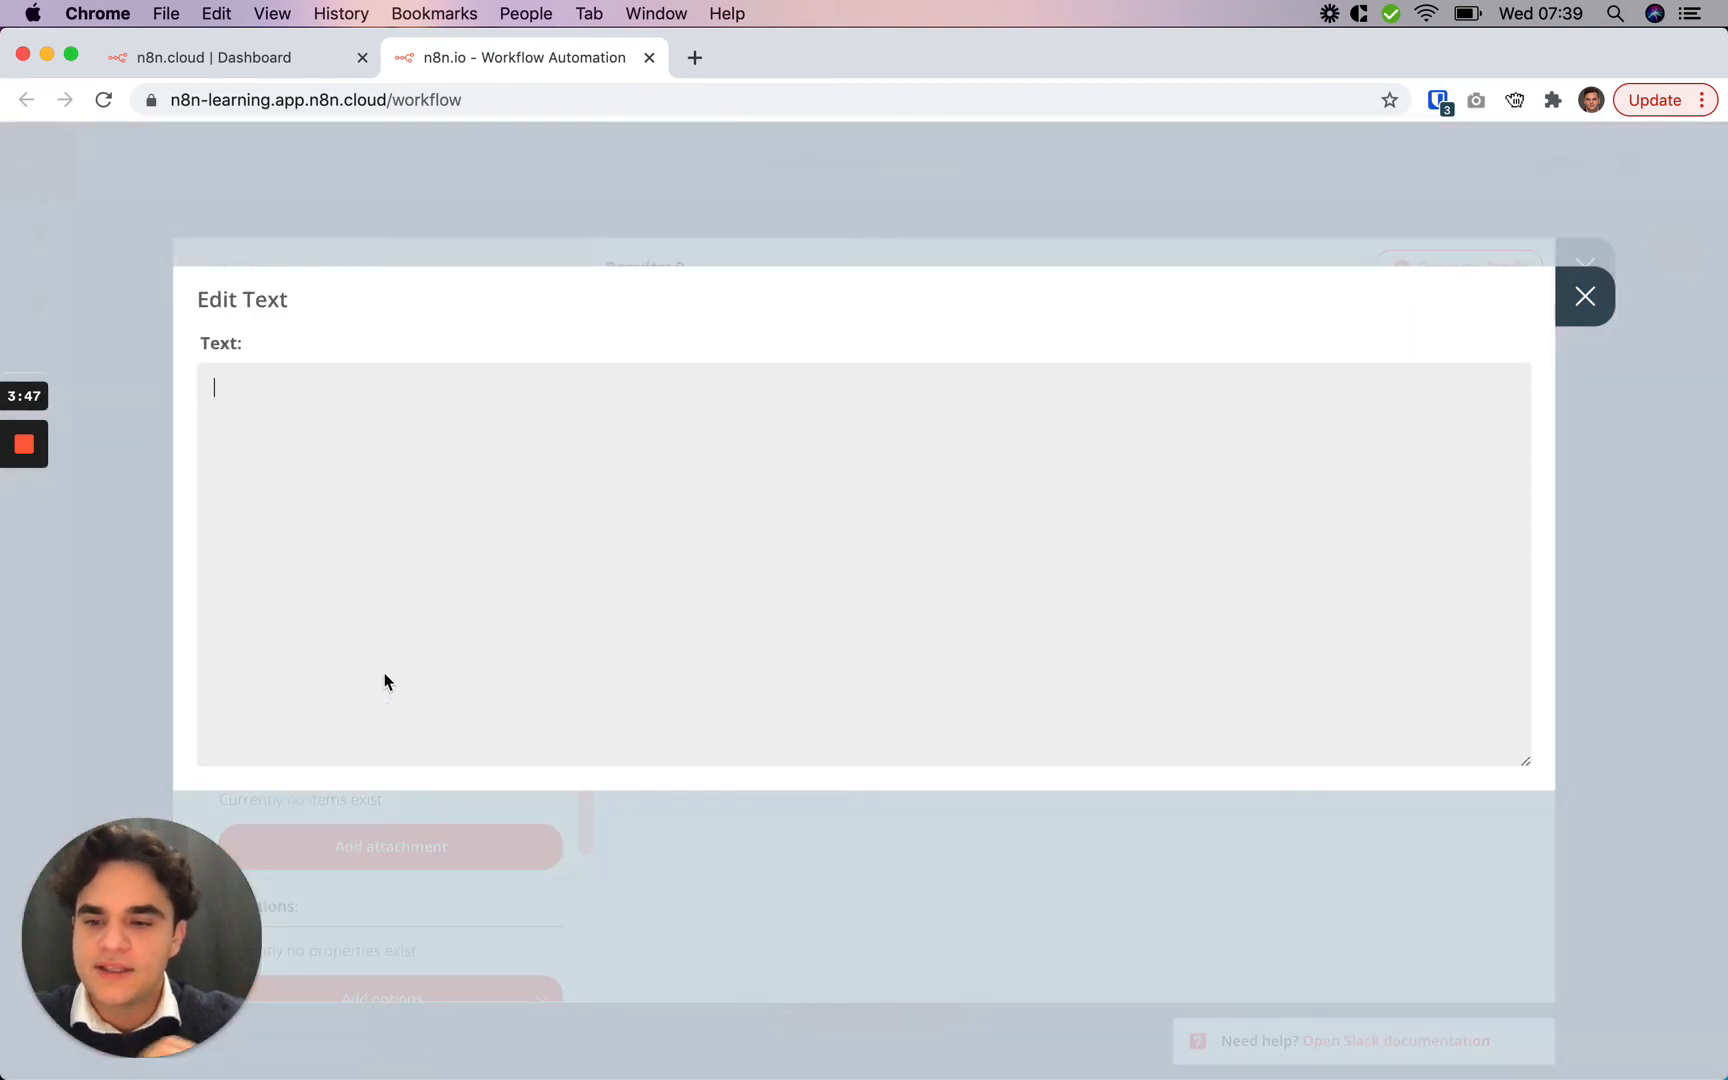
- Enter 'This is a message' as the Slack node's Text and keep it
{"action": "type", "text": "T"}
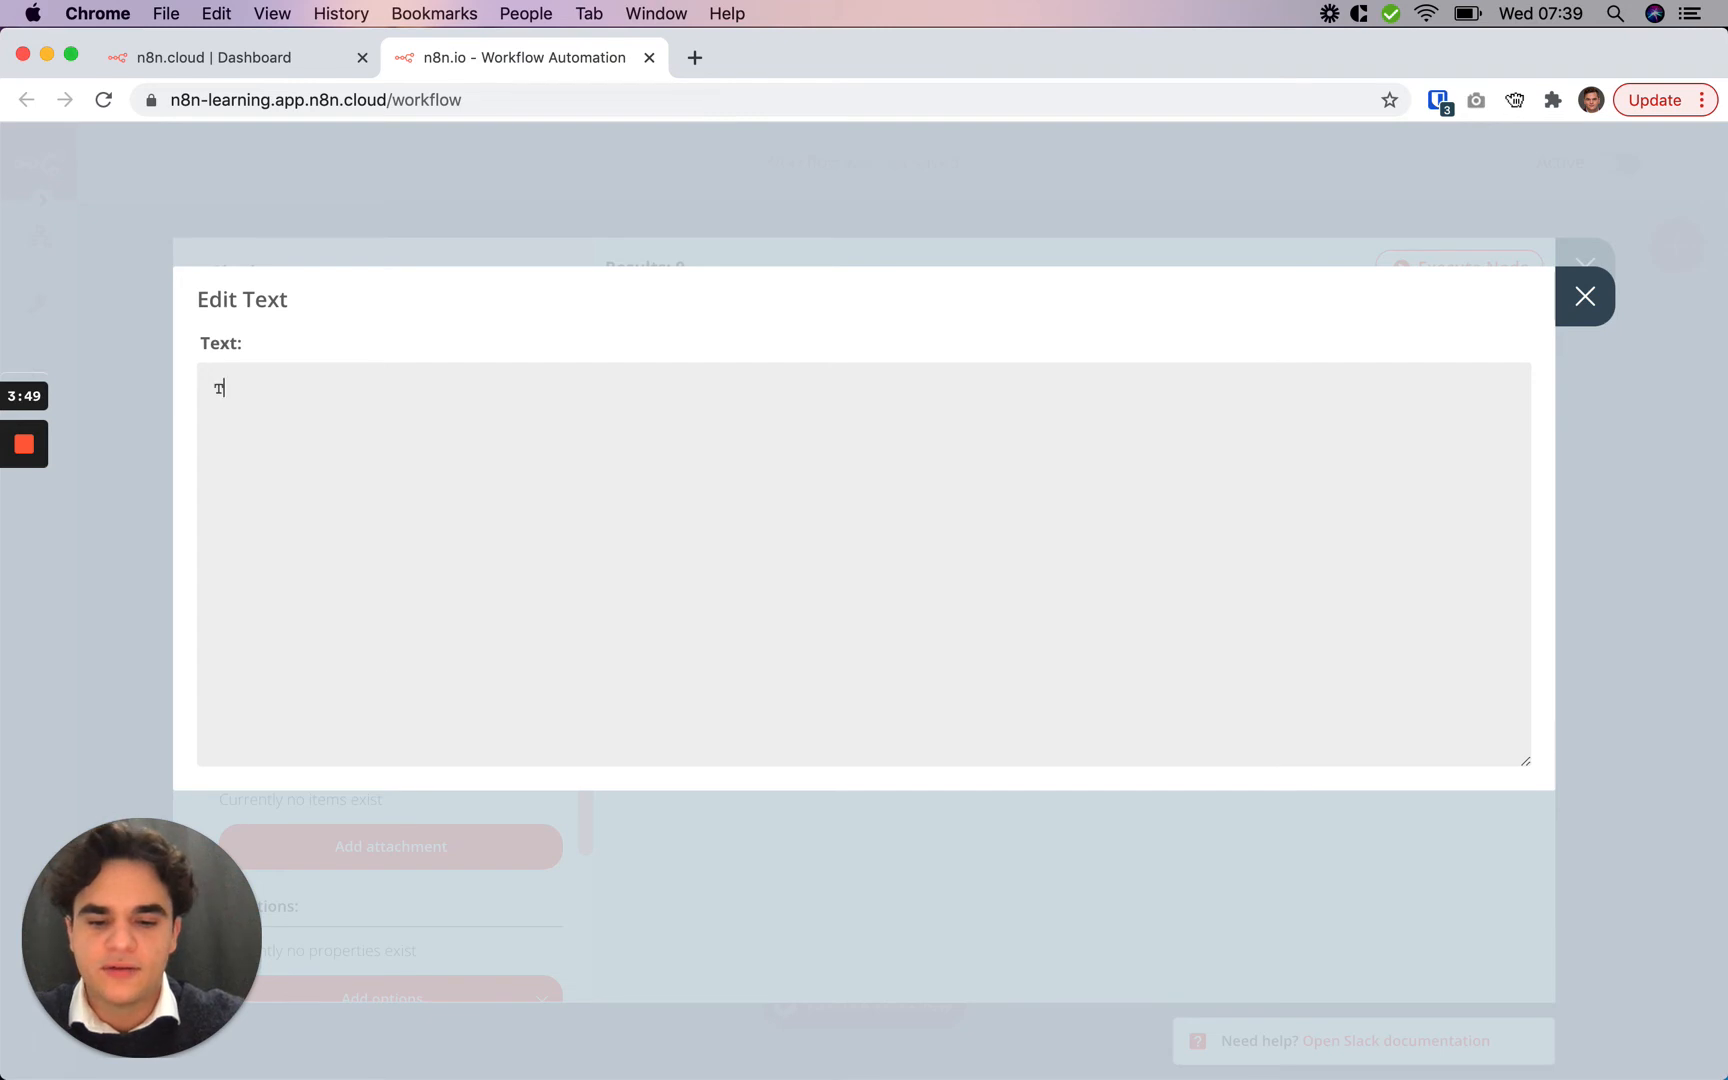
{"action": "type", "text": "his is a mess"}
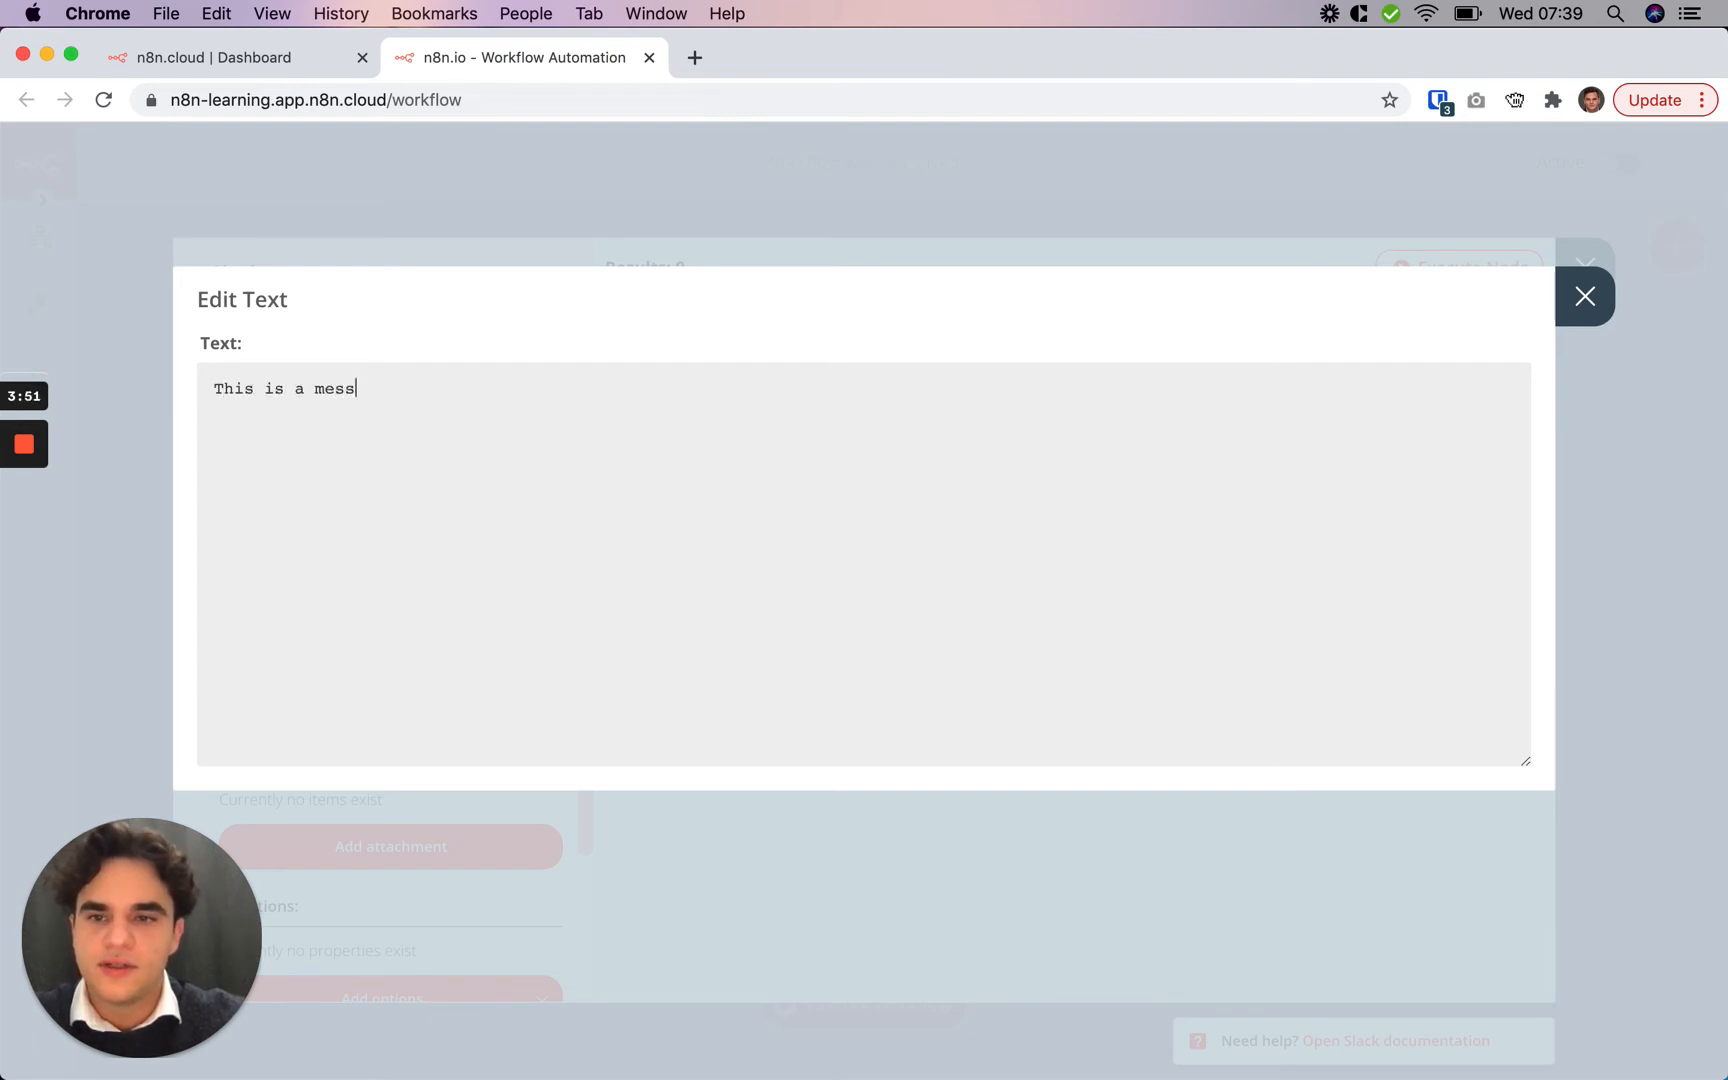
{"action": "left_click", "coordinate": [1584, 296]}
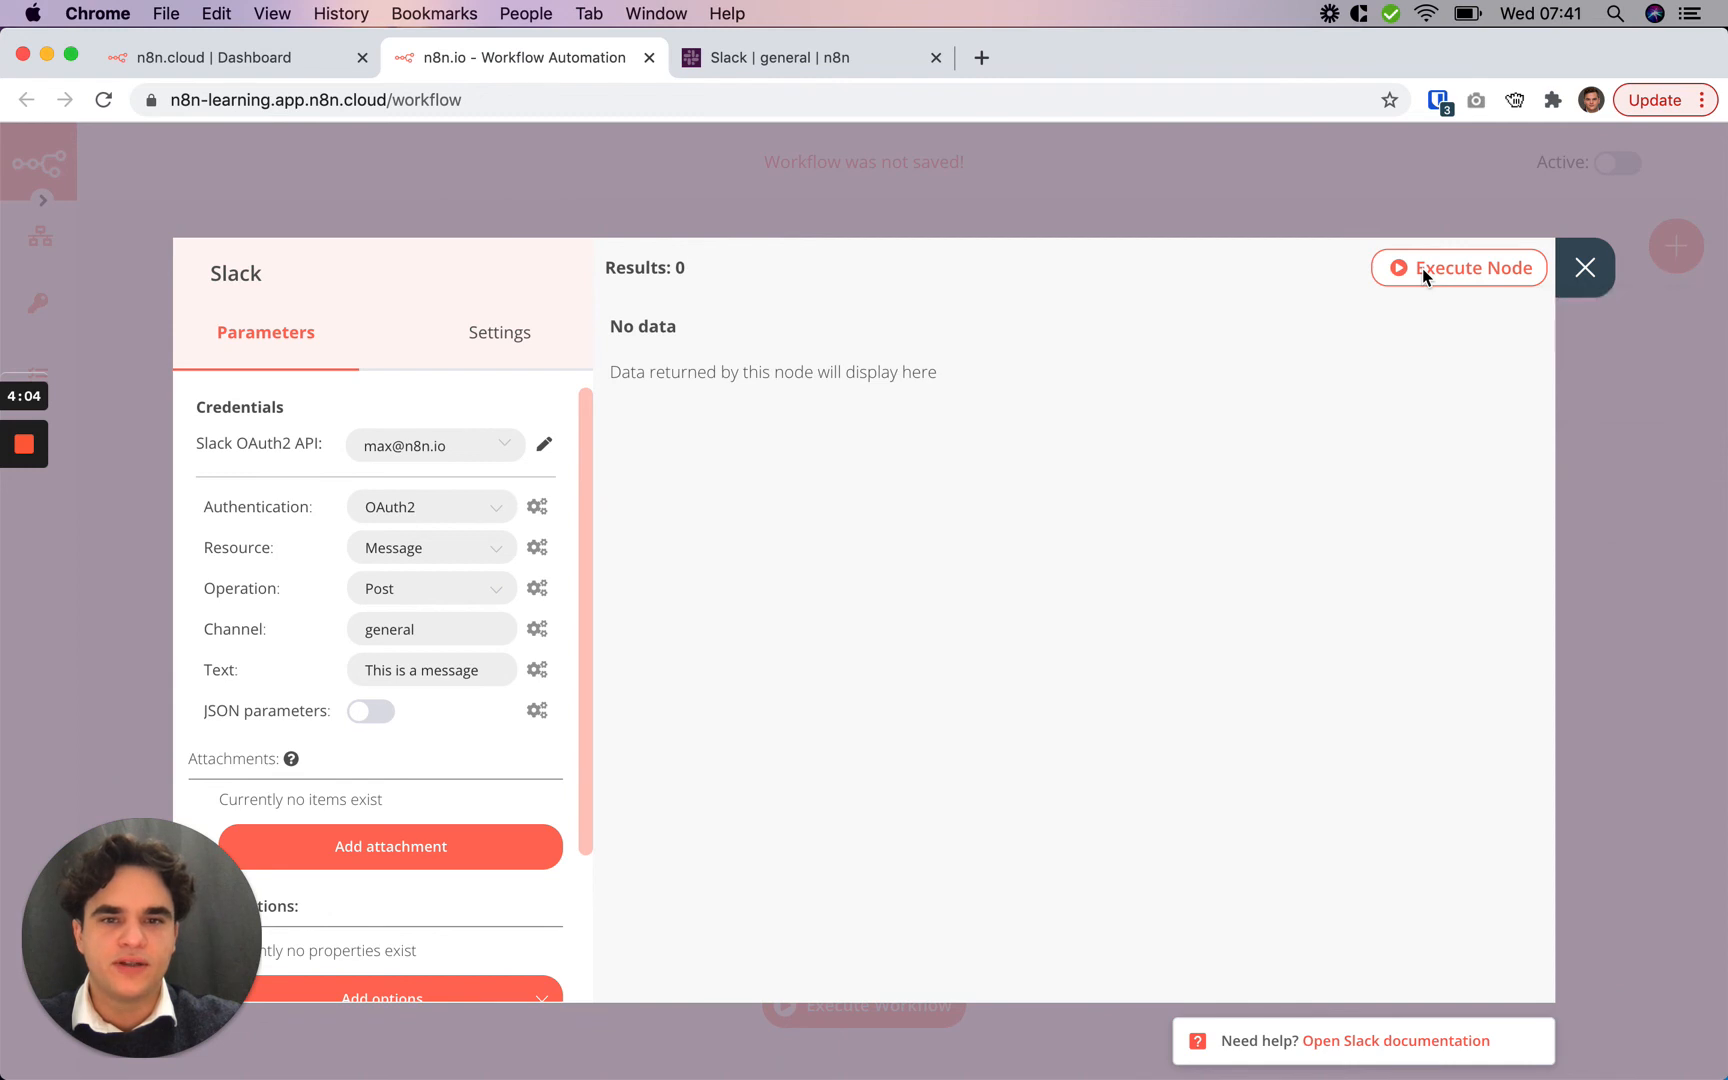
- Execute the Slack node and confirm 'This is a message' appears in Slack's #general channel
{"action": "left_click", "coordinate": [1458, 268]}
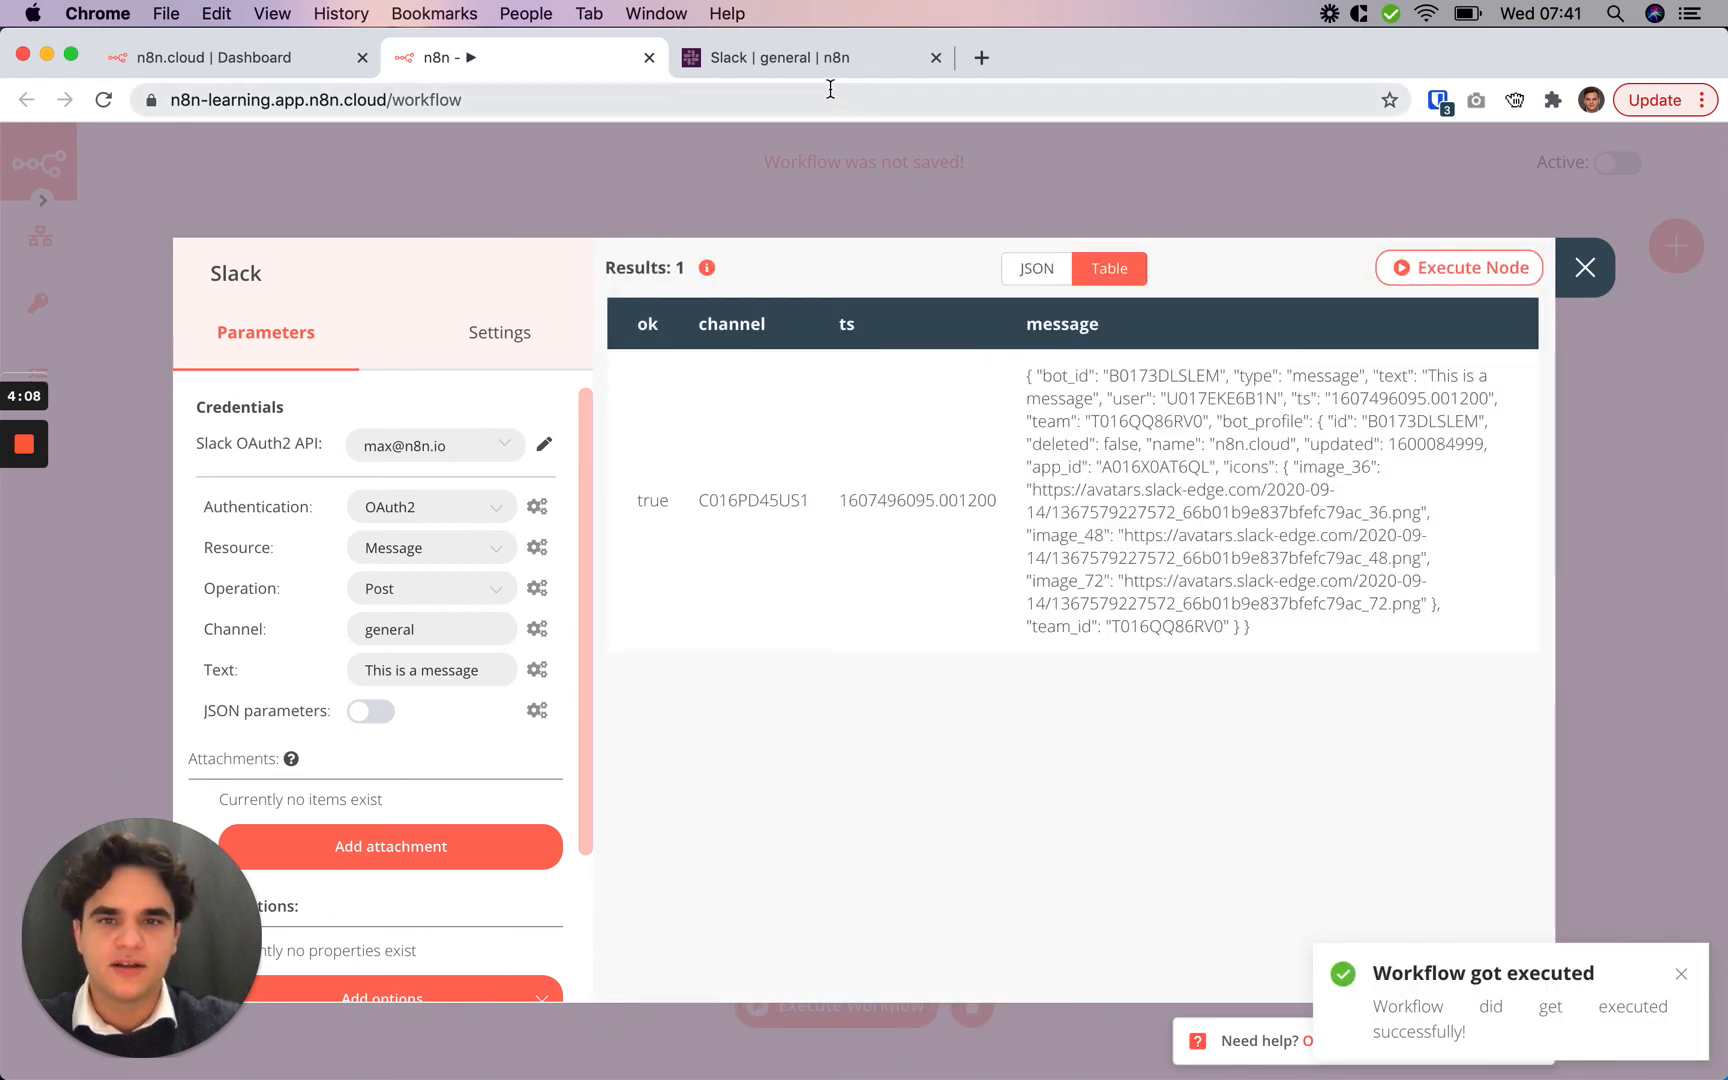
{"action": "left_click", "coordinate": [812, 58]}
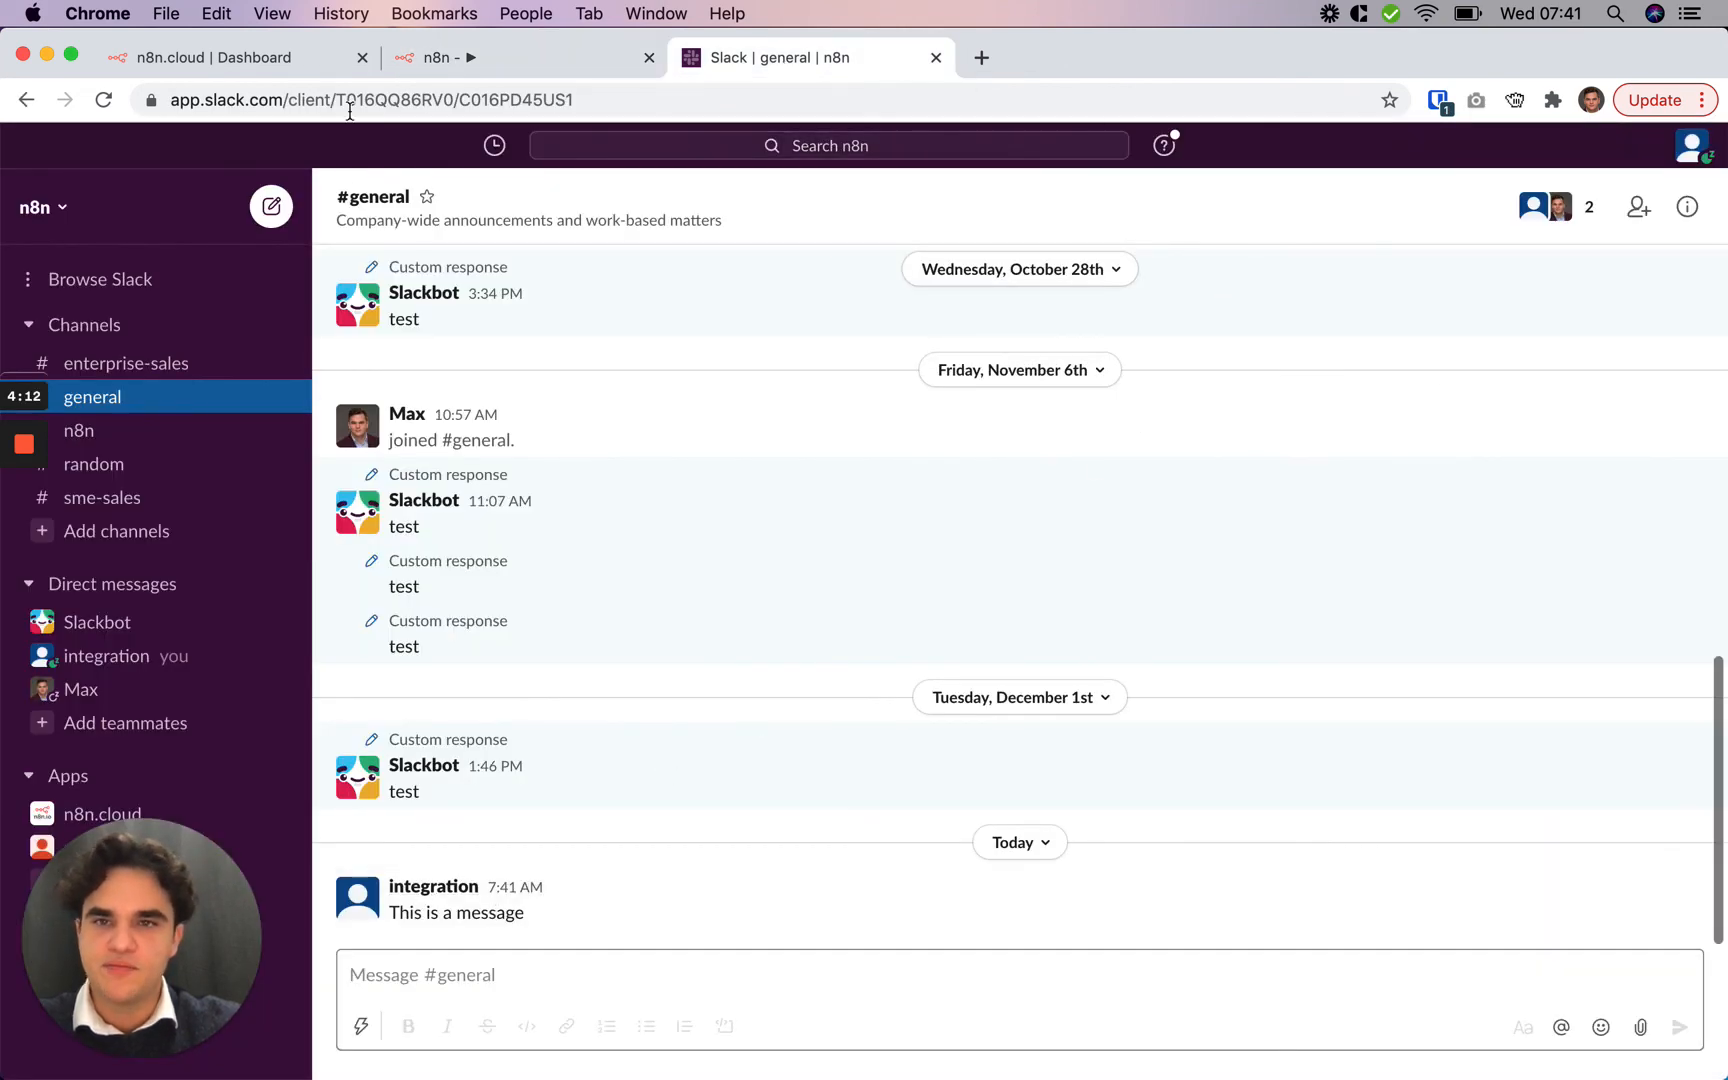
{"action": "left_click", "coordinate": [496, 58]}
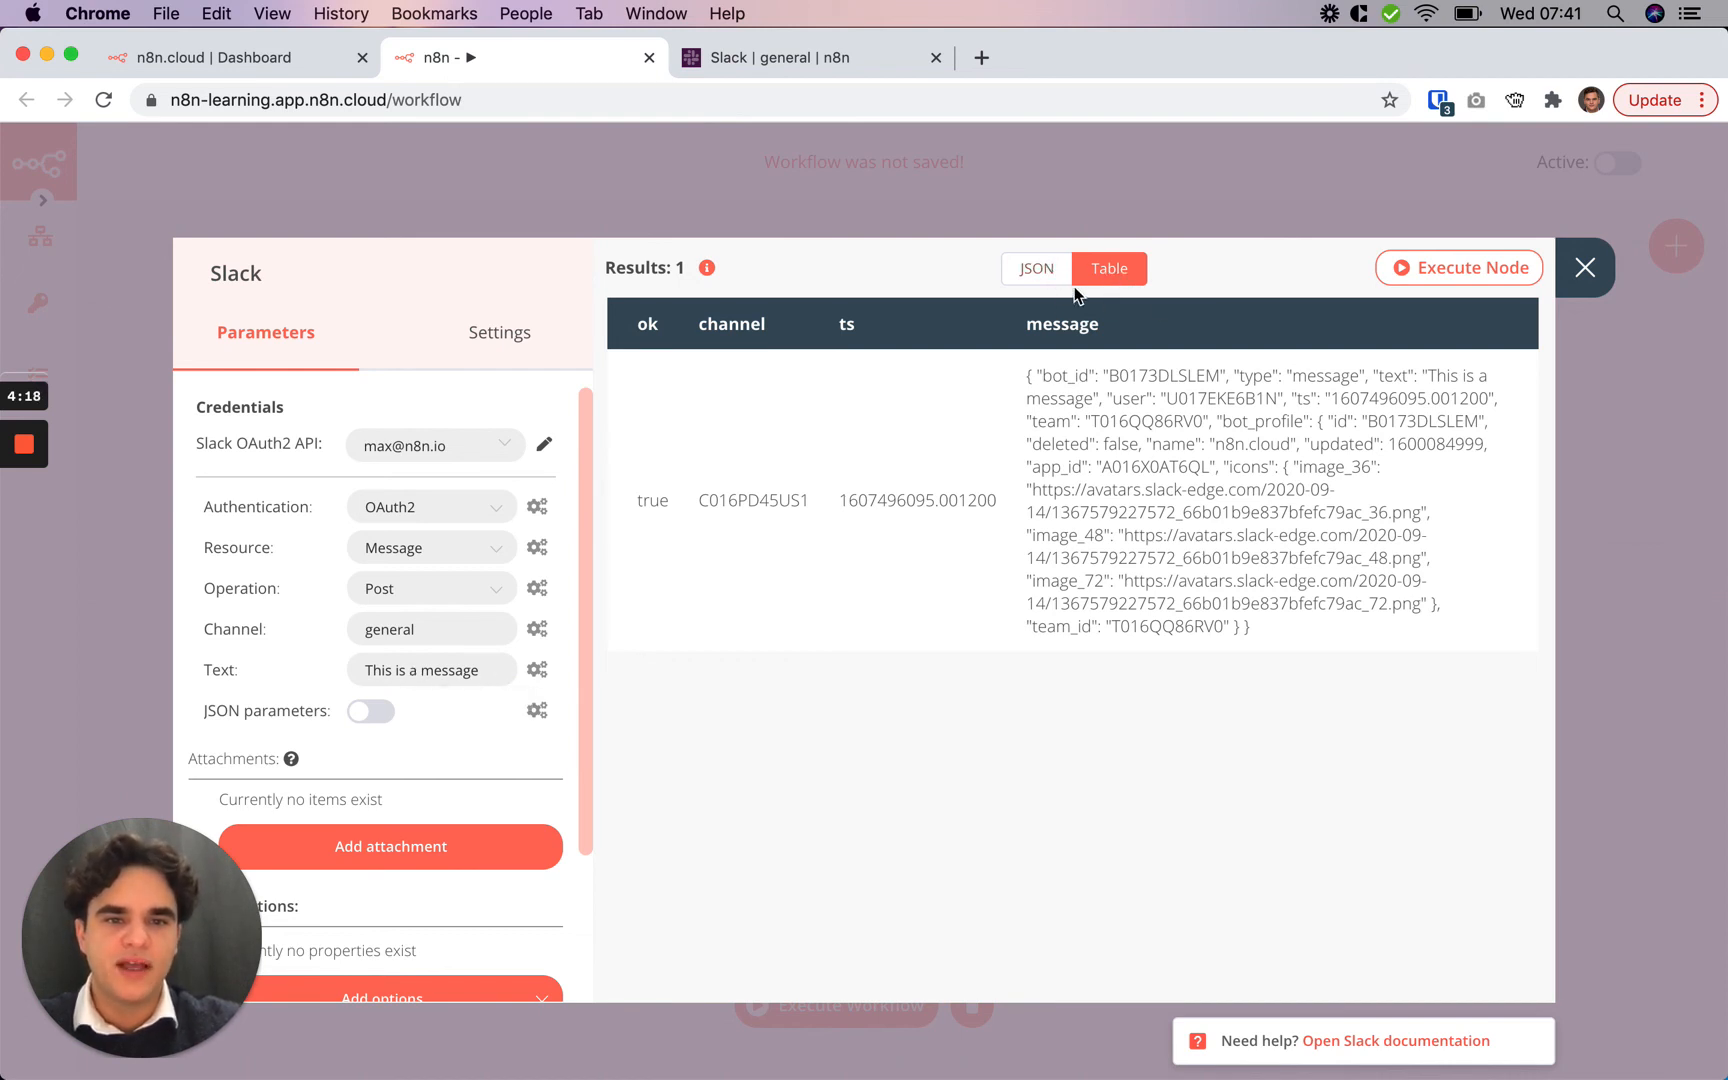
- View the Slack node output as JSON, noting the bot profile details, then close the panel
{"action": "left_click", "coordinate": [1034, 268]}
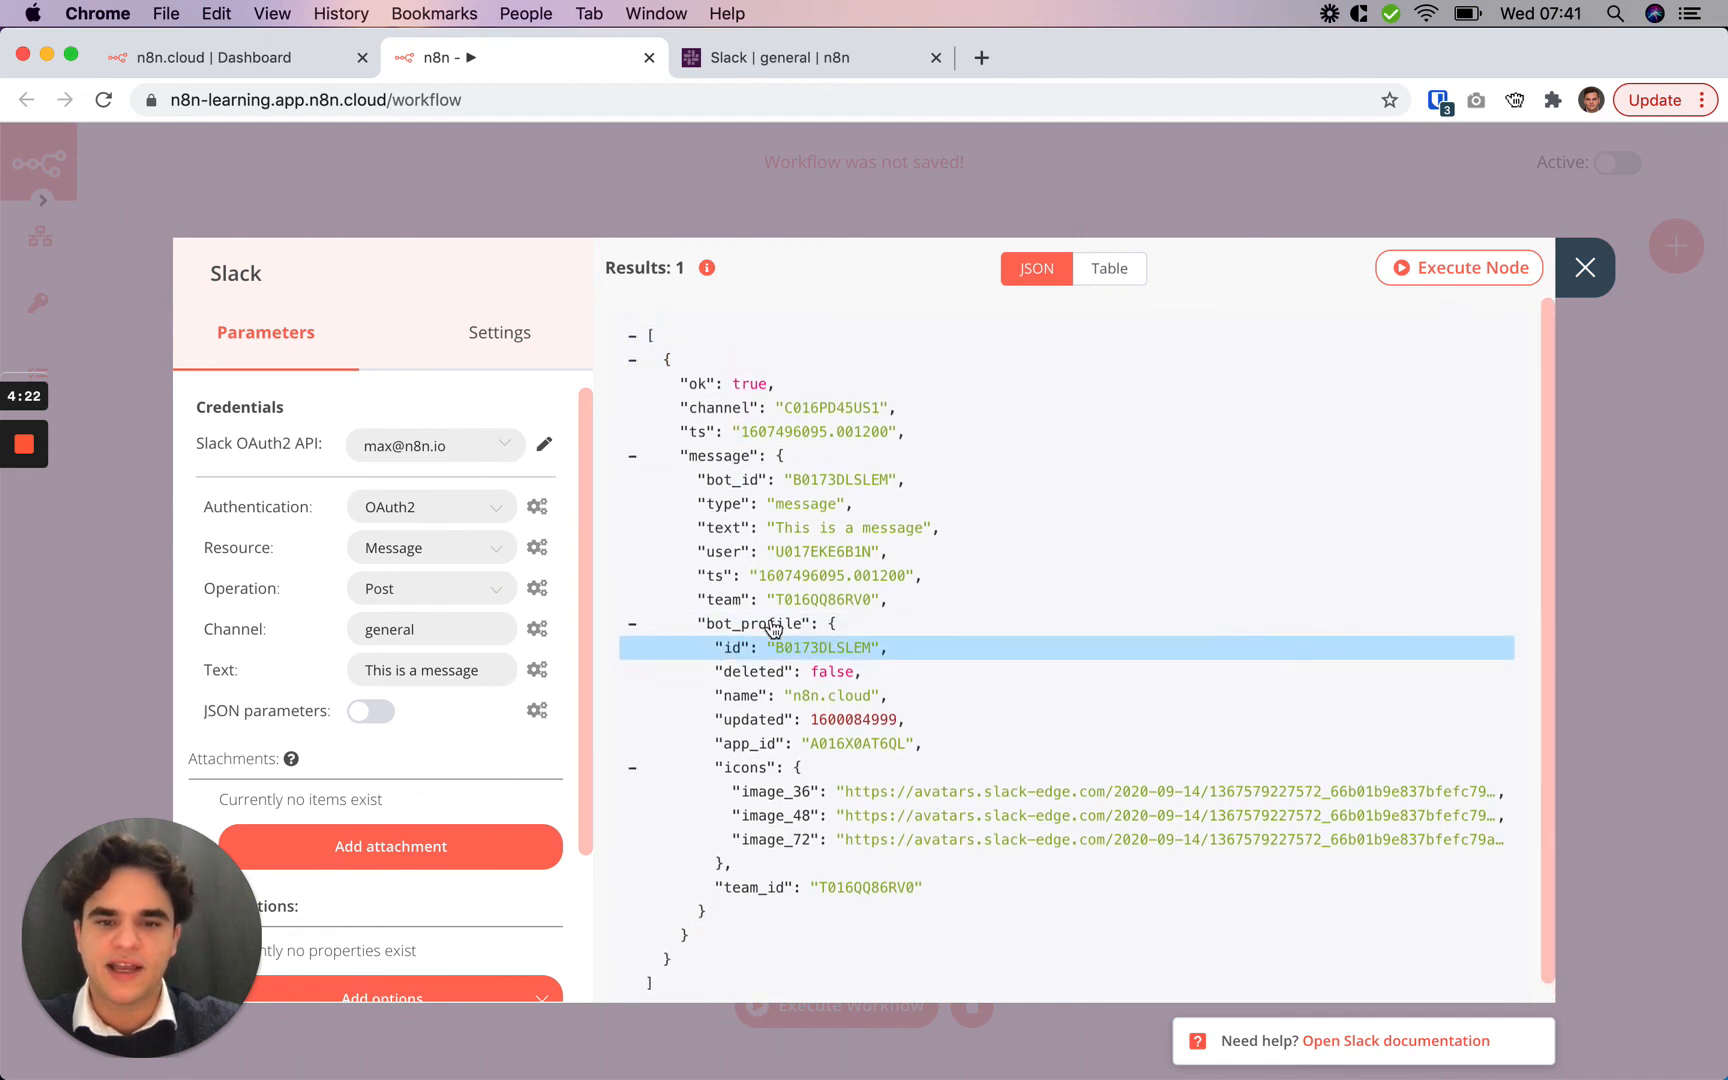
{"action": "left_click", "coordinate": [774, 622]}
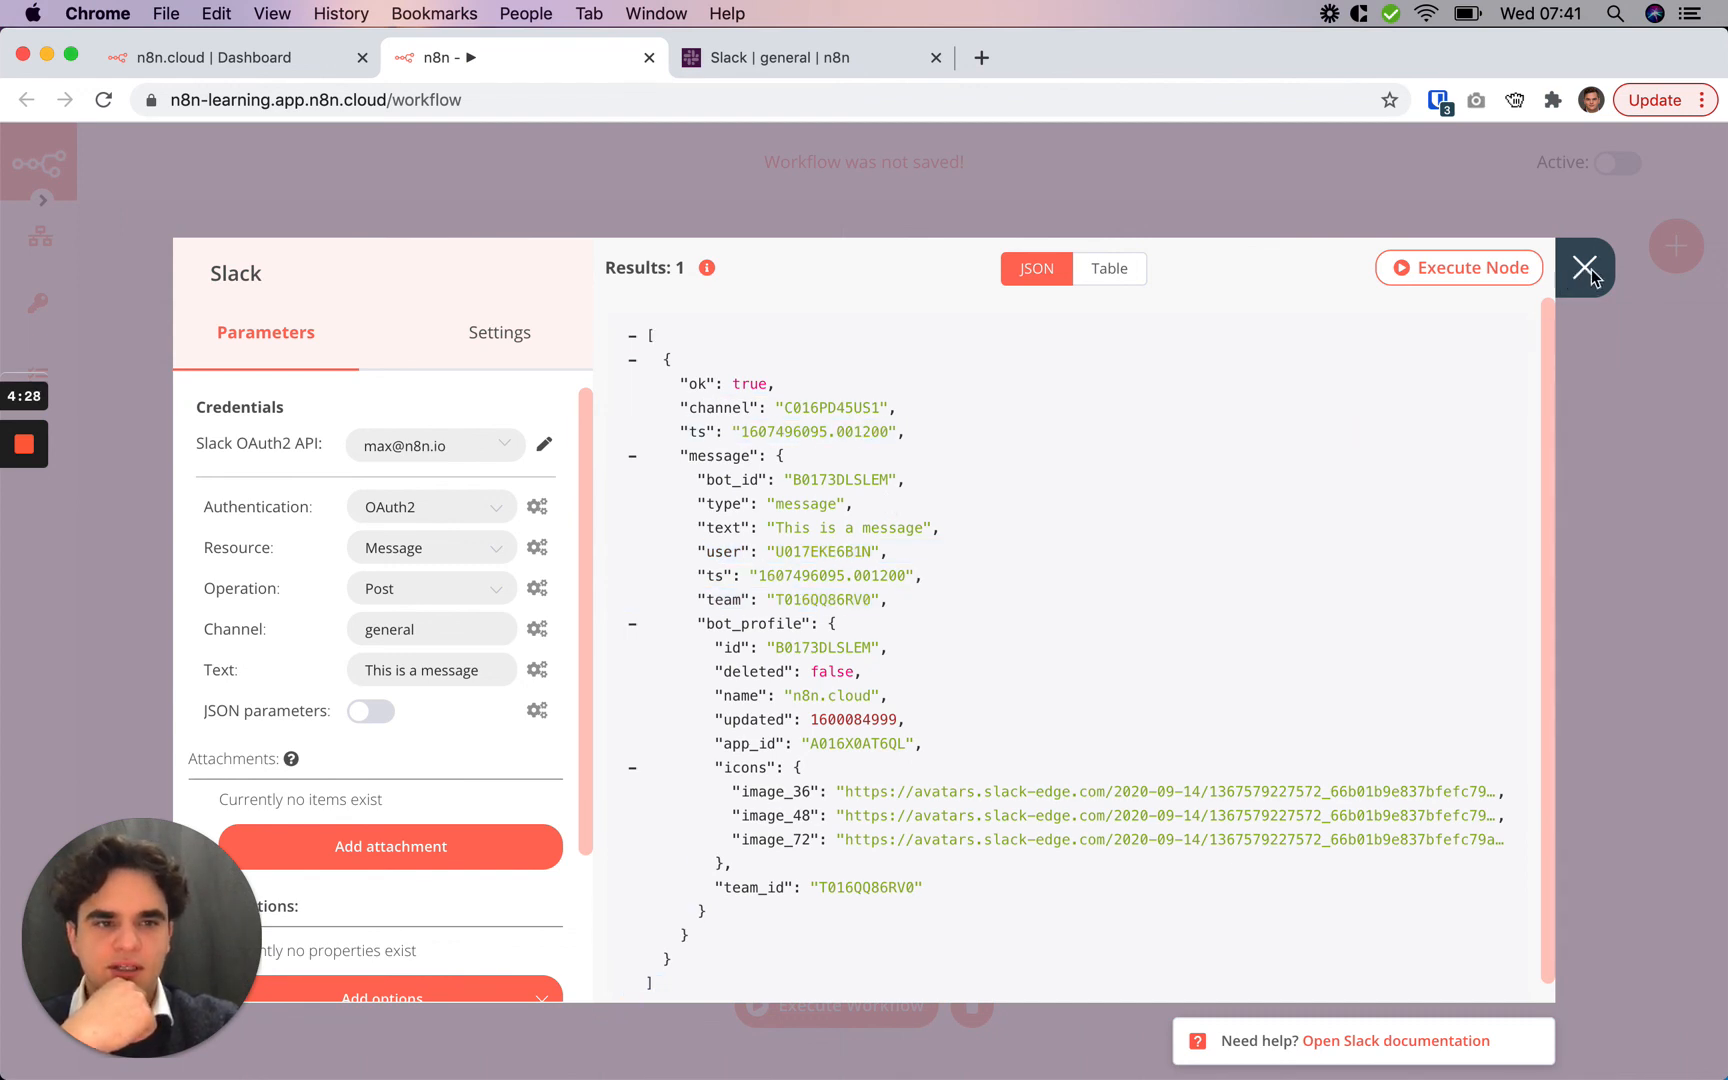
{"action": "left_click", "coordinate": [1584, 268]}
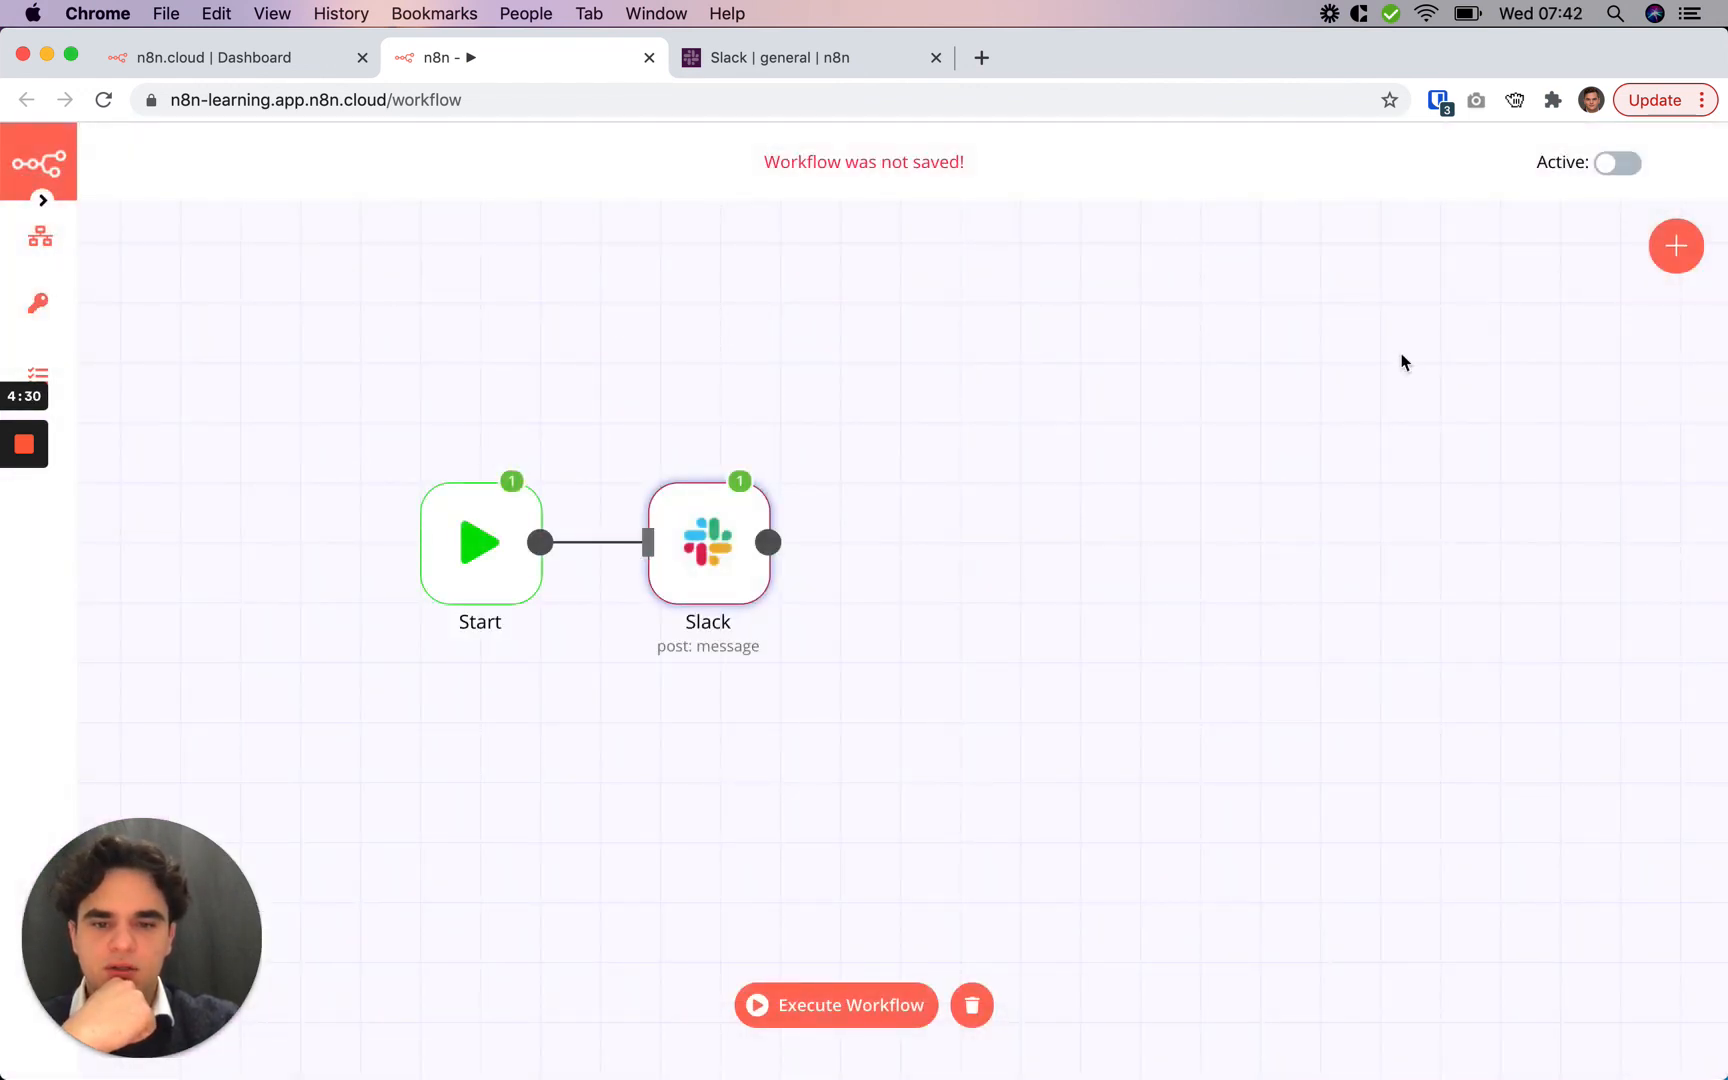
- Execute the whole Start-to-Slack workflow, check the Slack node's fresh output, and view Slack
{"action": "left_click", "coordinate": [834, 1006]}
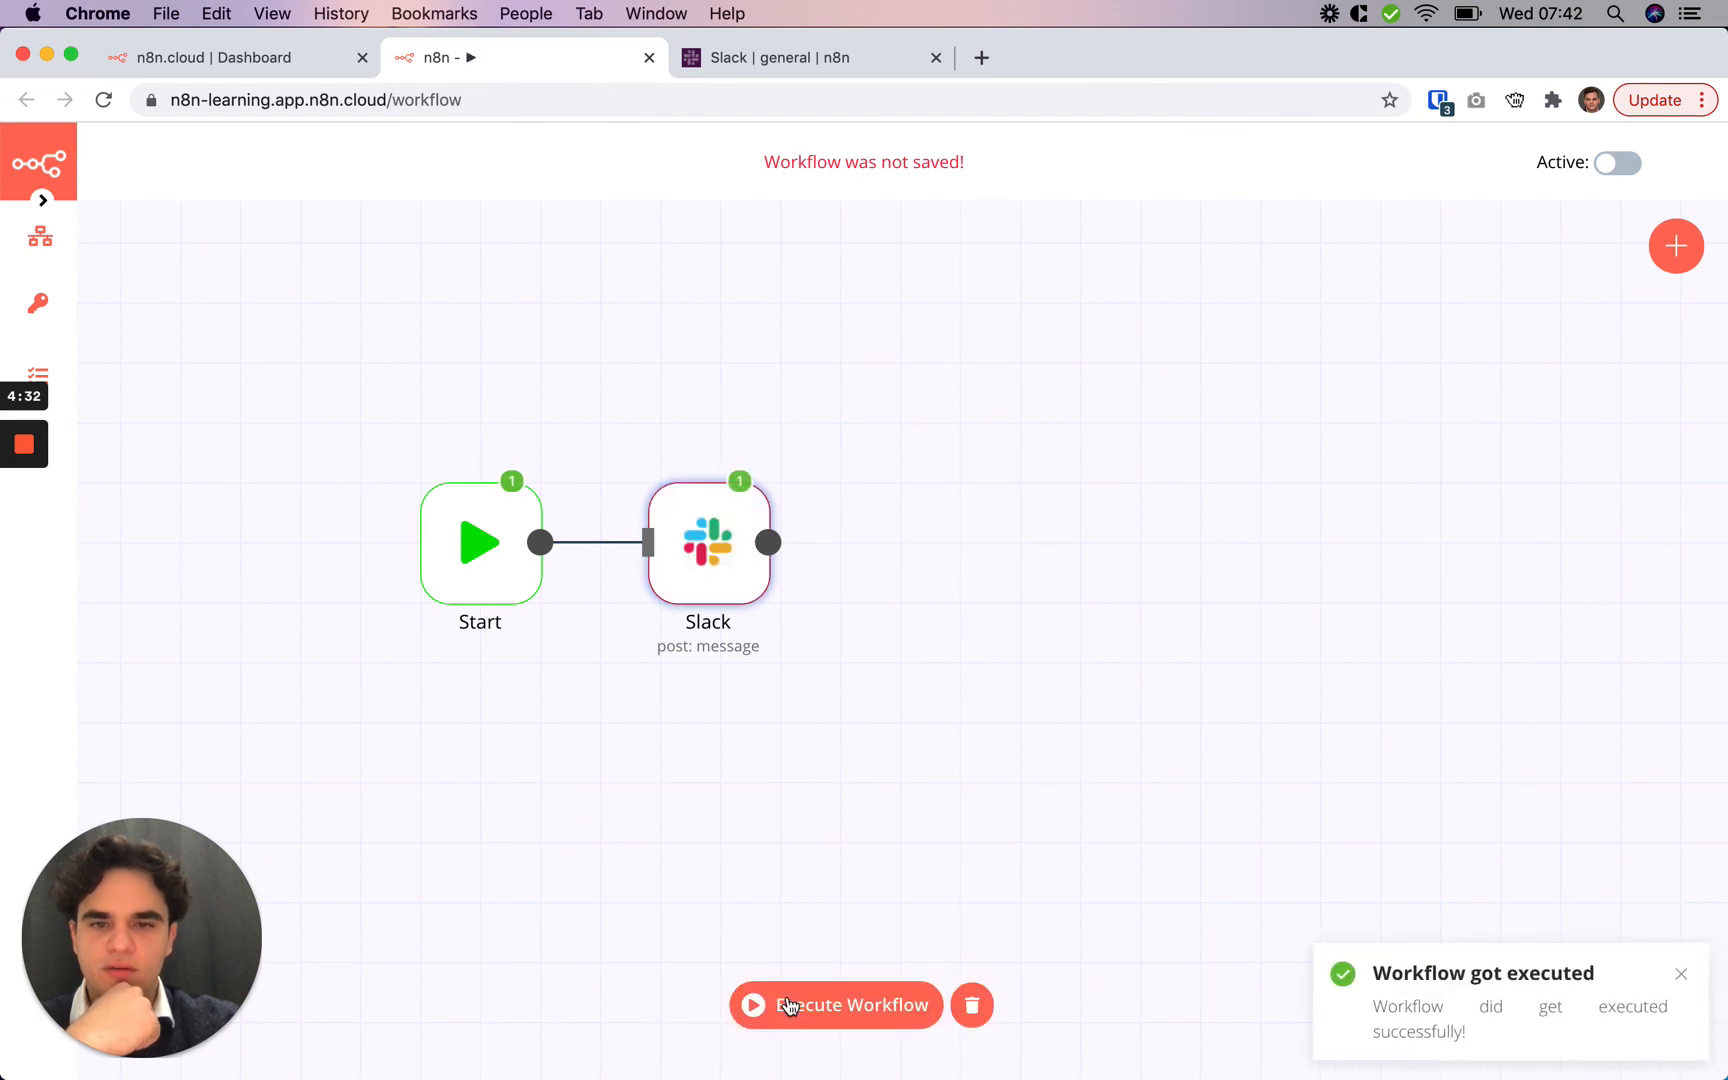
{"action": "mouse_move", "coordinate": [690, 534]}
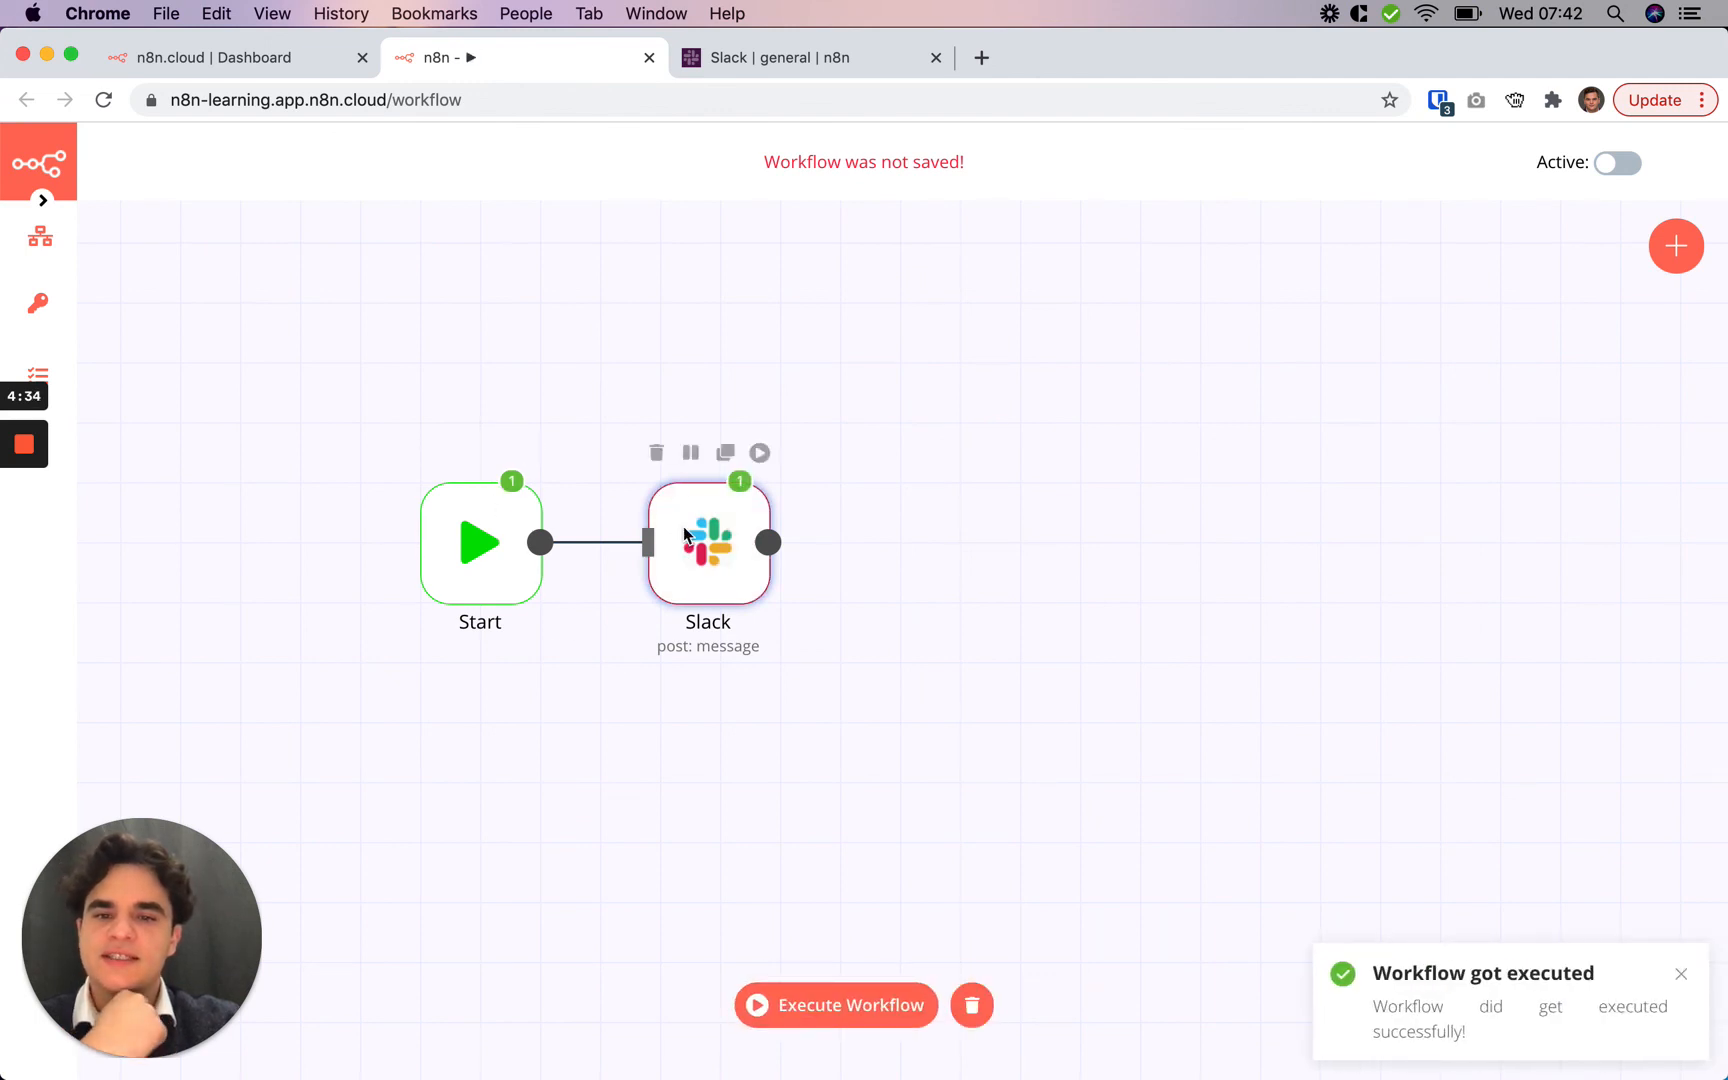
{"action": "double_click", "coordinate": [708, 542]}
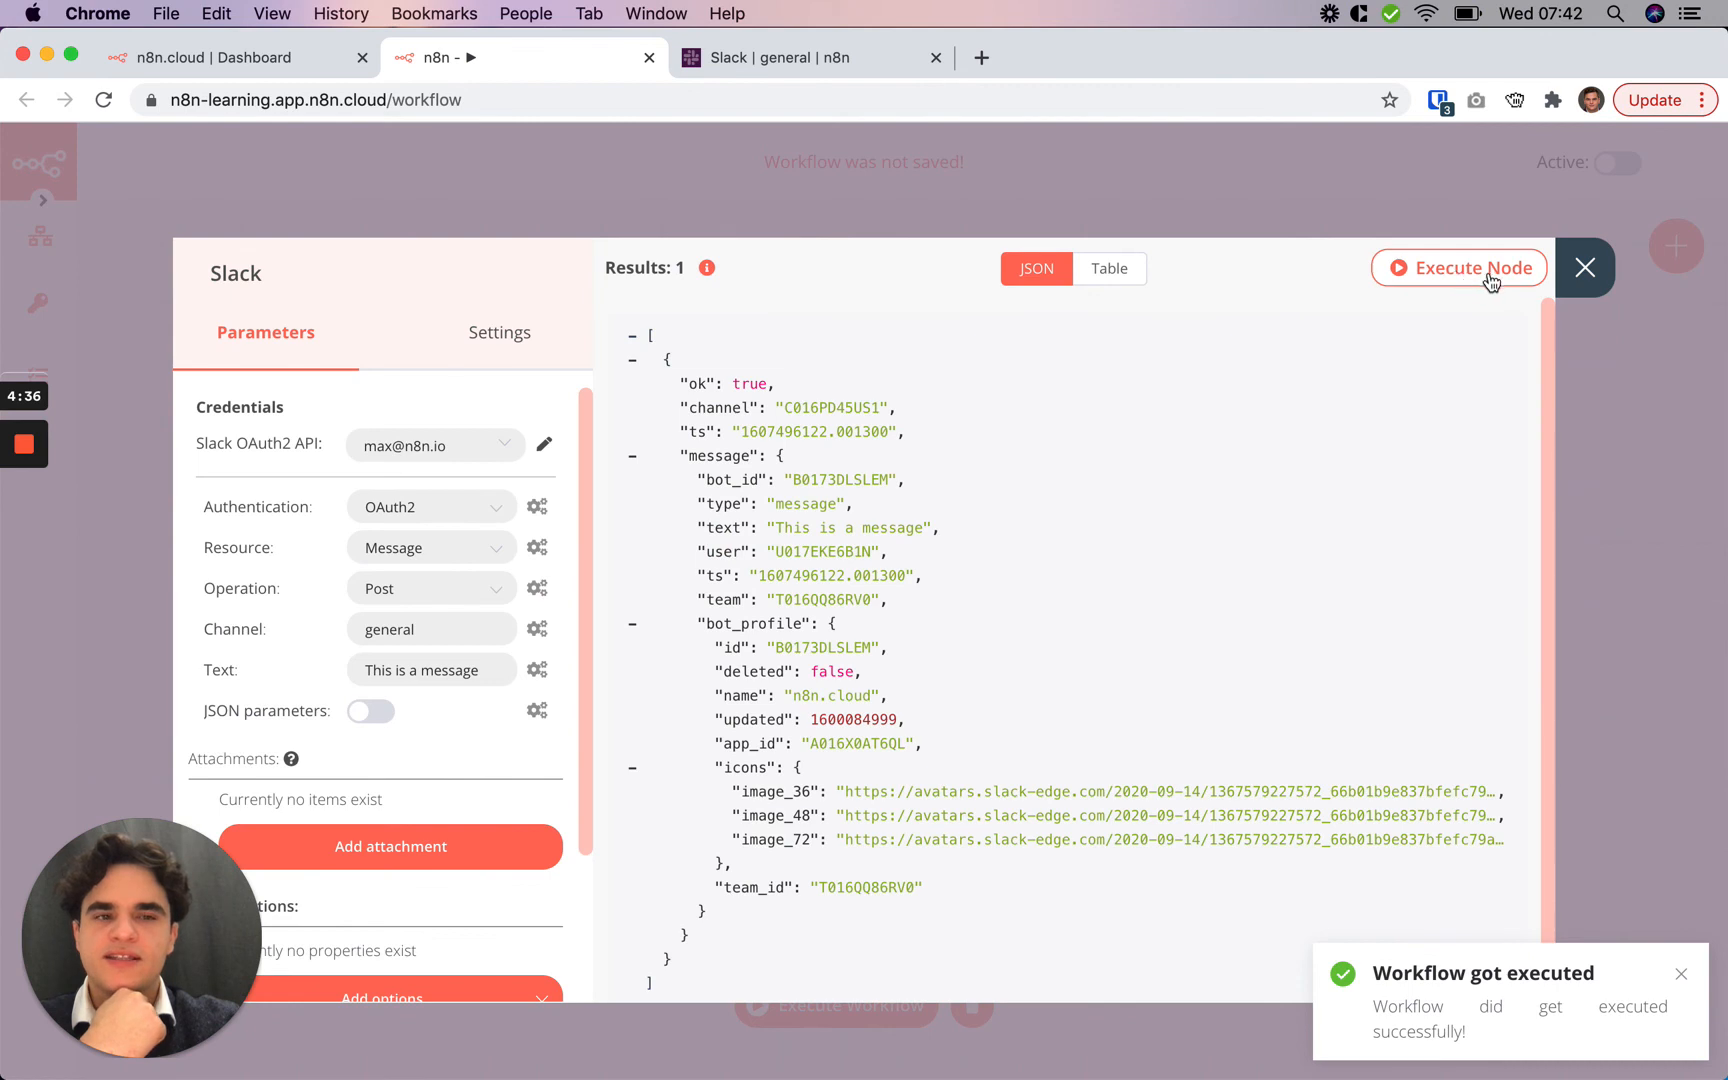
{"action": "left_click", "coordinate": [1584, 266]}
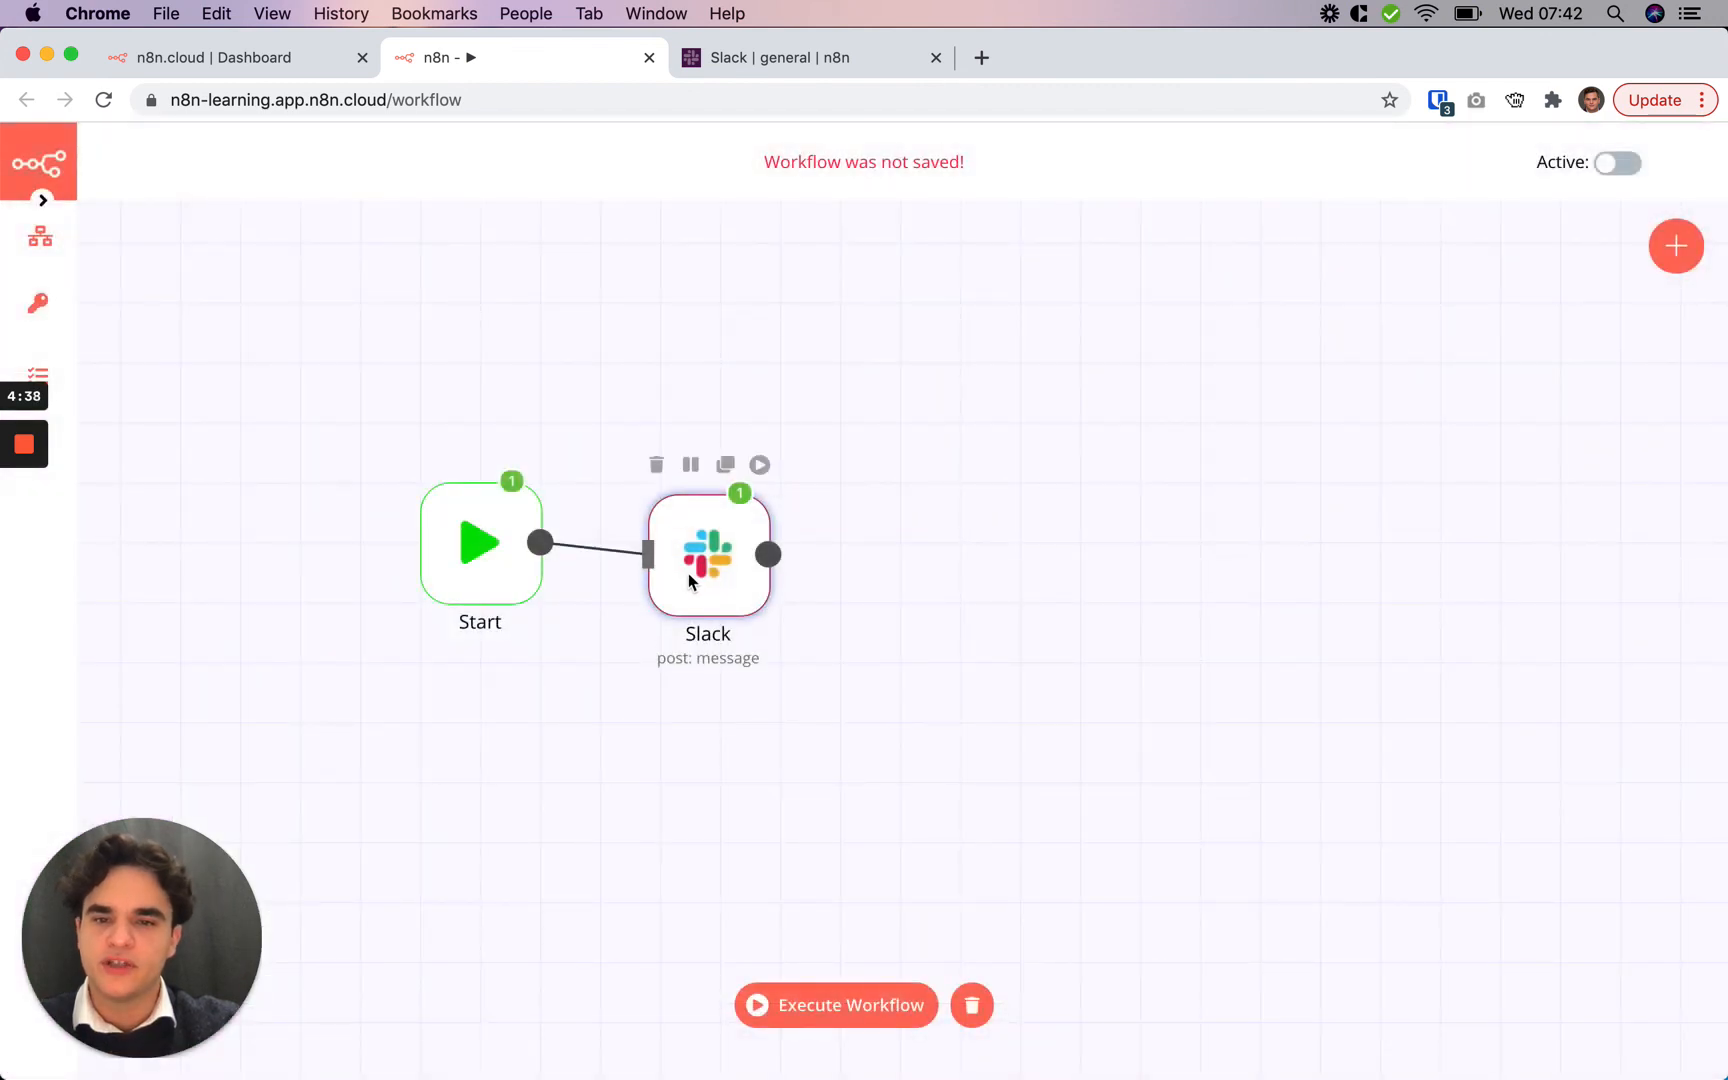
{"action": "mouse_move", "coordinate": [480, 566]}
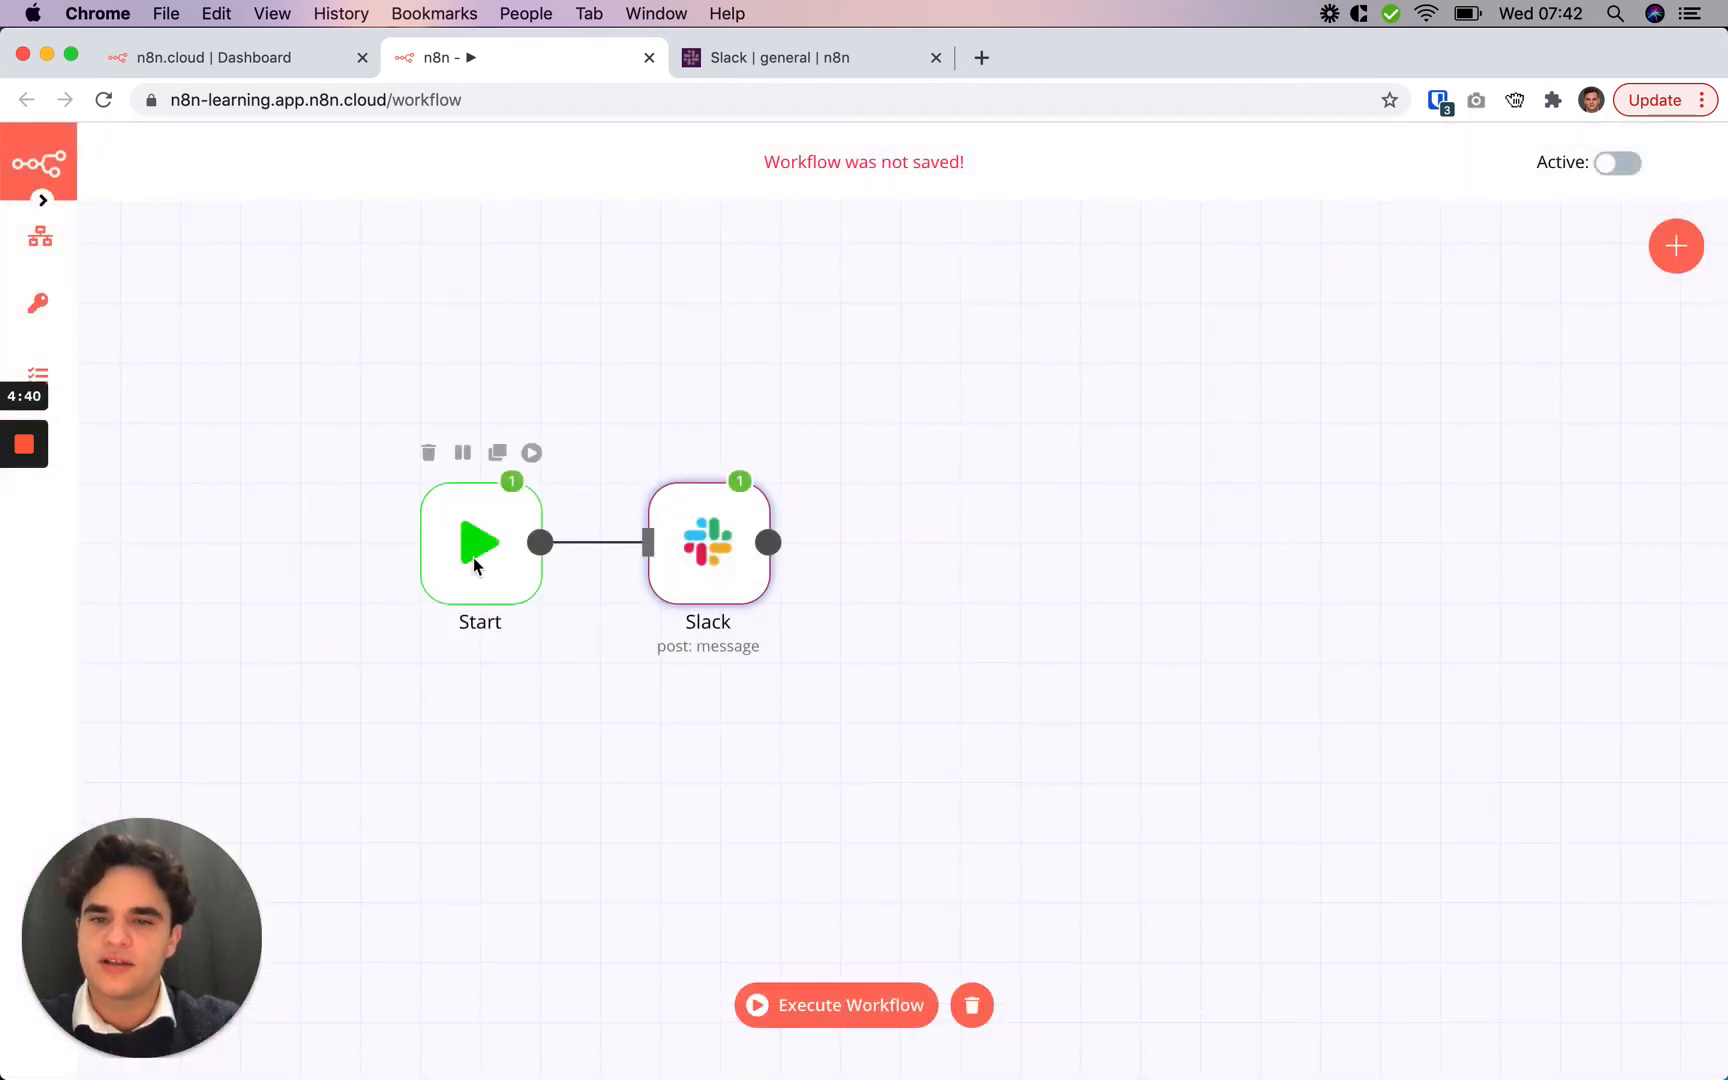
{"action": "left_click", "coordinate": [812, 58]}
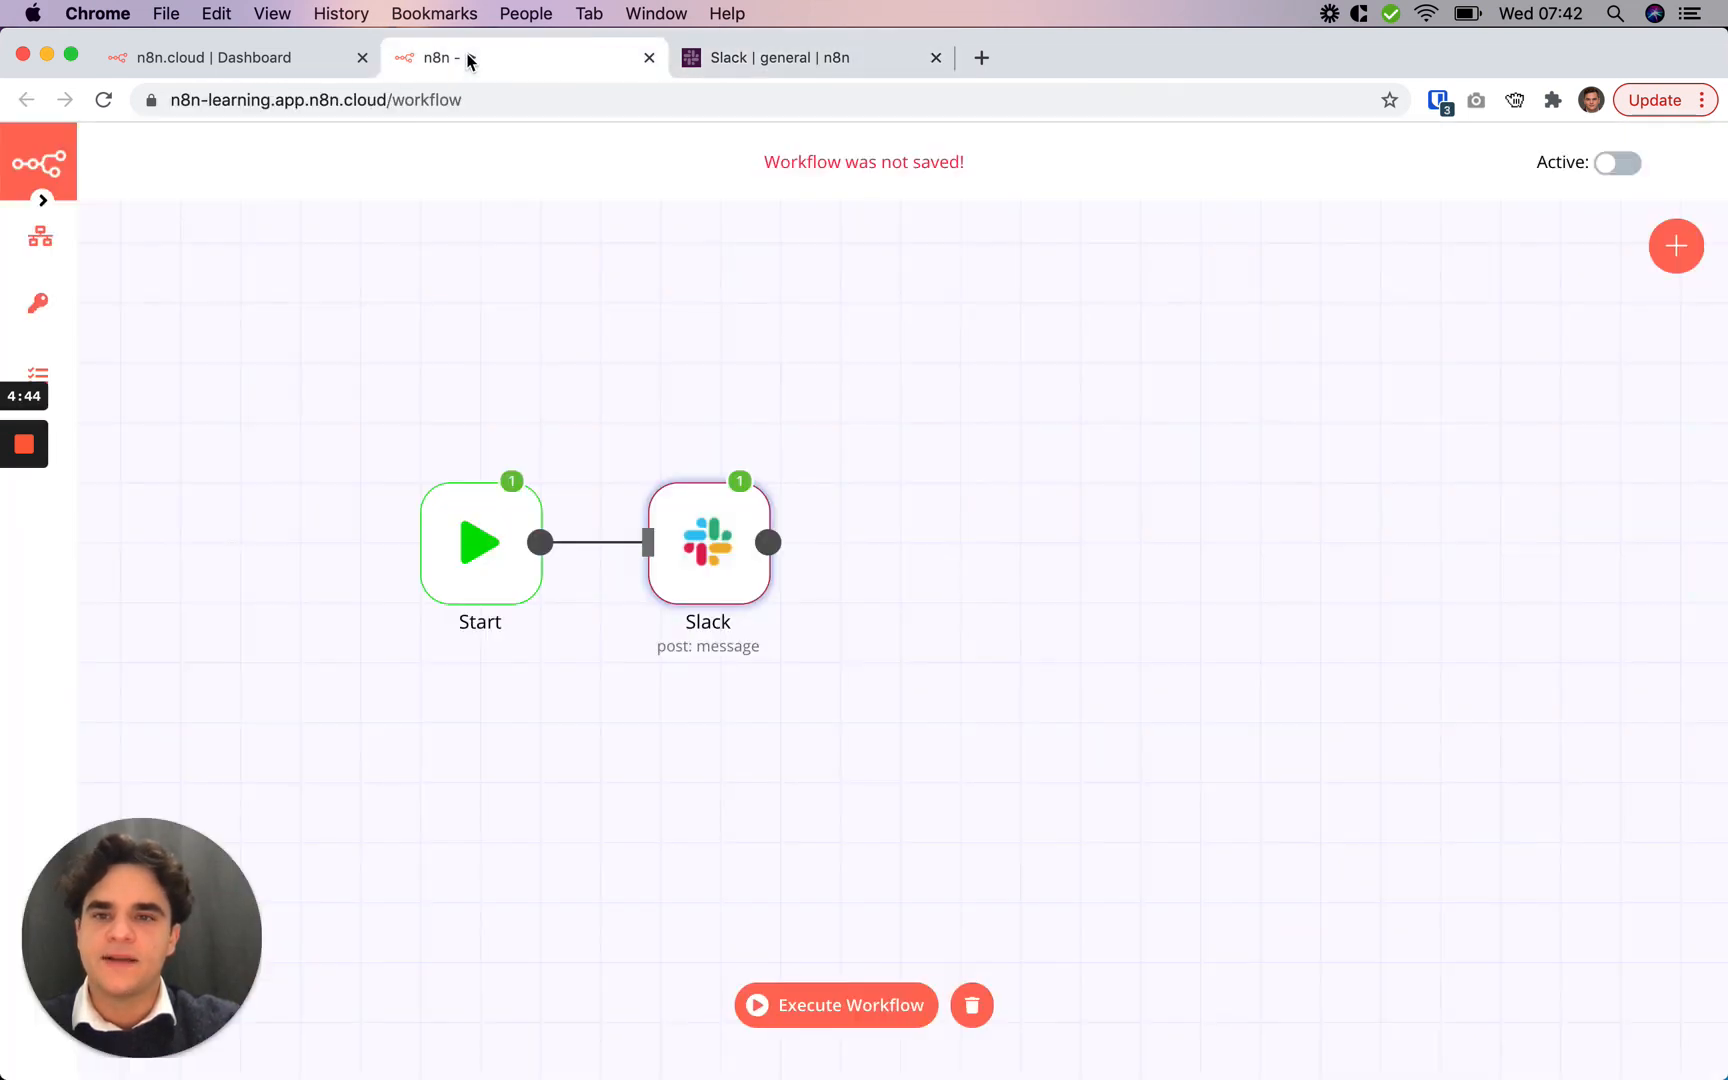
{"action": "mouse_move", "coordinate": [614, 648]}
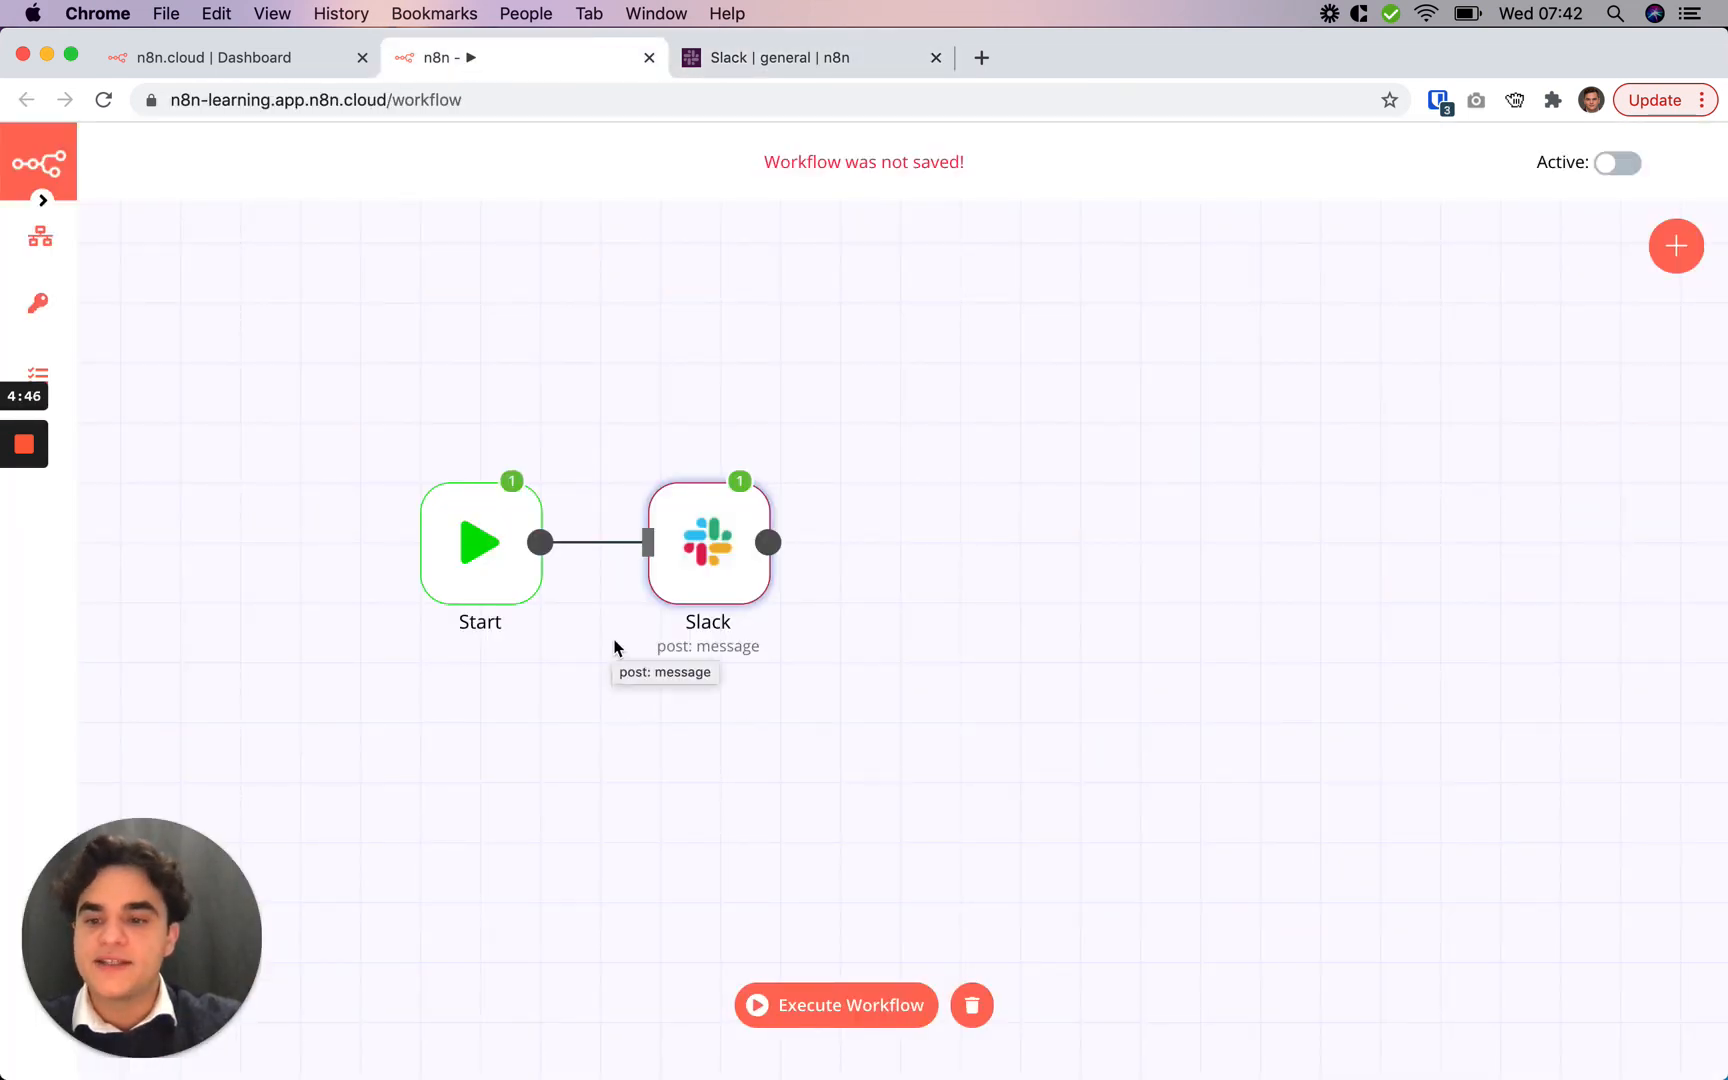